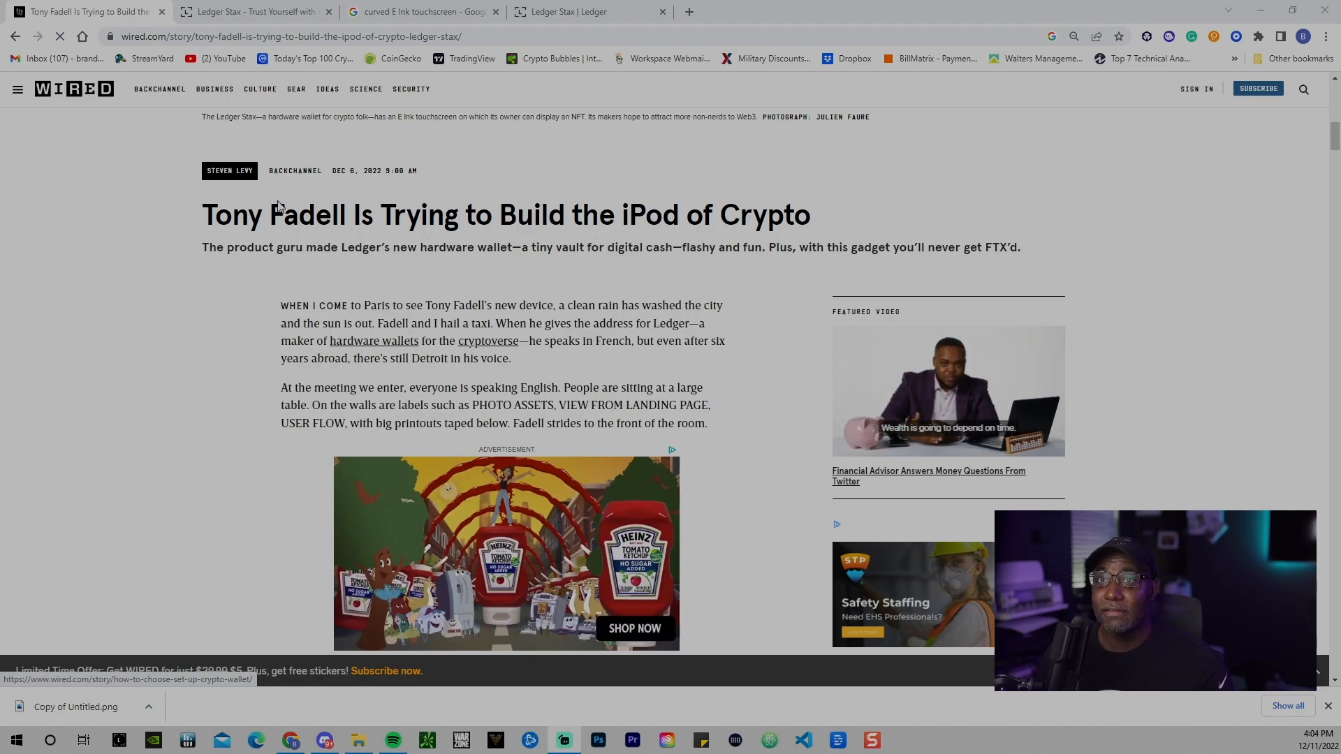
mouse_move(283, 283)
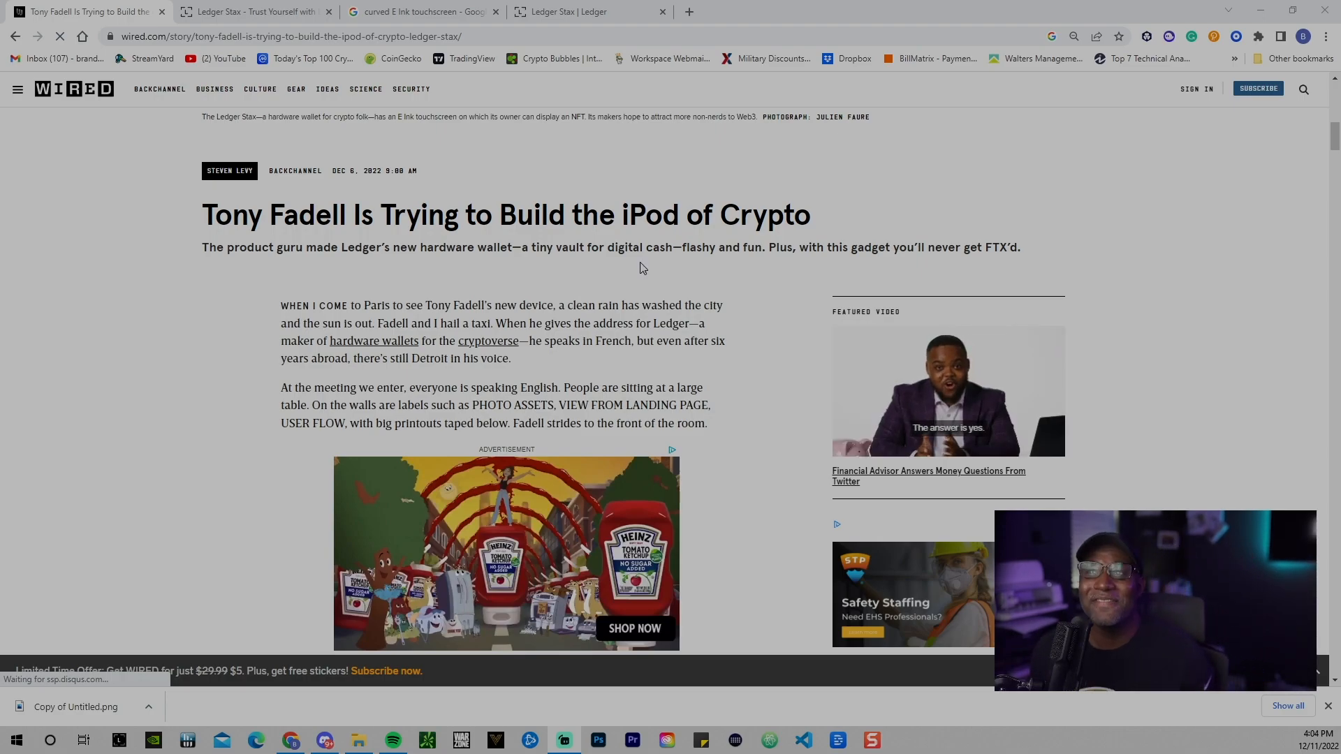
Step: Switch from the Wired article to the Ledger Stax product page on shop.ledger.com
scroll("down", 3)
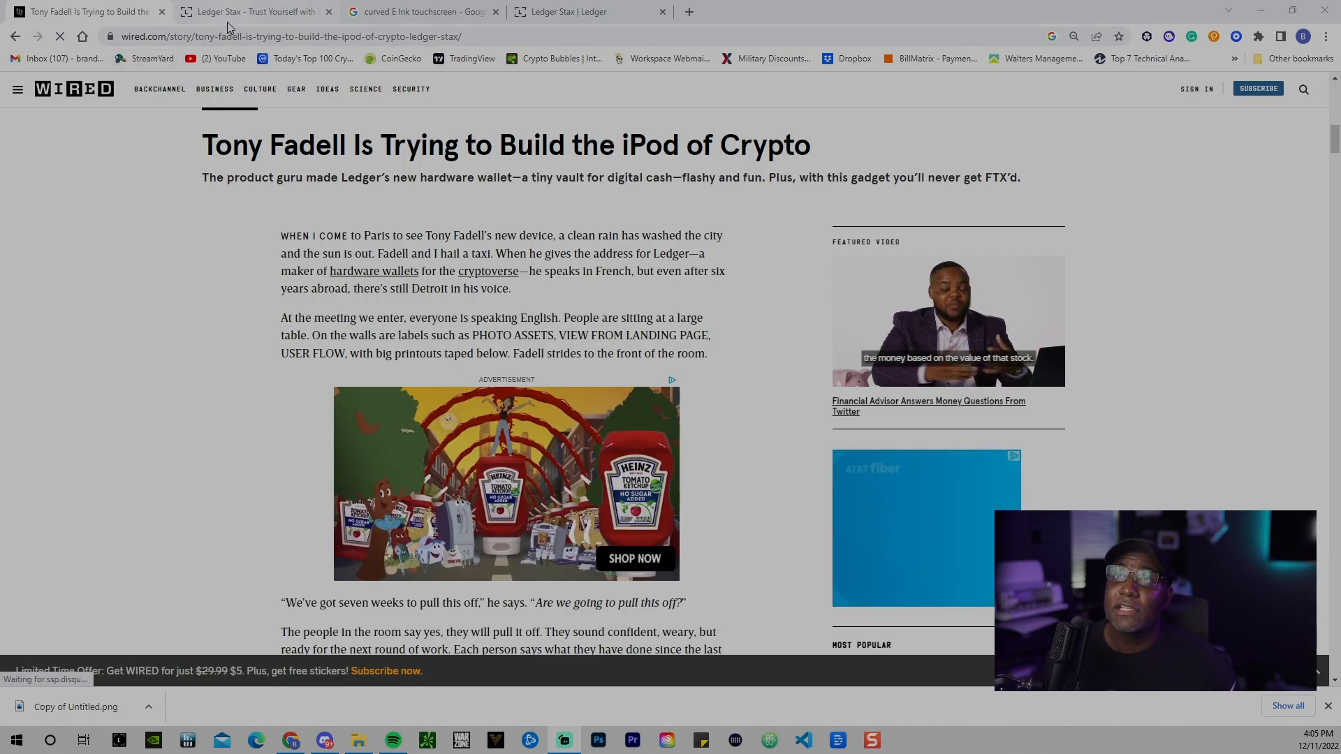
mouse_move(248, 11)
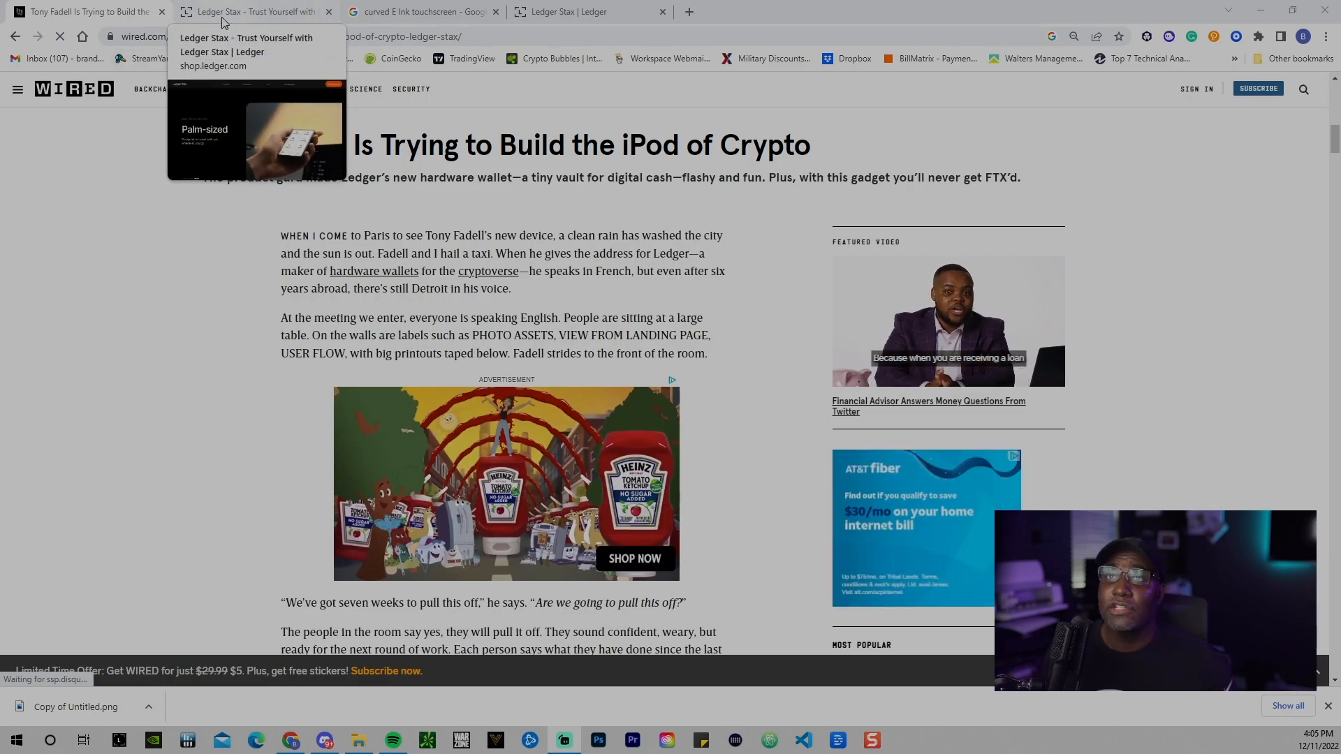
left_click(252, 11)
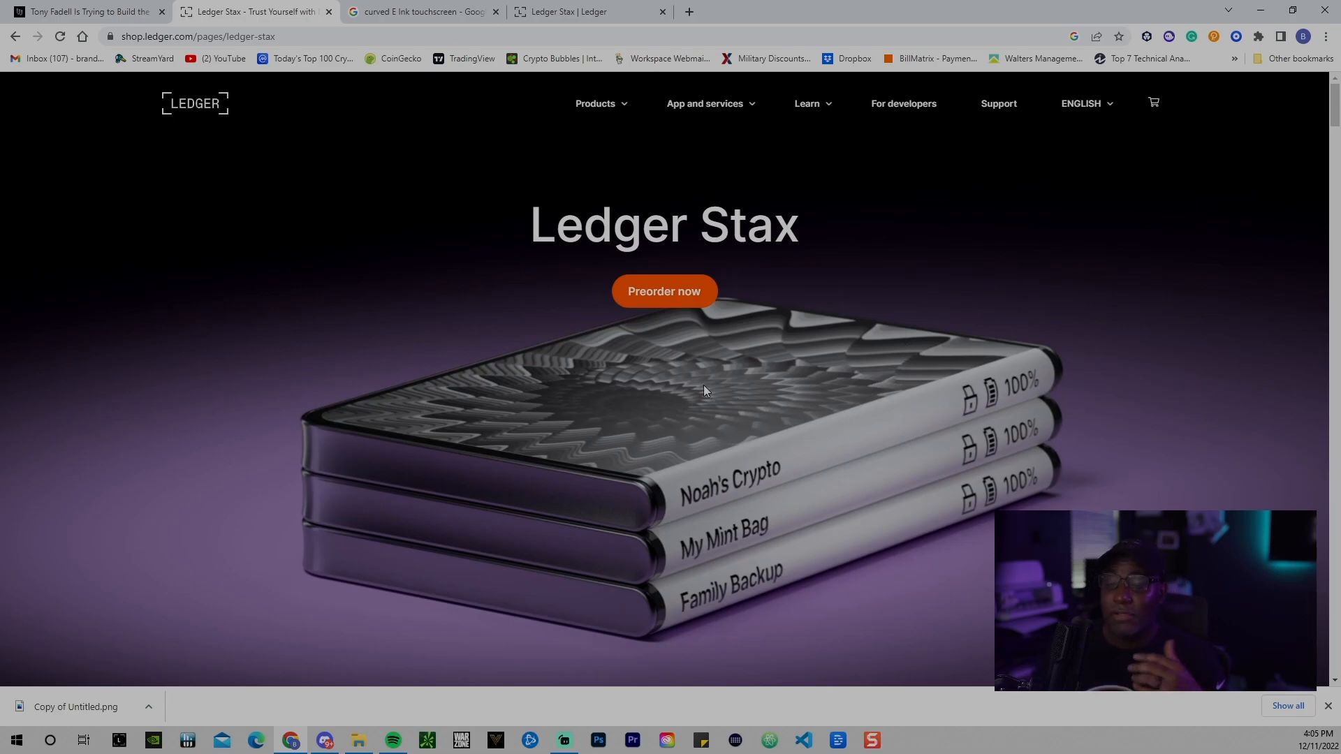
mouse_move(669, 312)
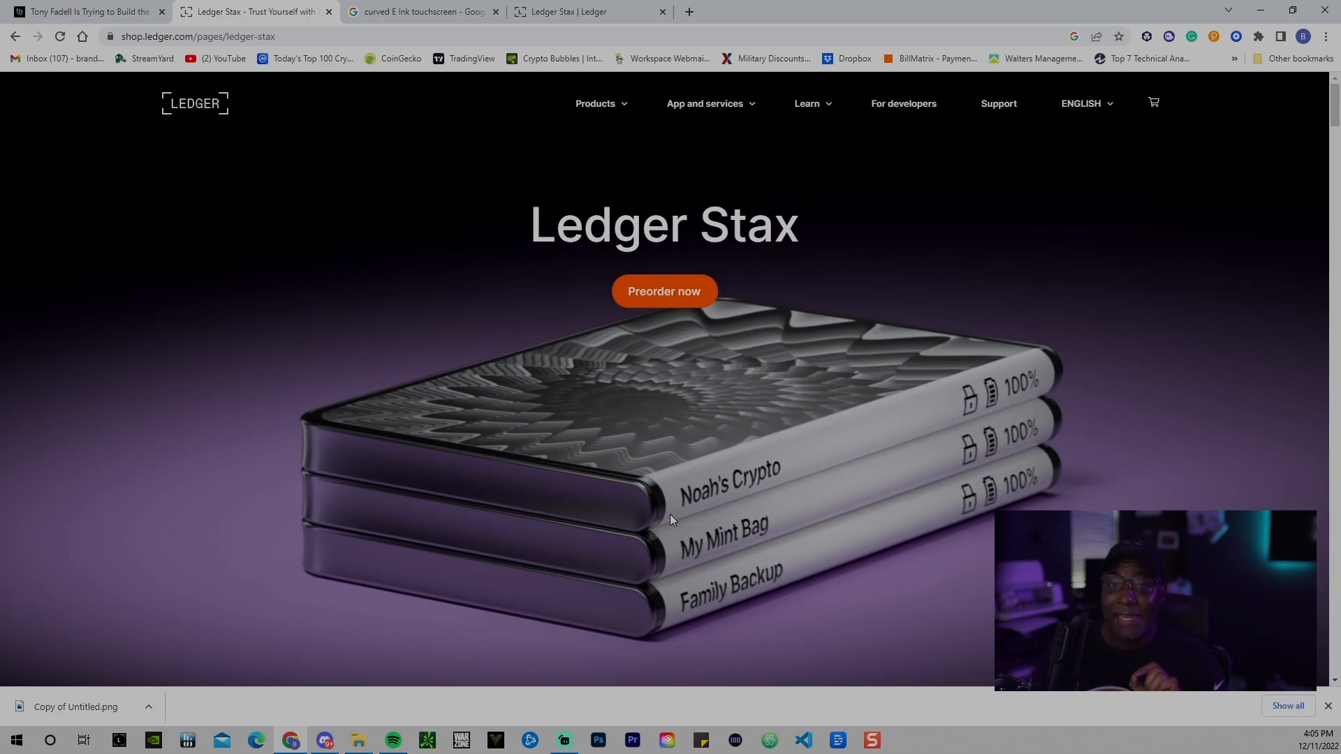
mouse_move(675, 589)
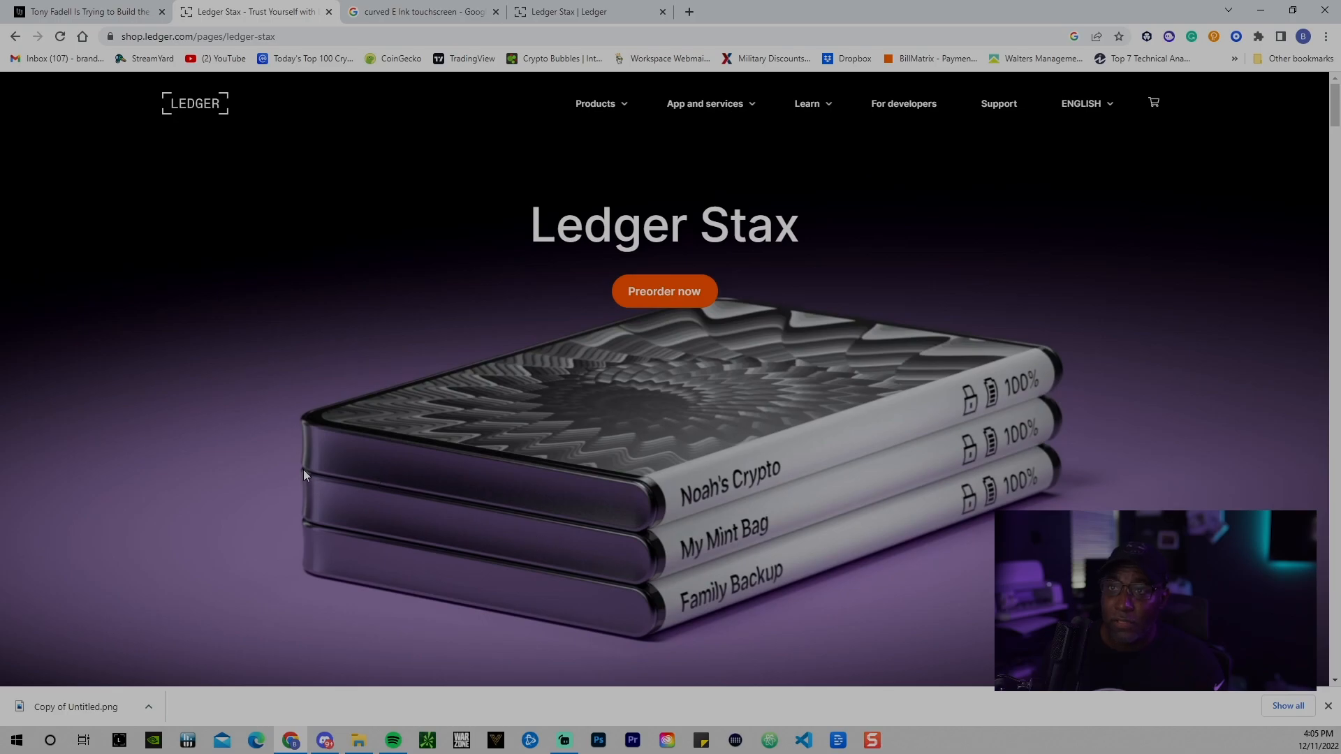
mouse_move(638, 532)
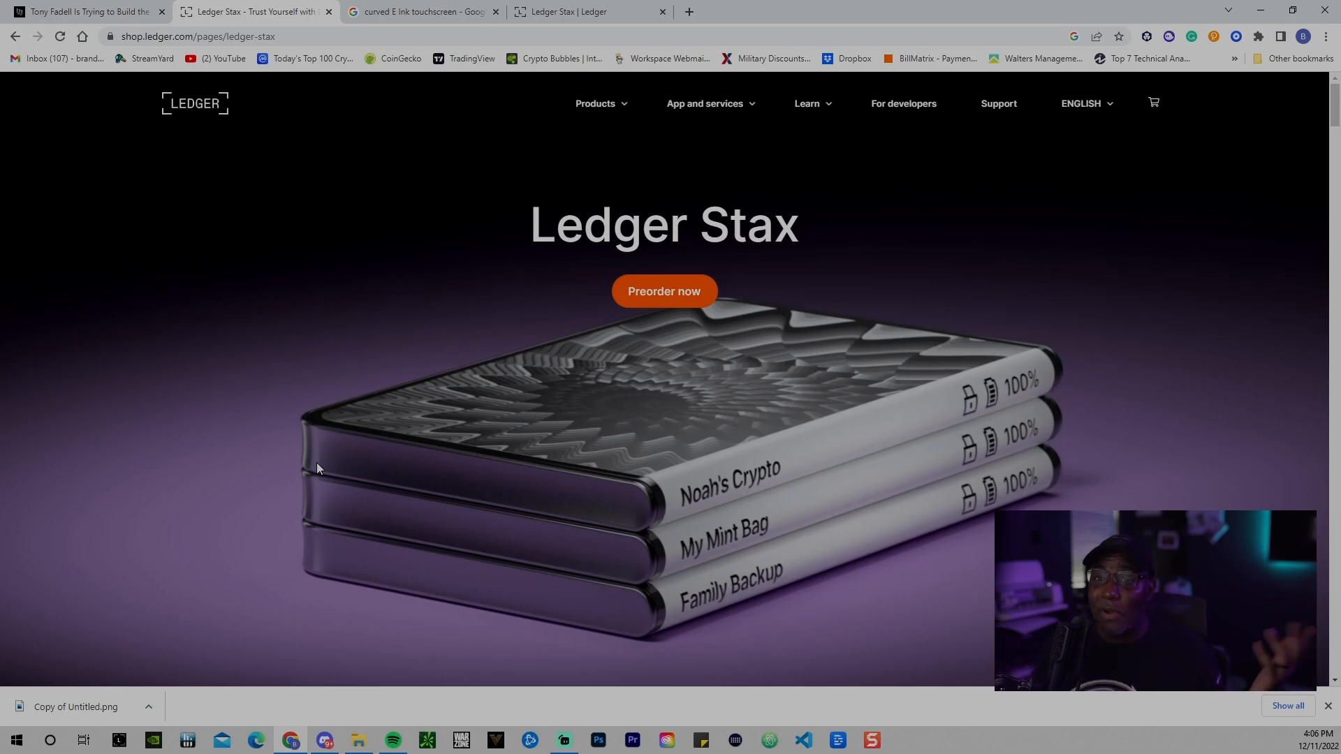
mouse_move(325, 521)
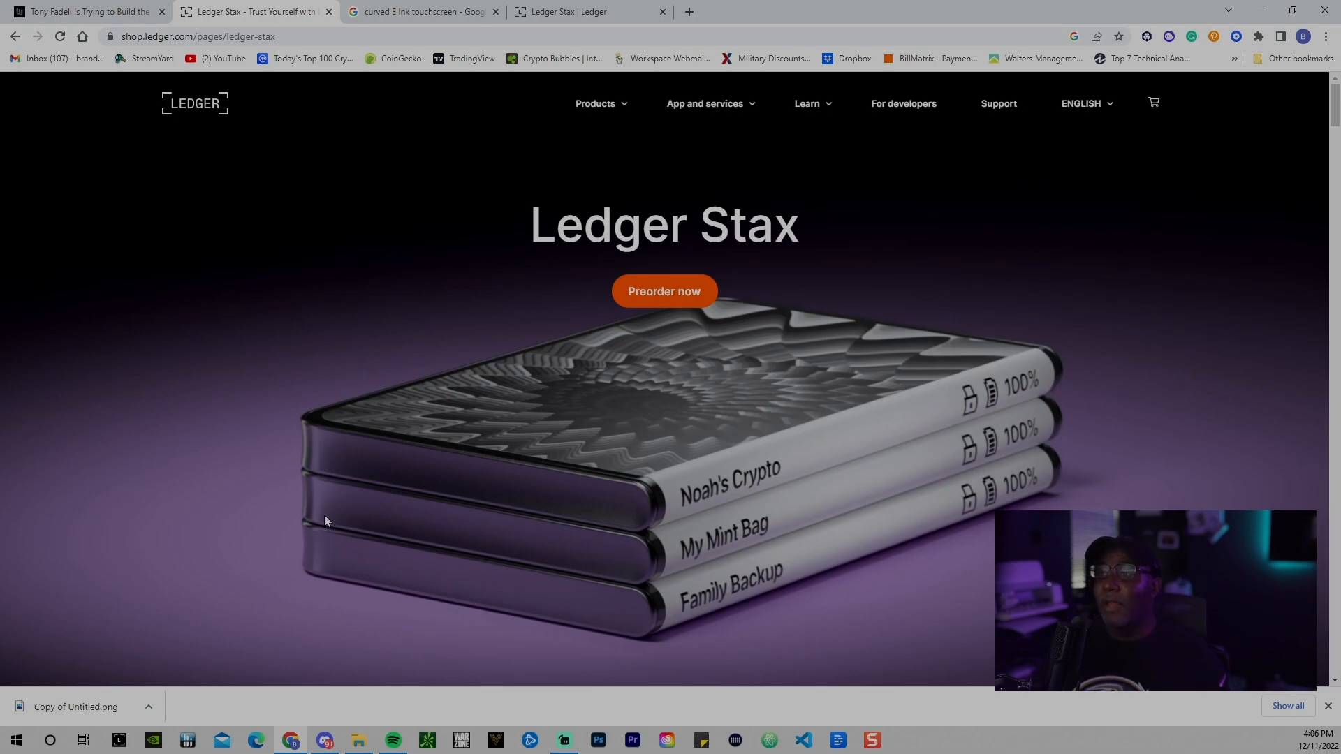
mouse_move(704, 517)
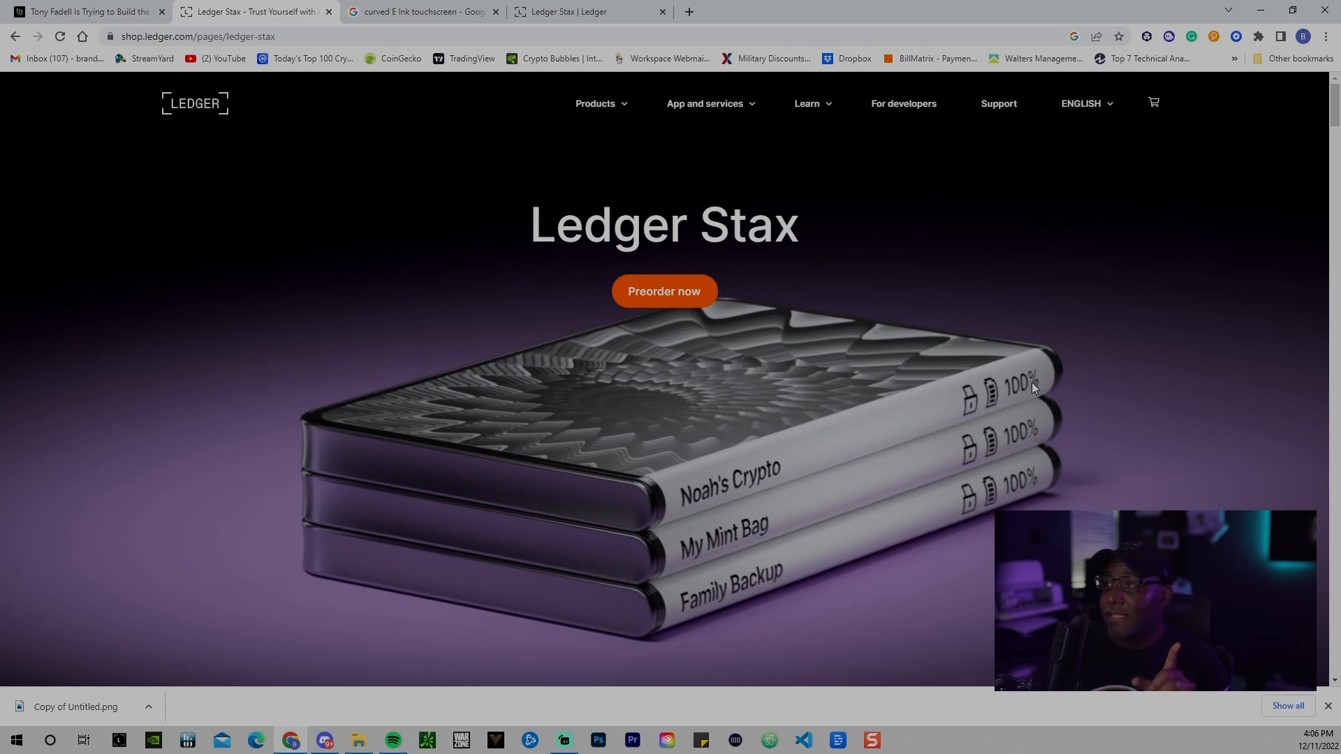
mouse_move(1005, 403)
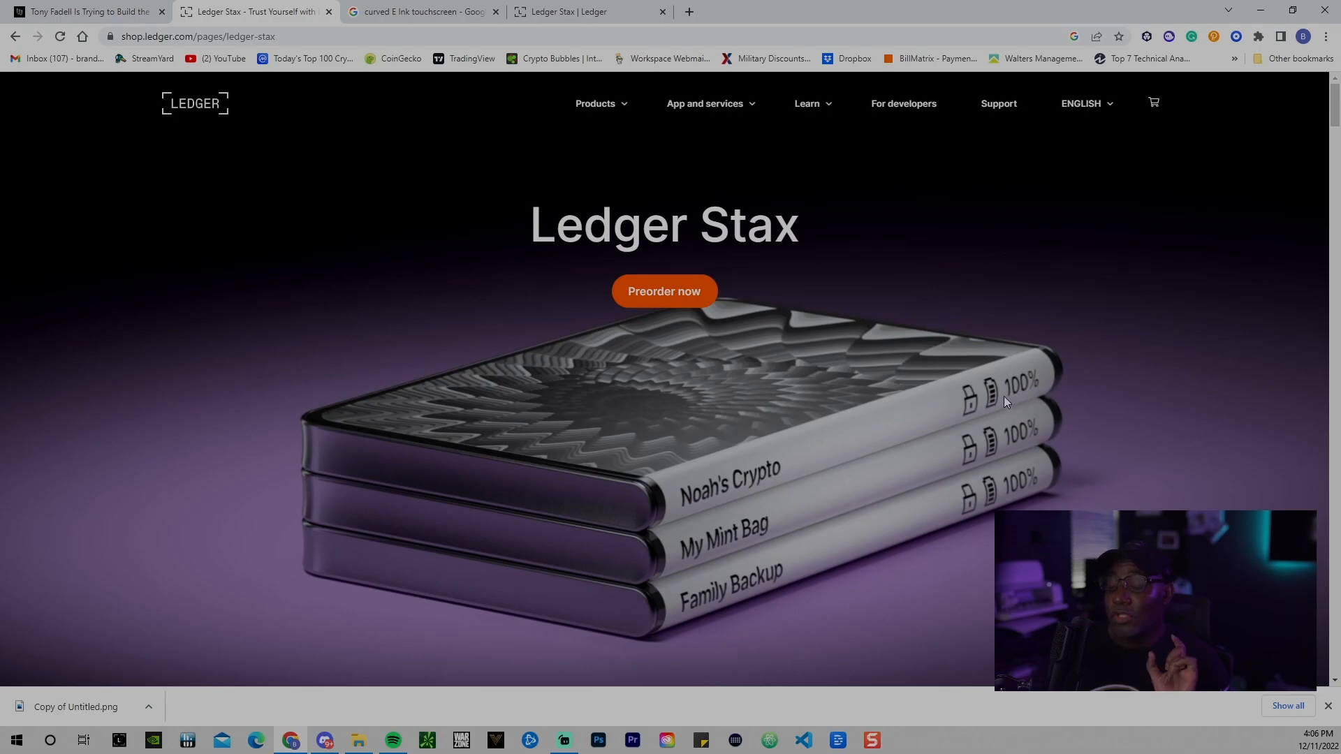
mouse_move(950, 431)
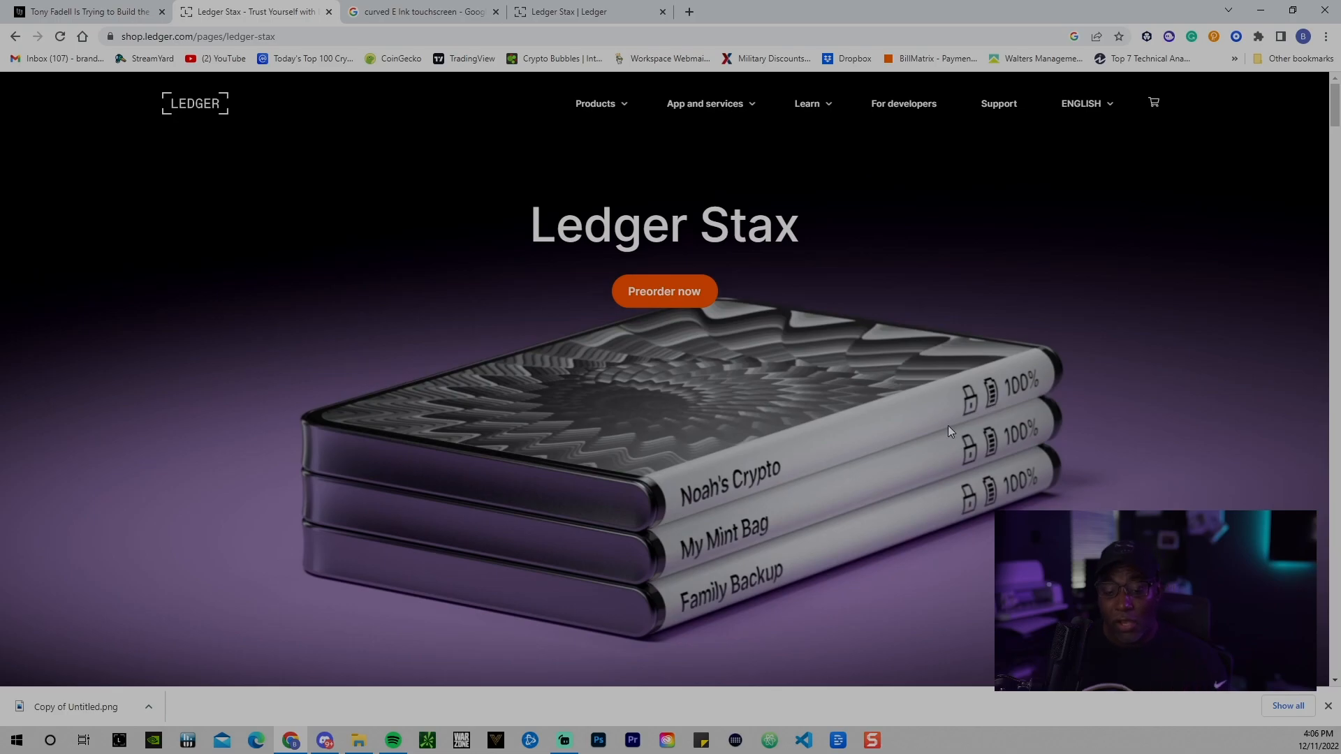
mouse_move(910, 522)
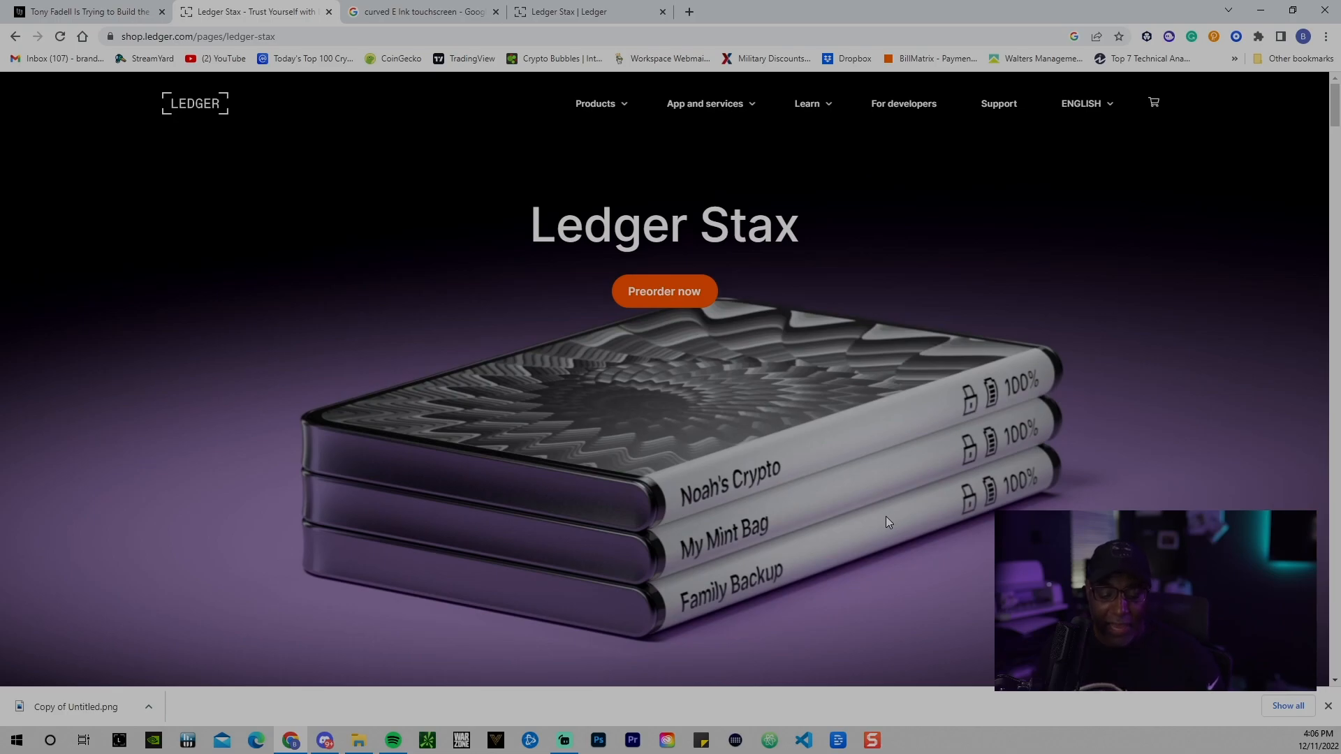
mouse_move(846, 528)
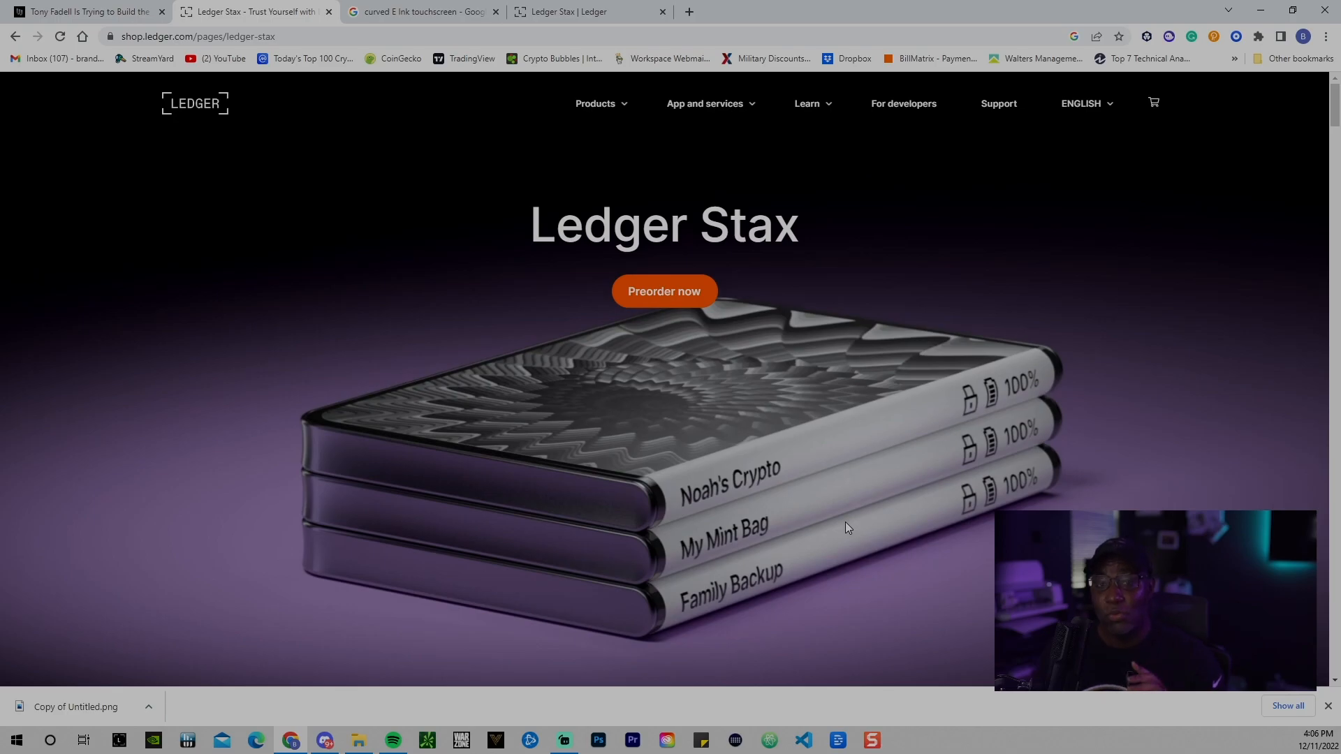
mouse_move(498, 657)
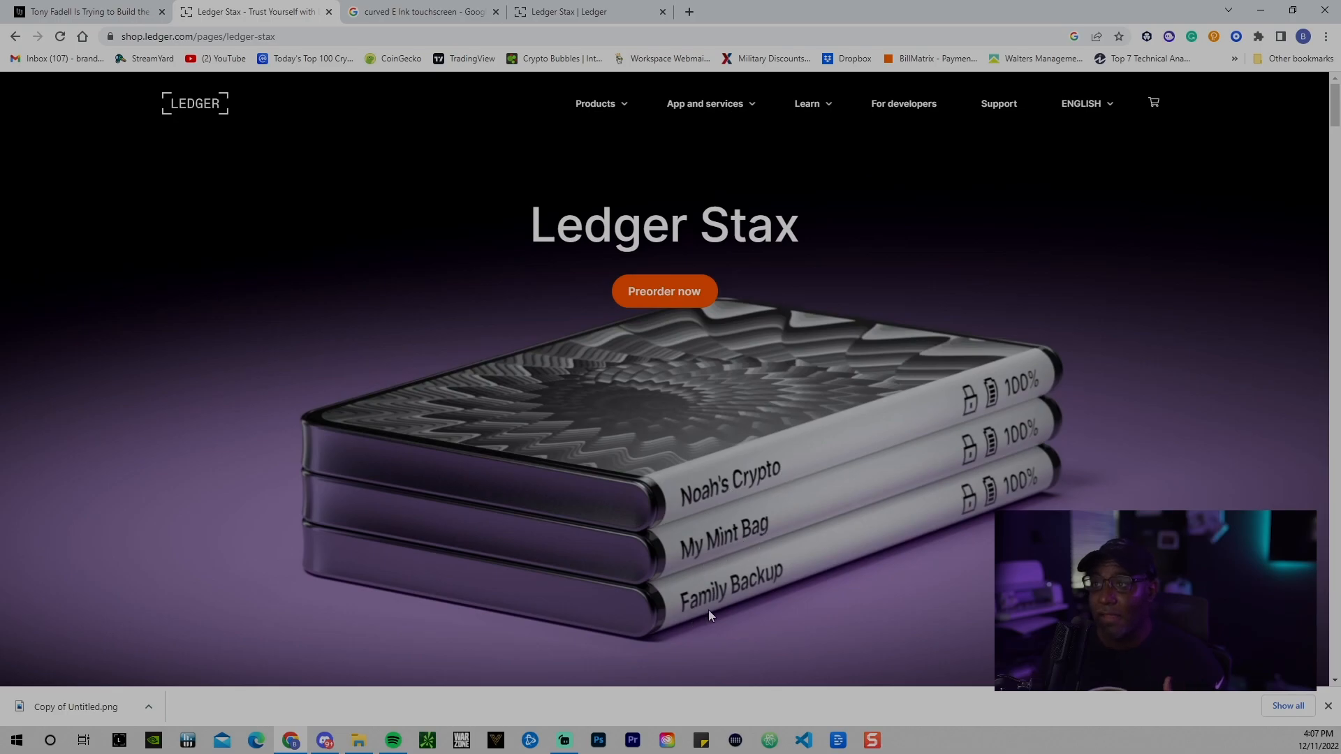
mouse_move(1000, 497)
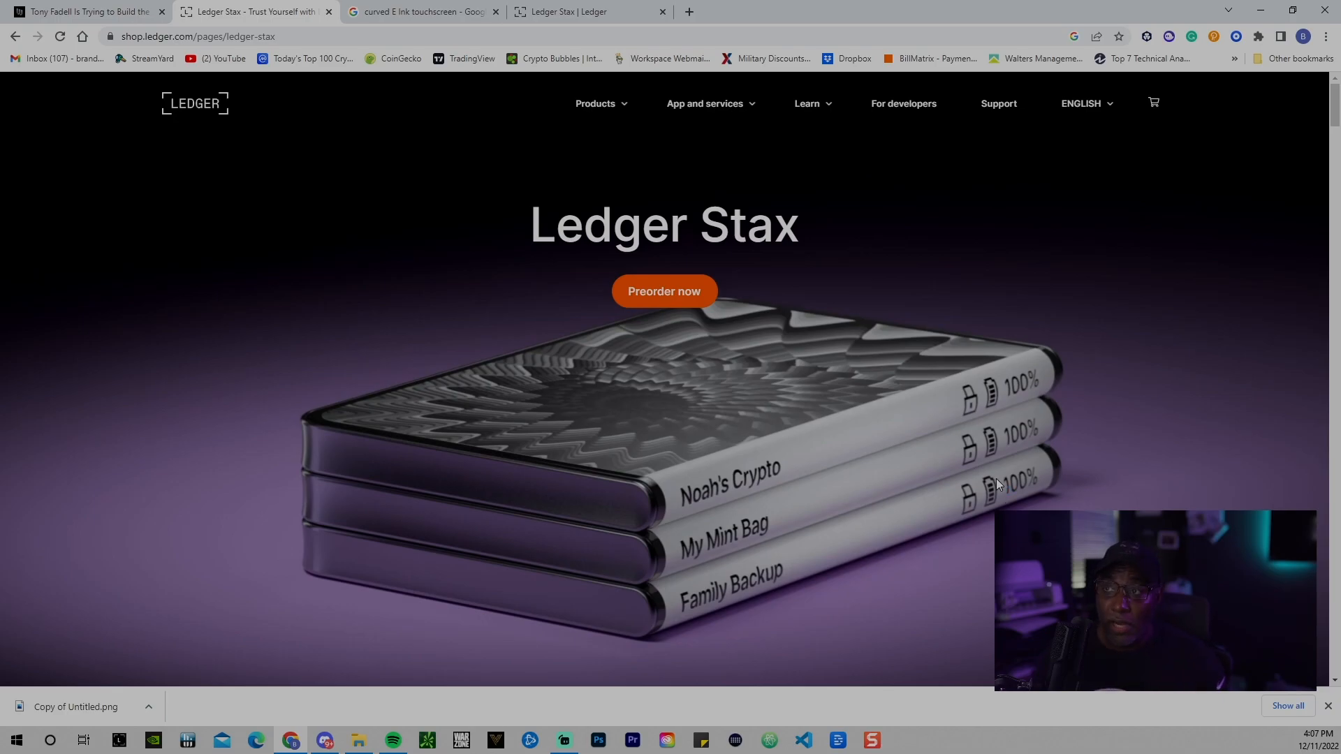
mouse_move(958, 501)
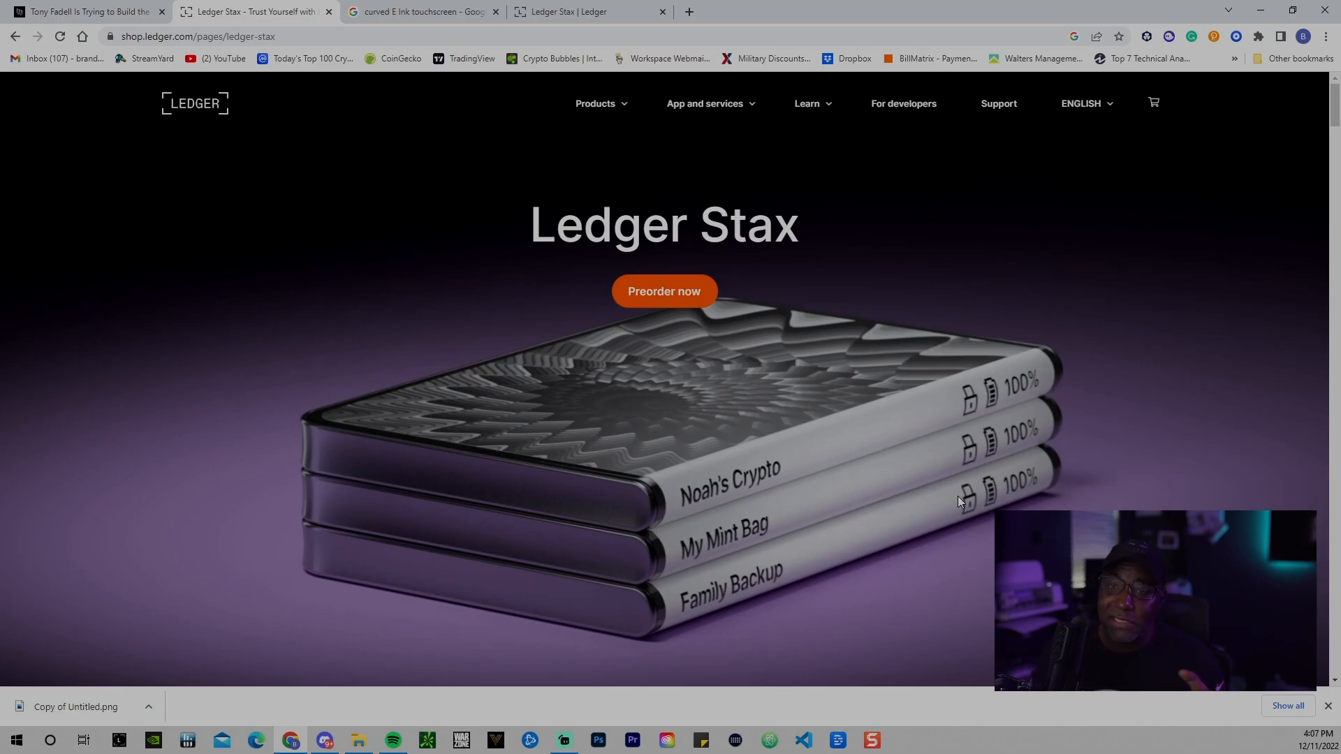
mouse_move(974, 481)
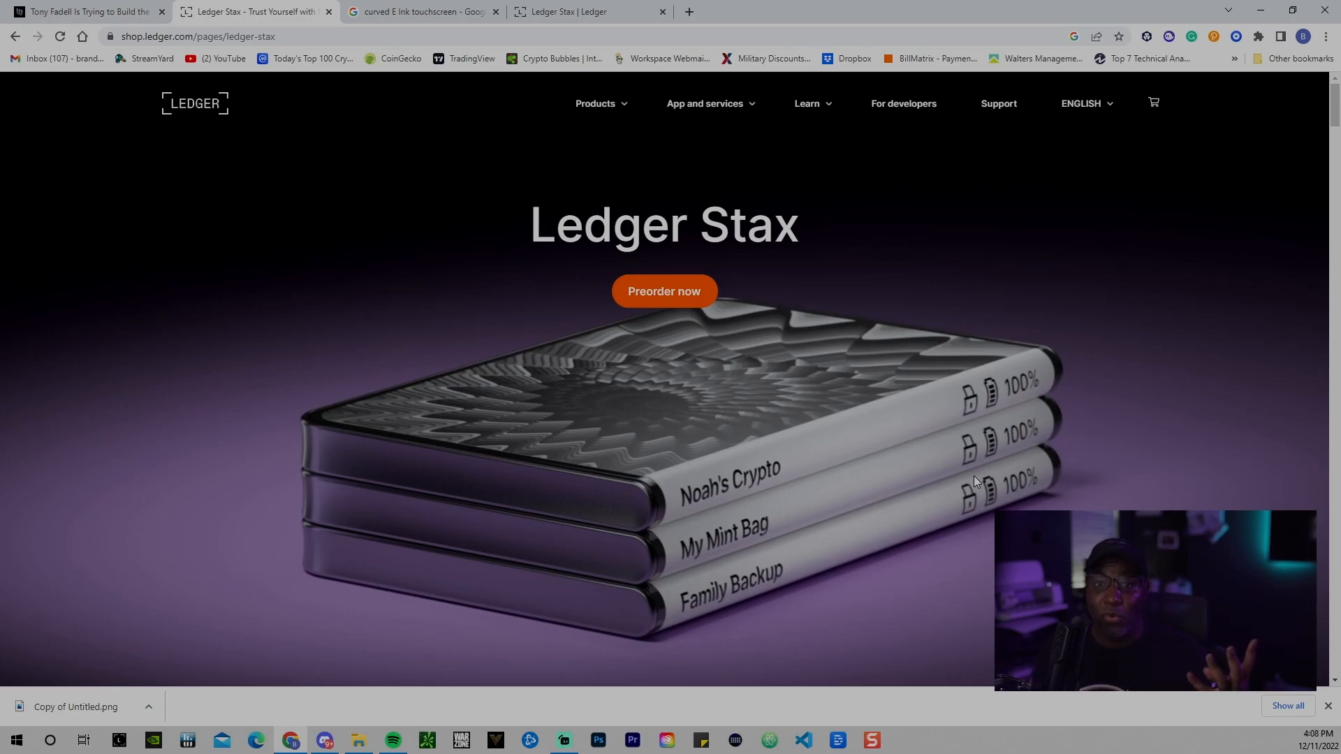
mouse_move(1075, 433)
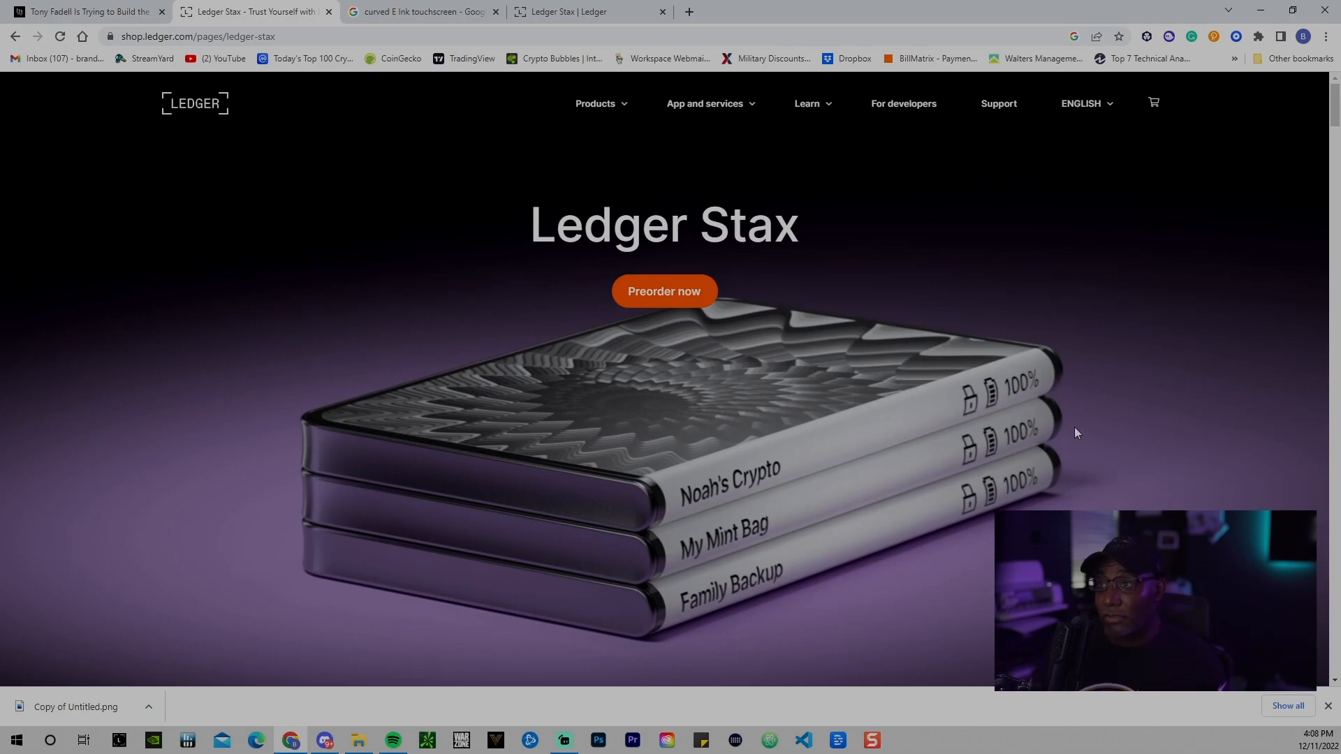
Step: Scroll down the Ledger Stax page to the tagline and 30-second film section
scroll("down", 3)
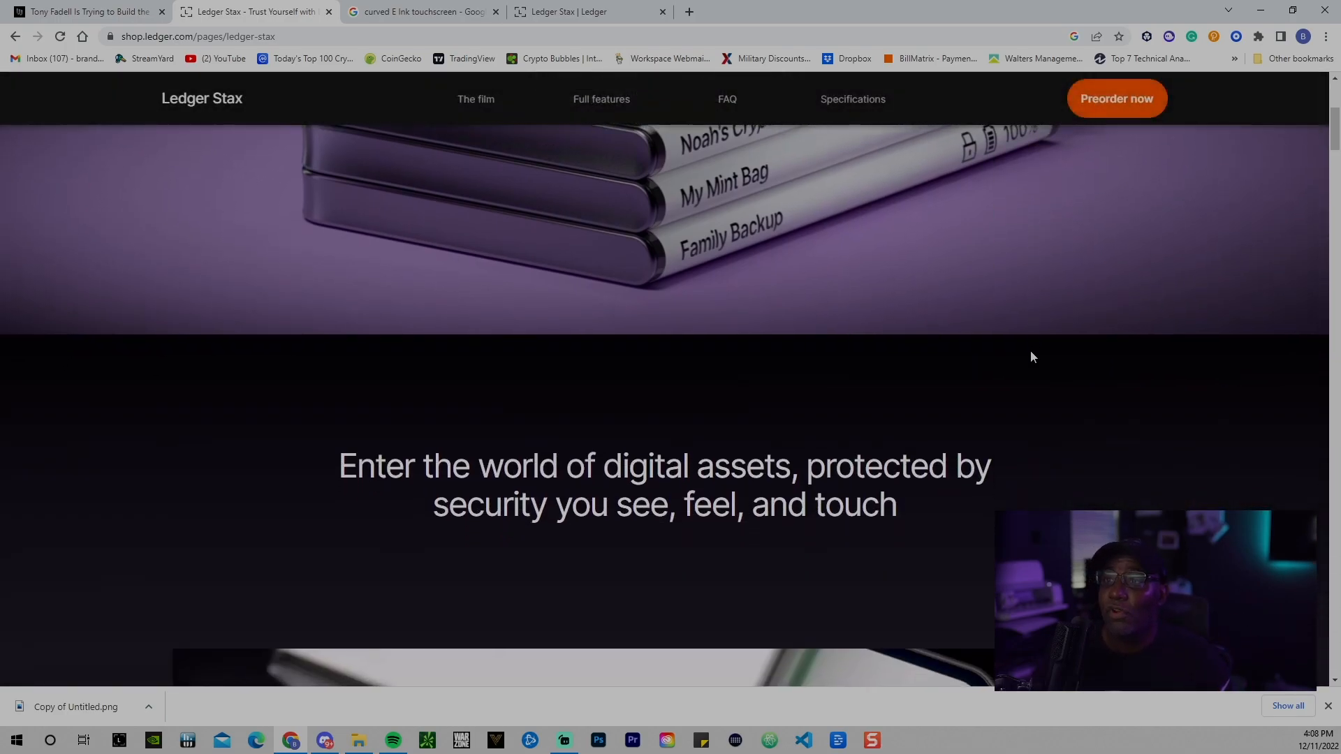
scroll("down", 3)
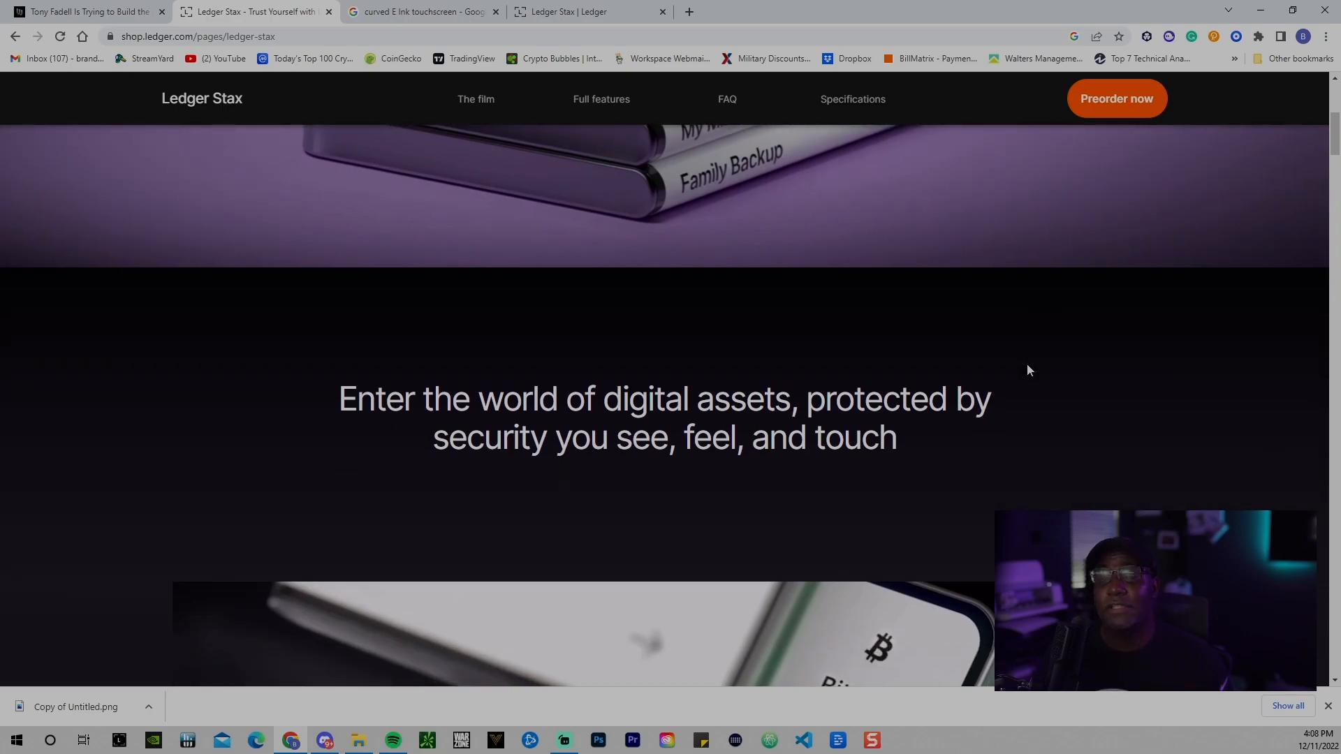
scroll("down", 3)
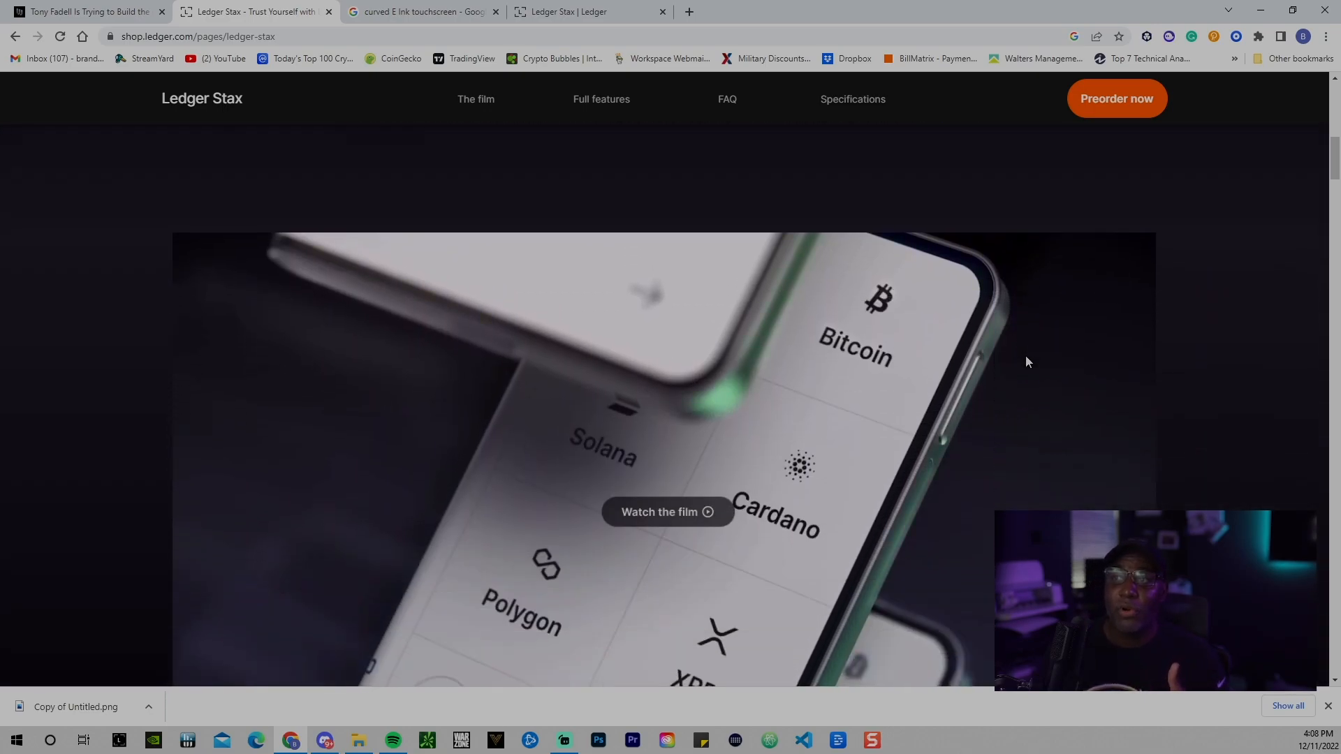
scroll("down", 3)
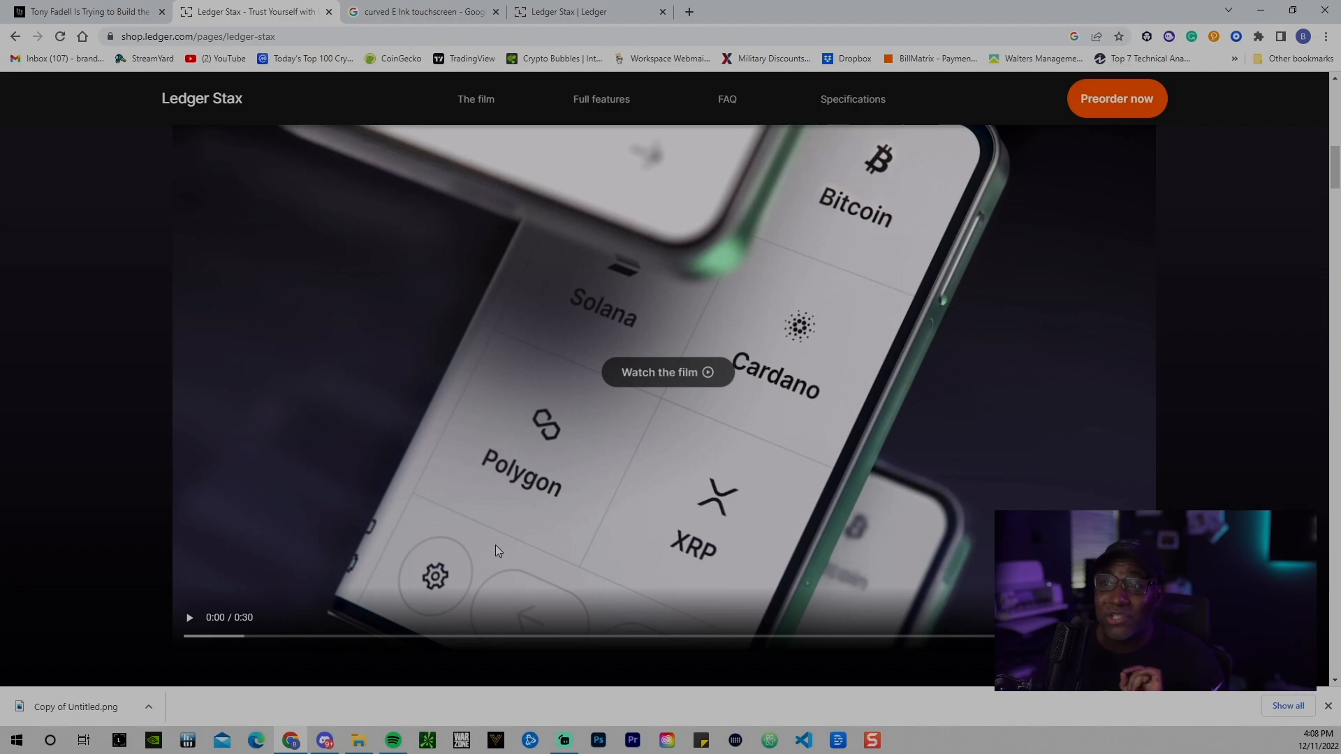
mouse_move(553, 444)
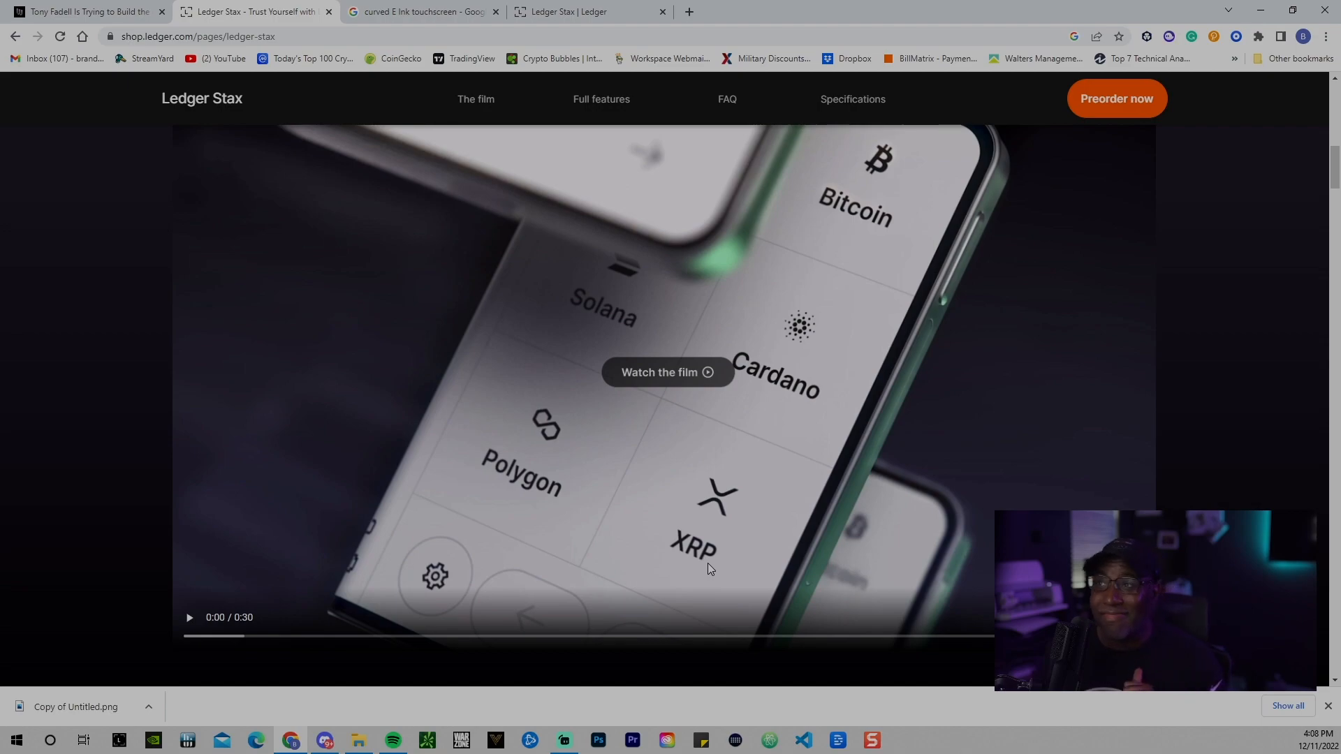
mouse_move(623, 333)
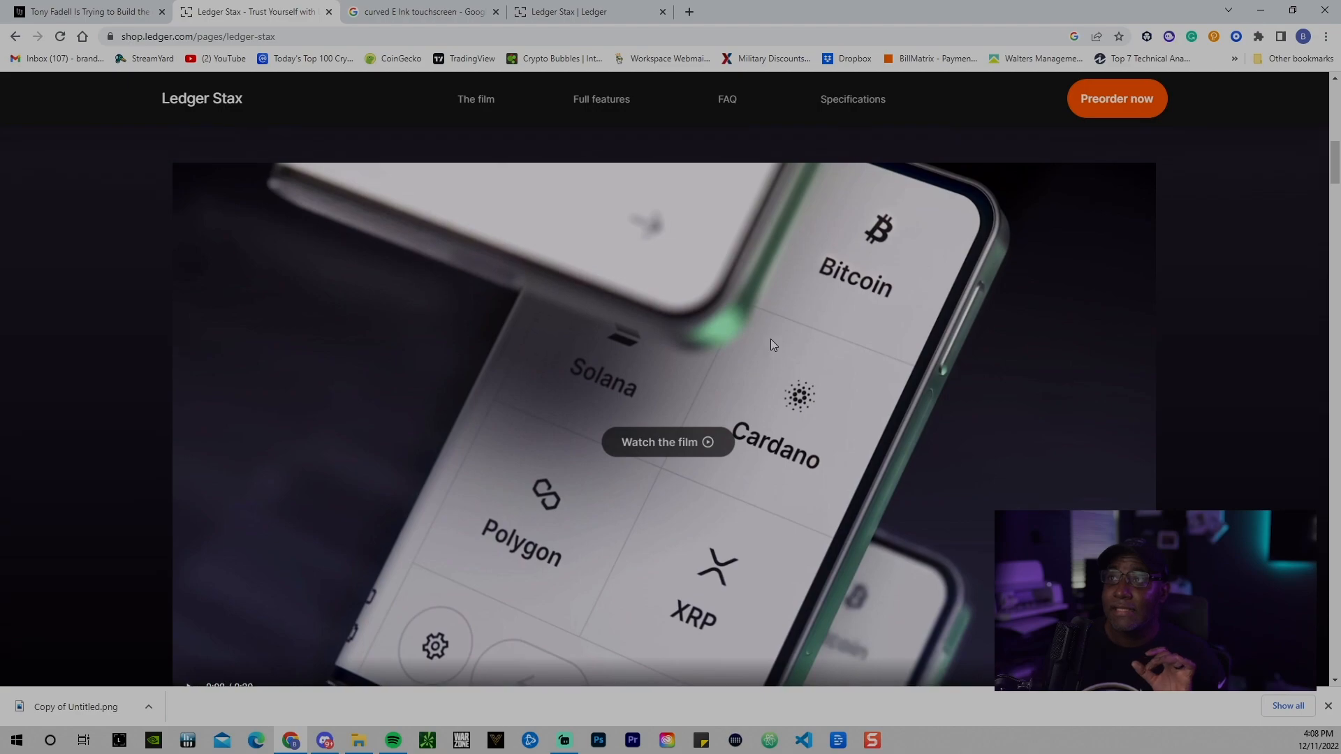
mouse_move(691, 564)
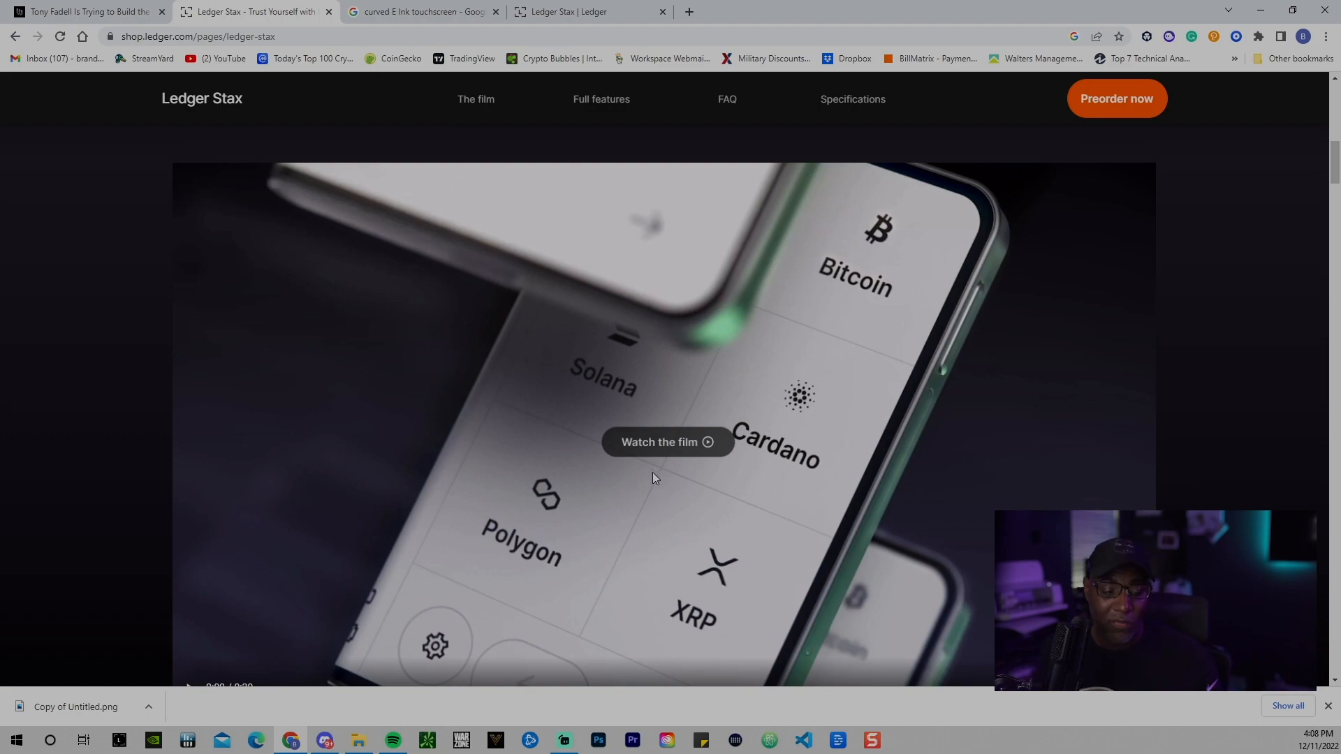
mouse_move(629, 536)
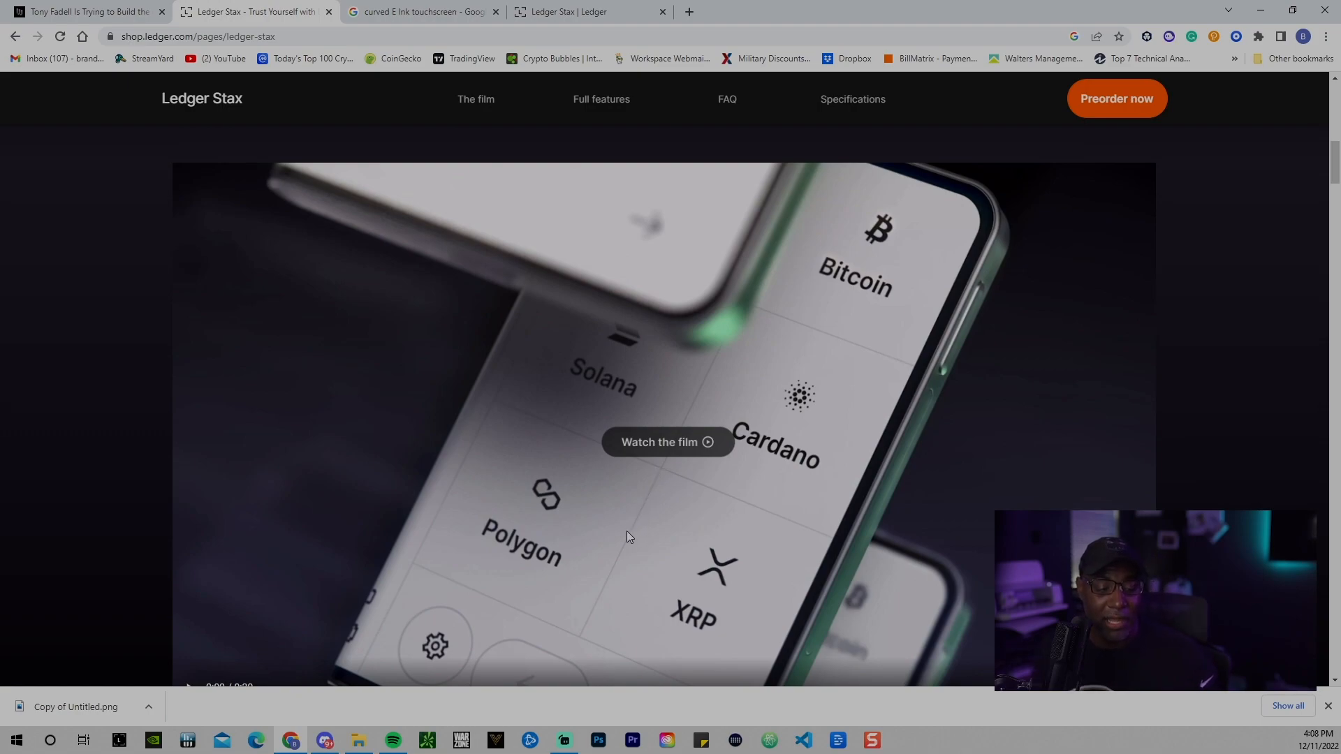
mouse_move(615, 507)
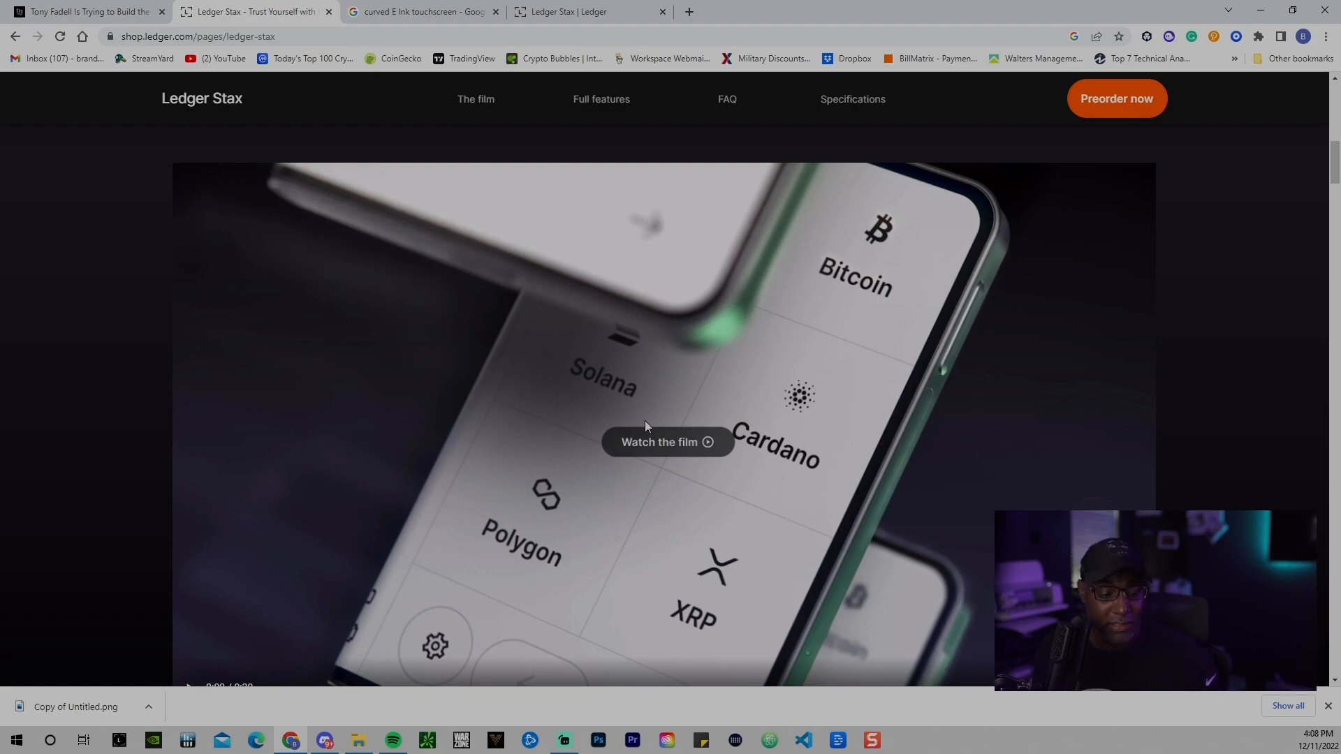
mouse_move(658, 436)
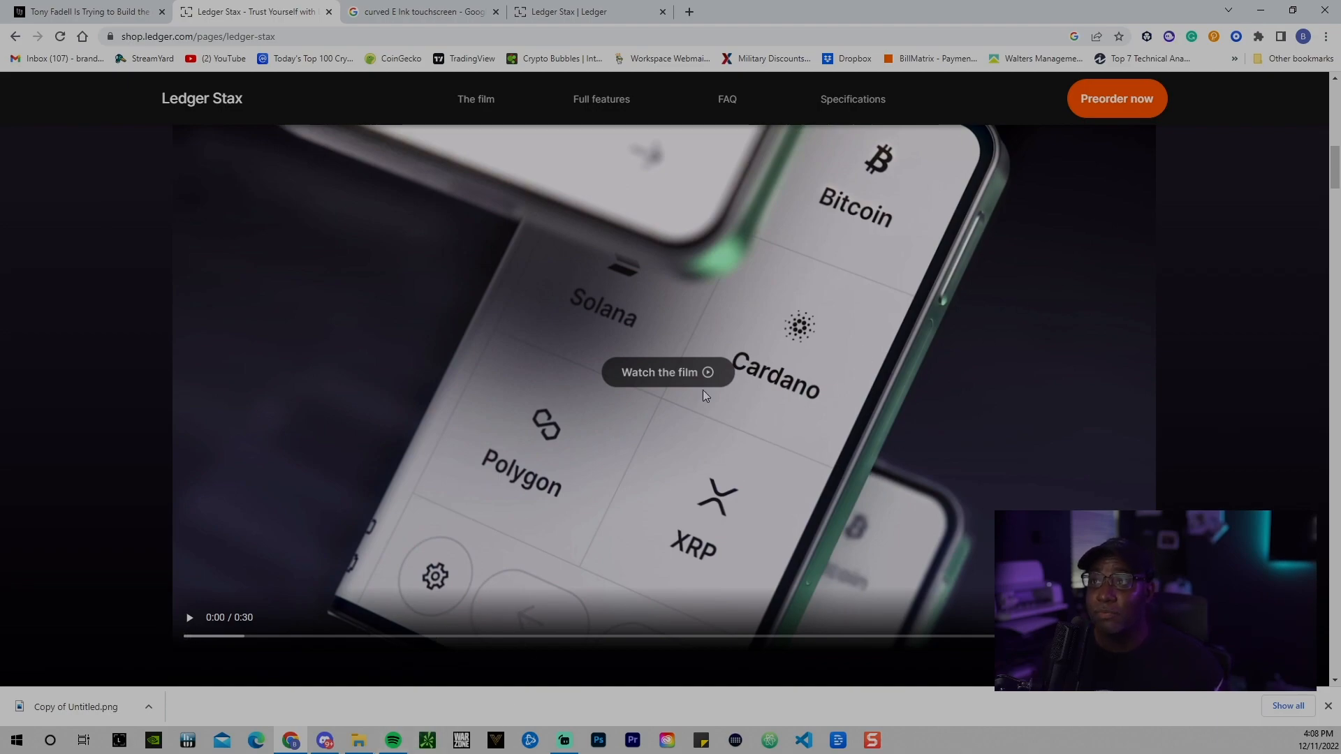
Step: Play the 30-second Ledger Stax film through to its title card
left_click(658, 371)
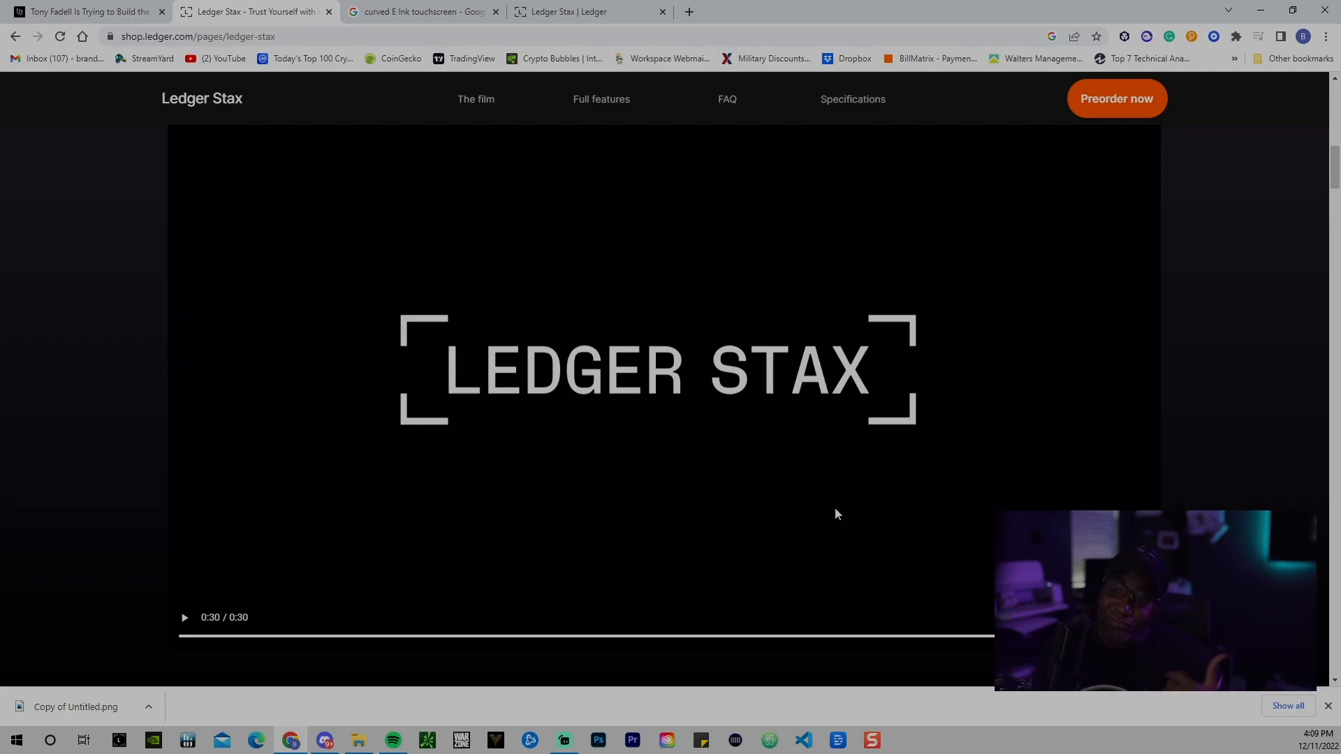
mouse_move(1135, 314)
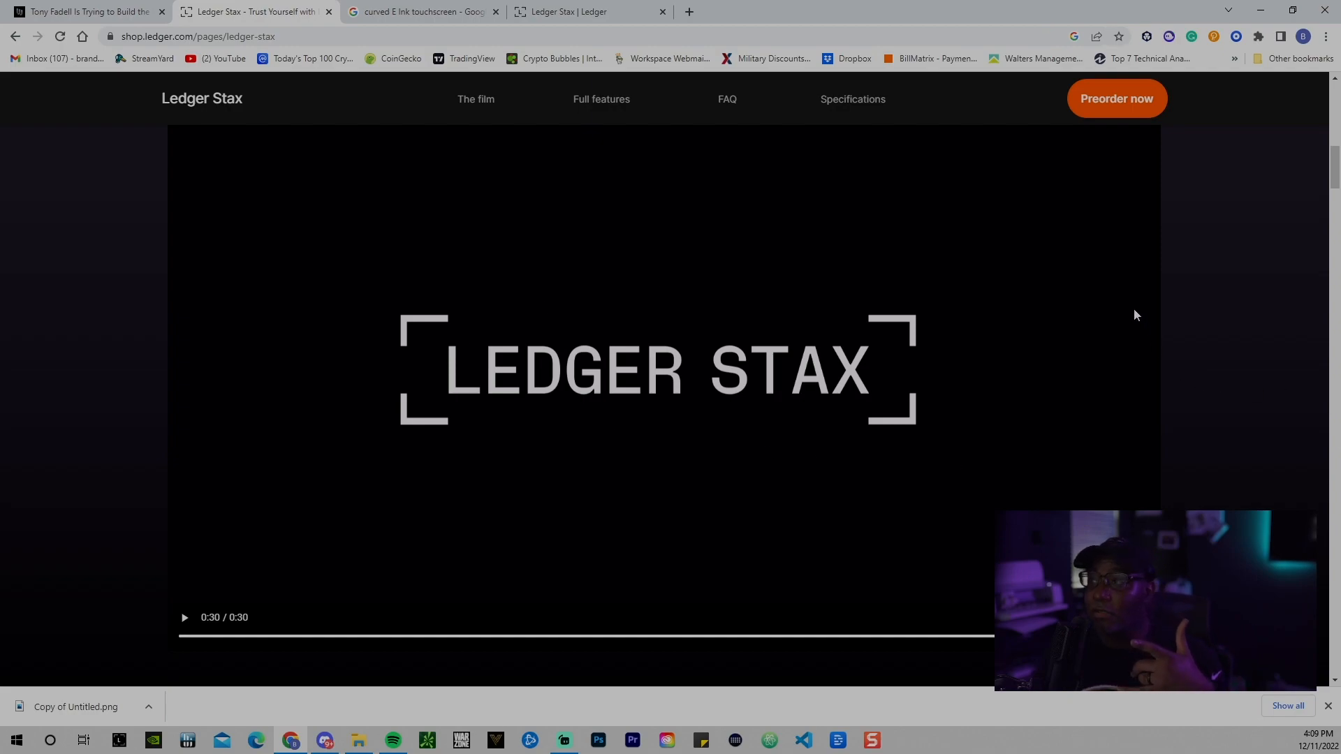
Step: Scroll past the film to the customizable lock screen section with NFT and picture examples
scroll("down", 3)
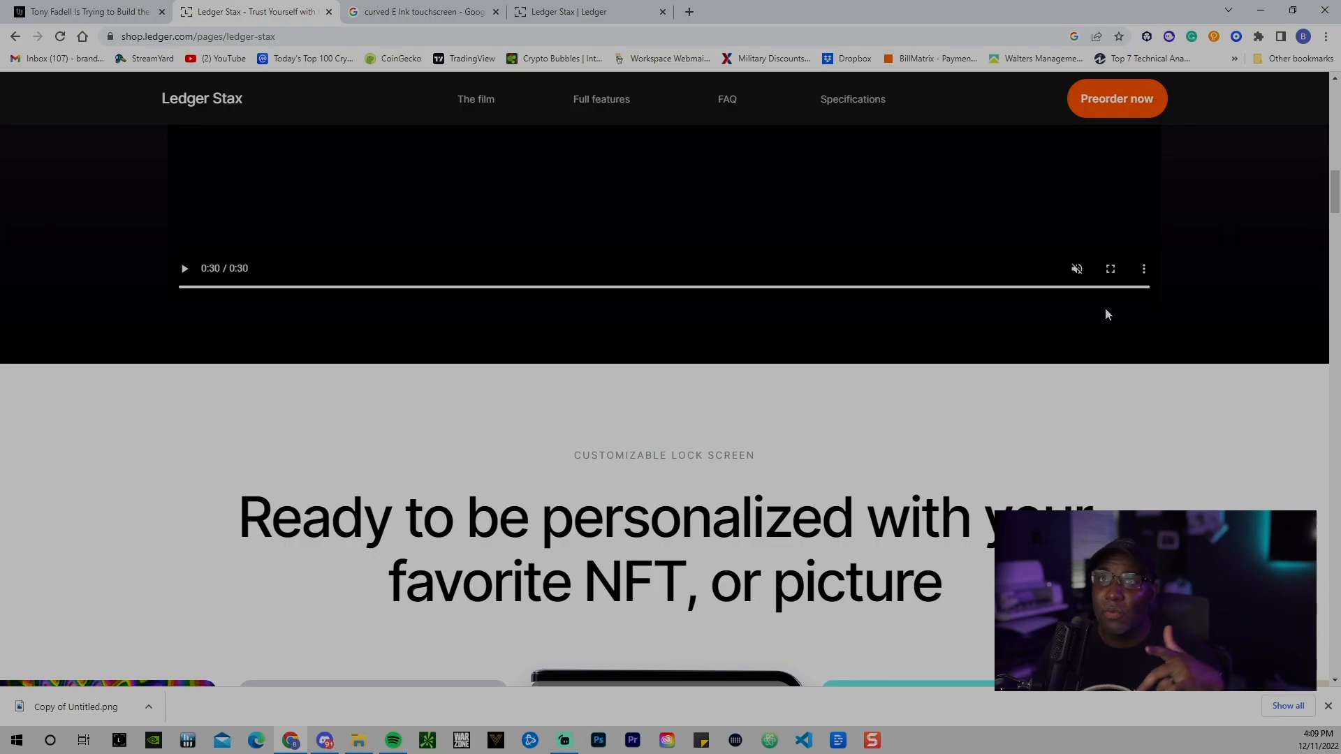
mouse_move(1027, 363)
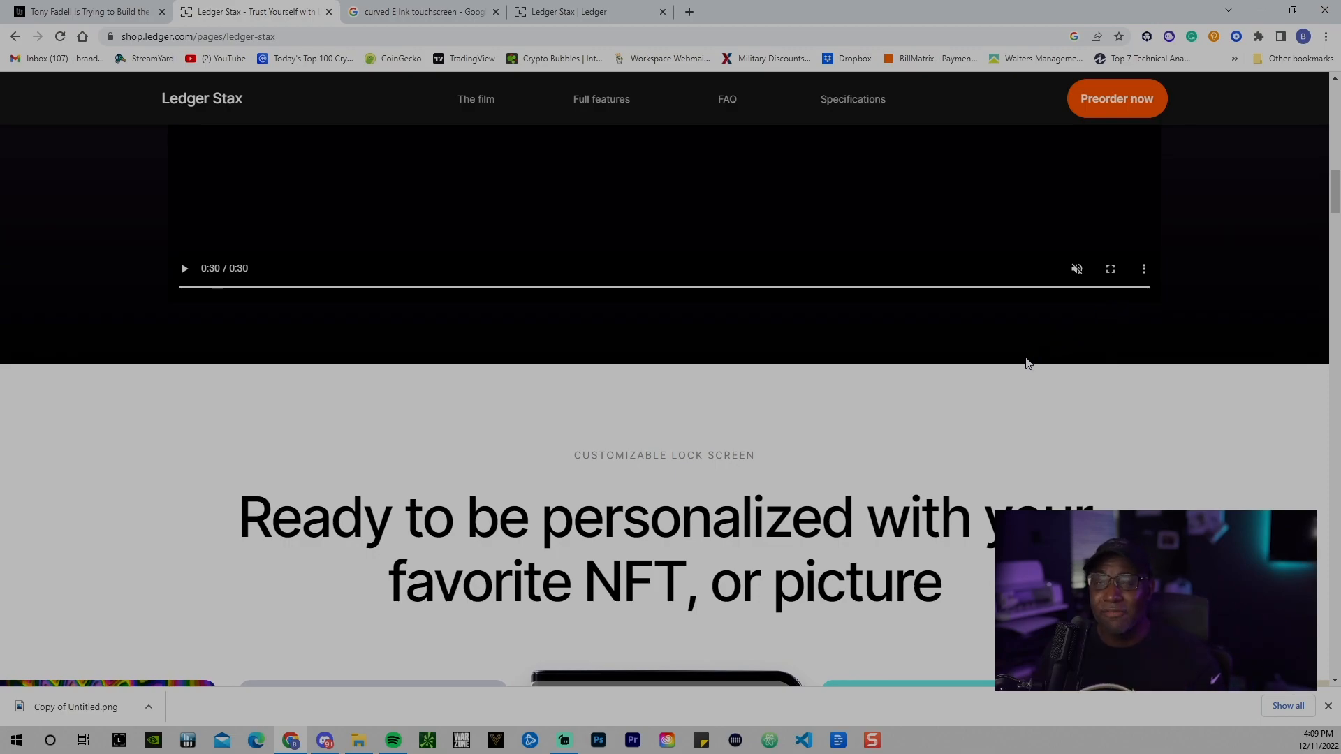
scroll("down", 3)
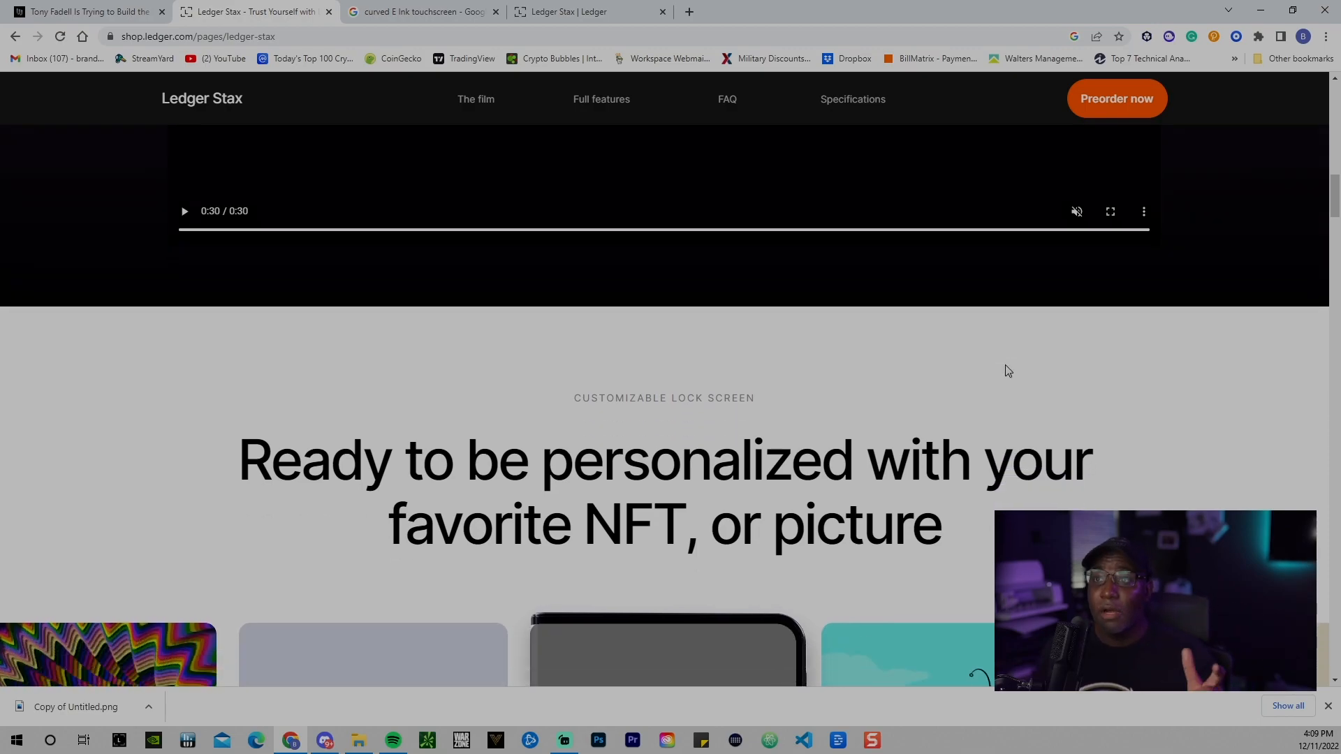
scroll("down", 3)
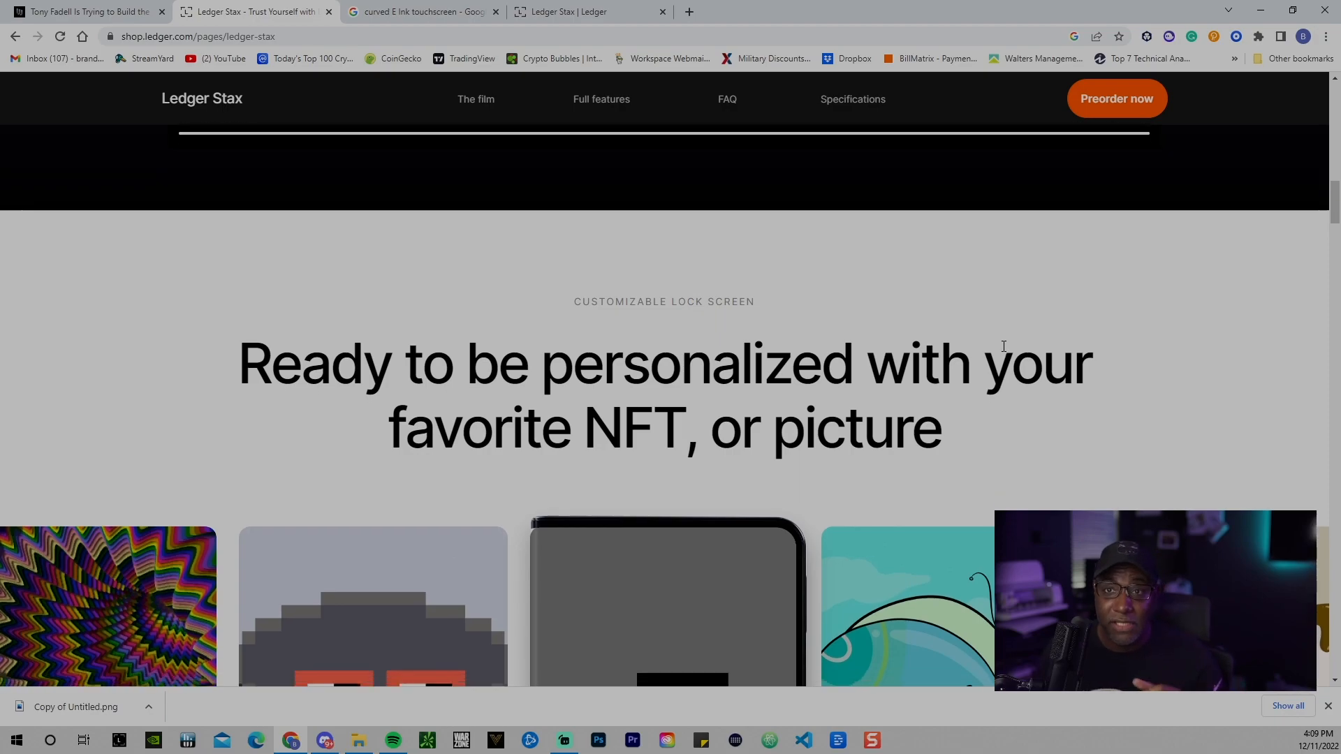
scroll("down", 3)
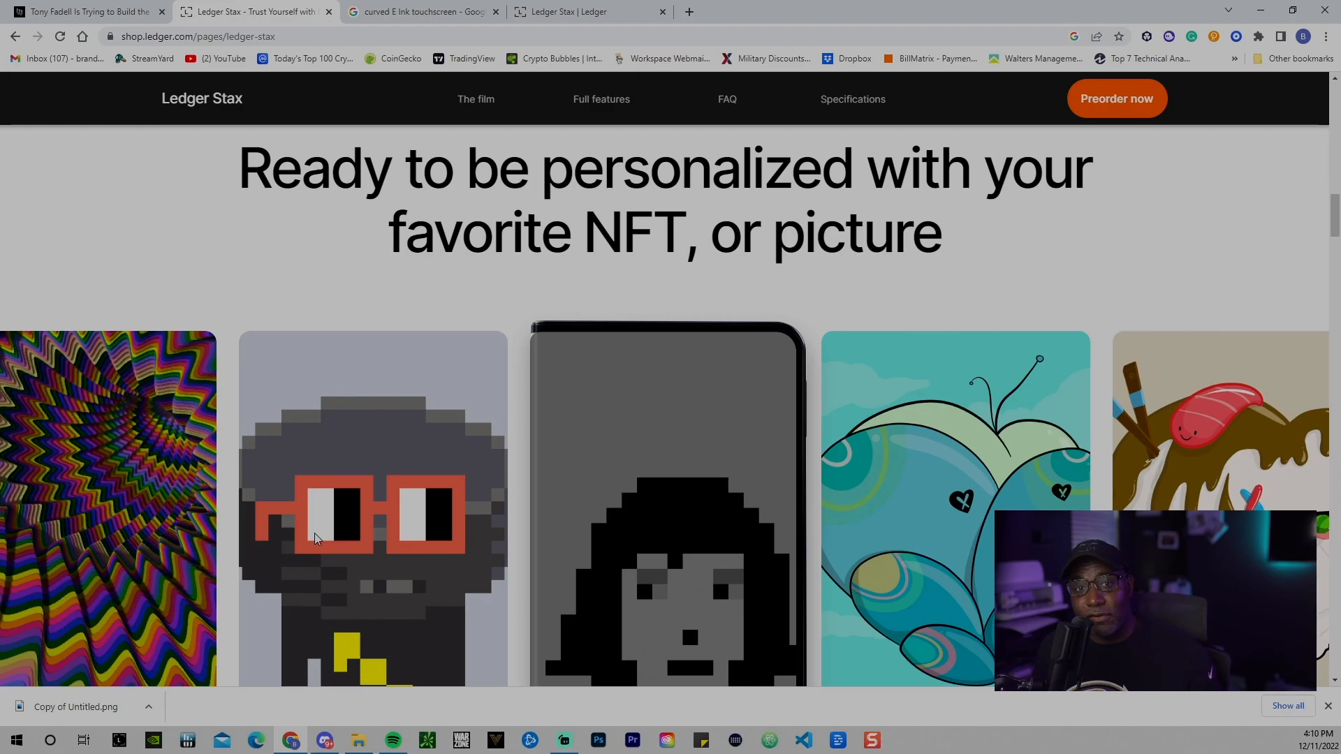
mouse_move(322, 529)
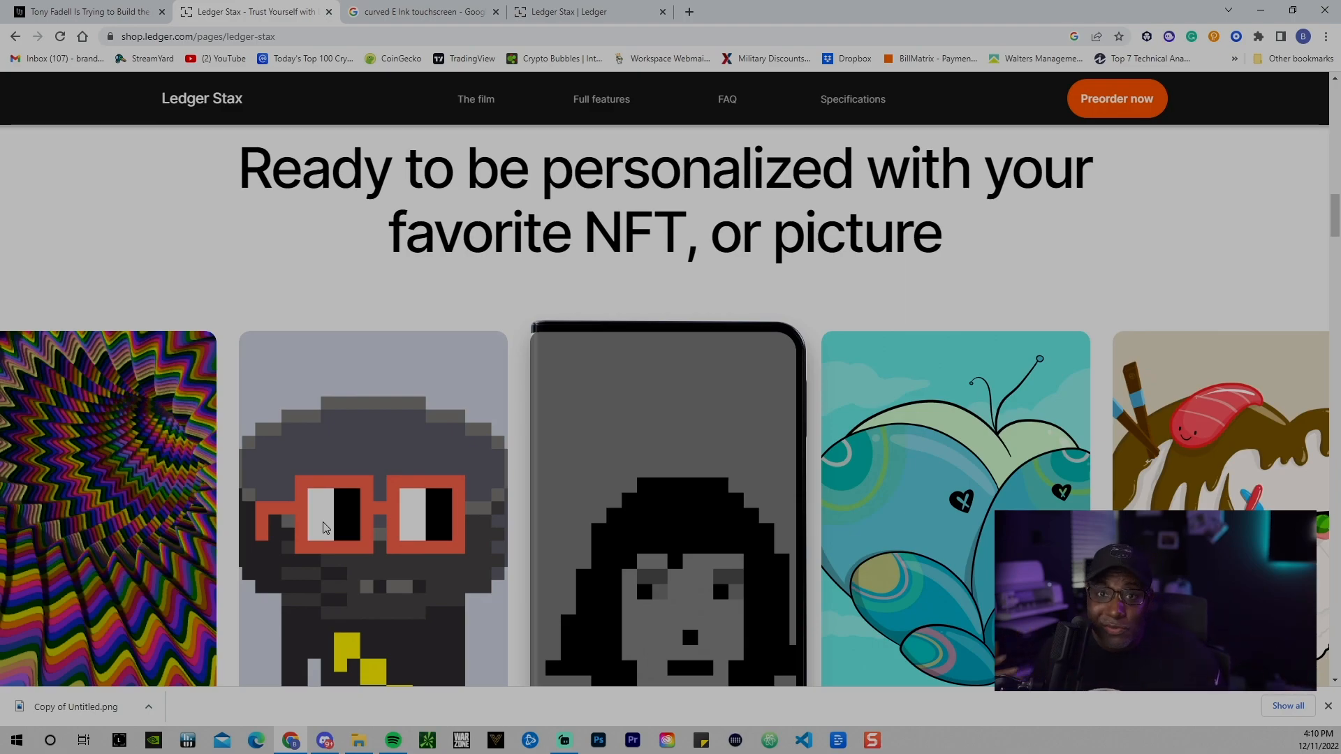
Step: Cycle the lock screen carousel three pictures forward to the swirling tunnel artwork
scroll("down", 3)
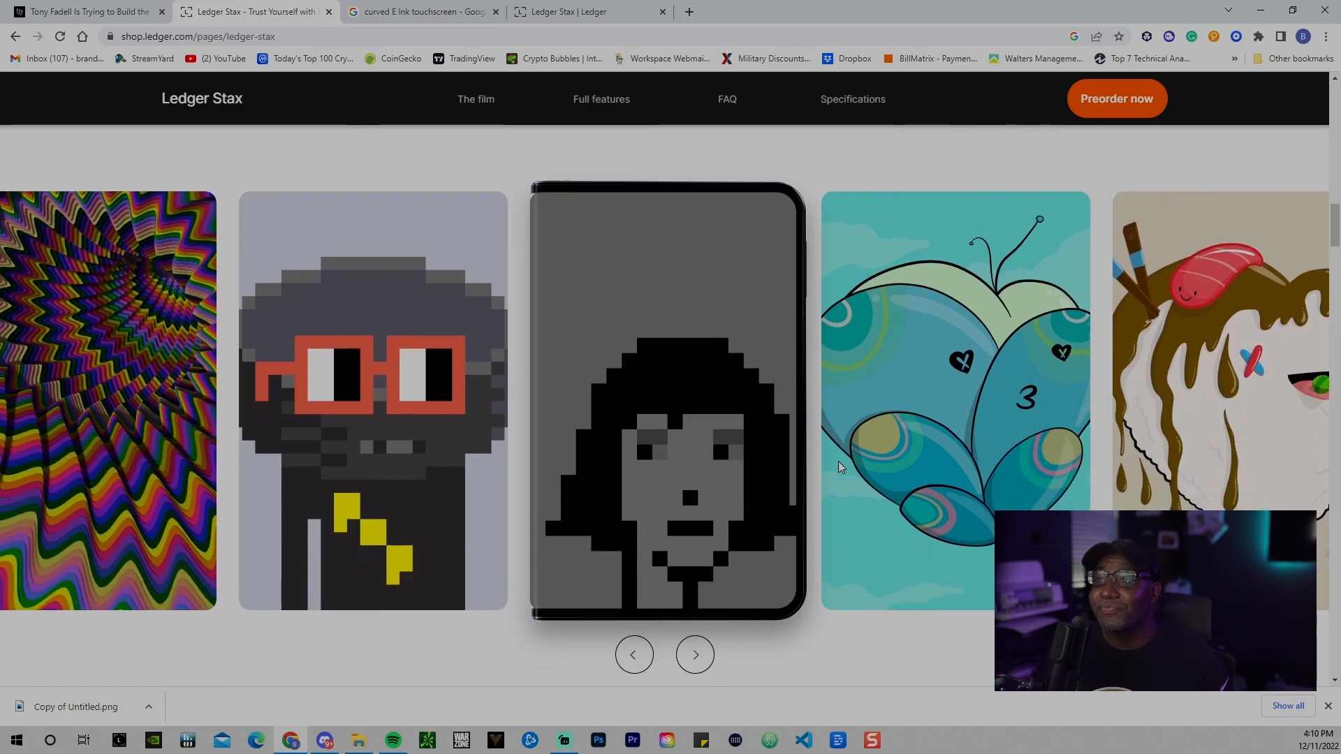
left_click(695, 654)
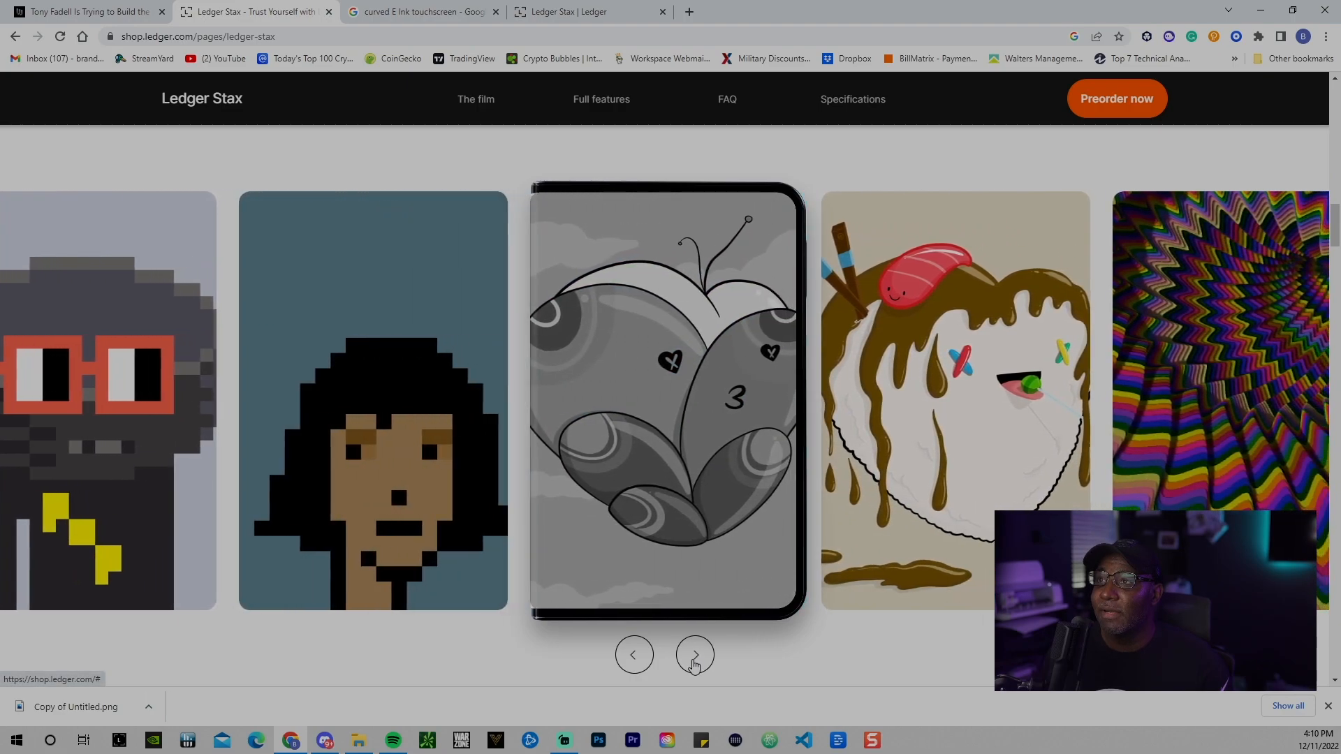
left_click(695, 654)
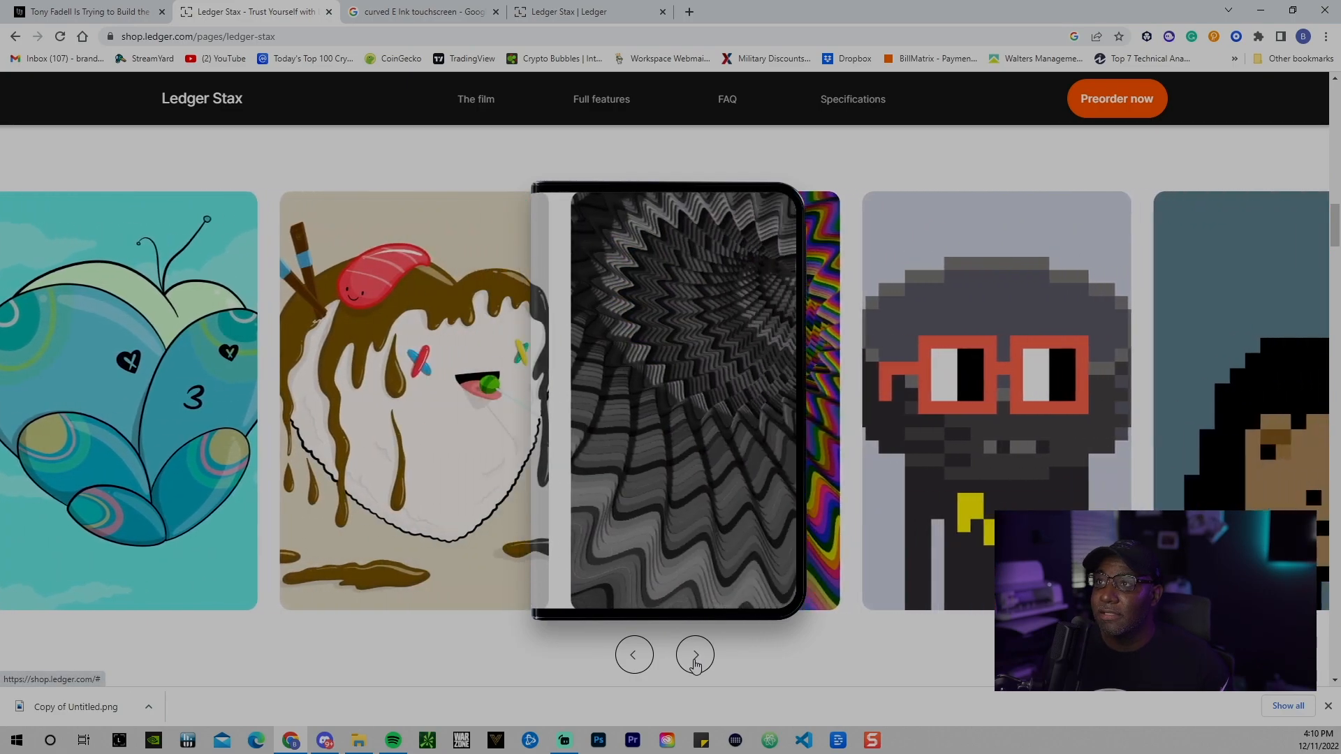
left_click(694, 654)
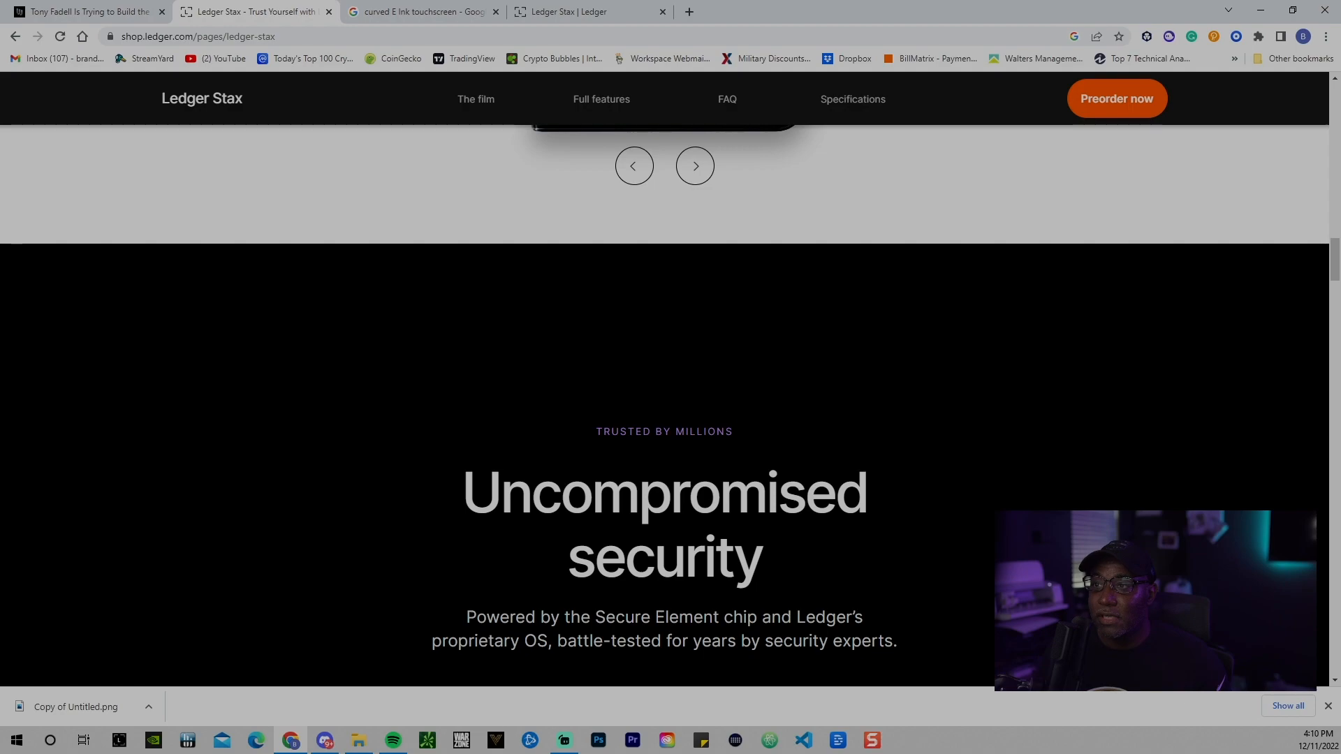
mouse_move(475, 463)
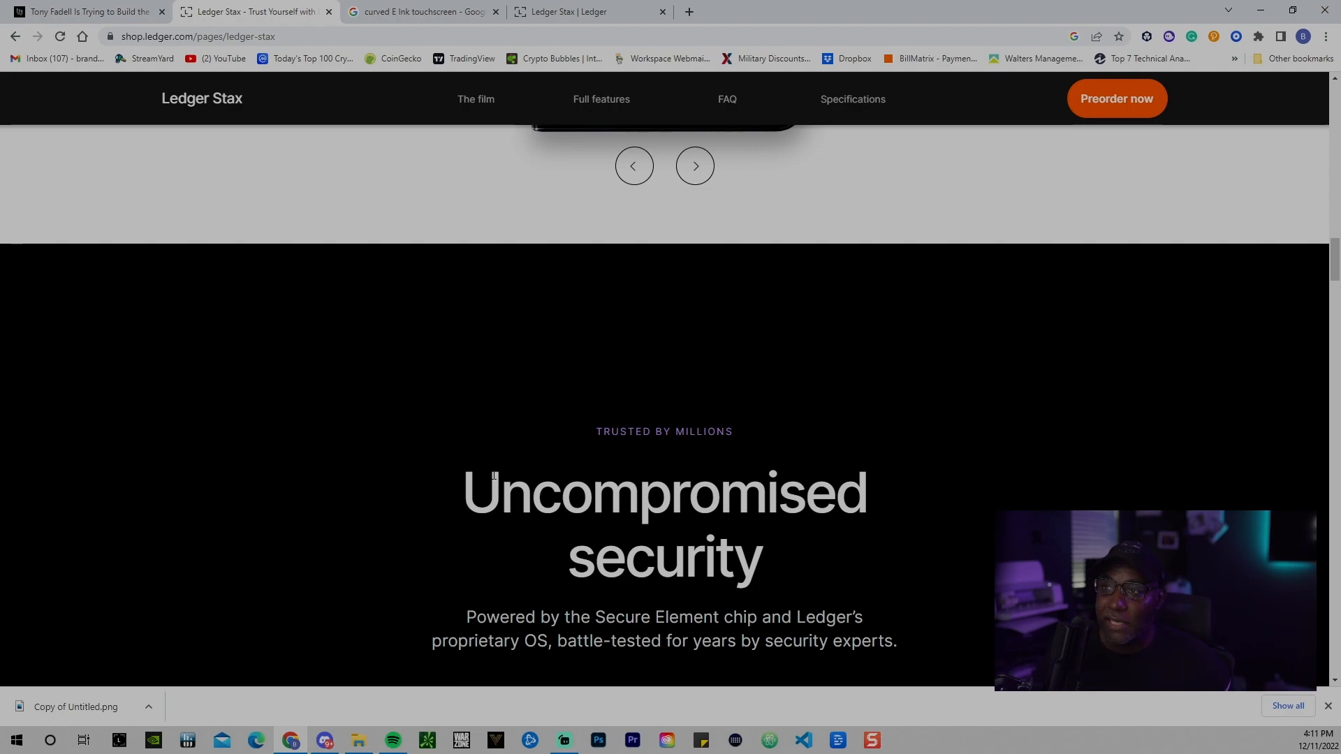
Step: Scroll down to bring the Clear-sign in comfort slide fully into view
scroll("down", 3)
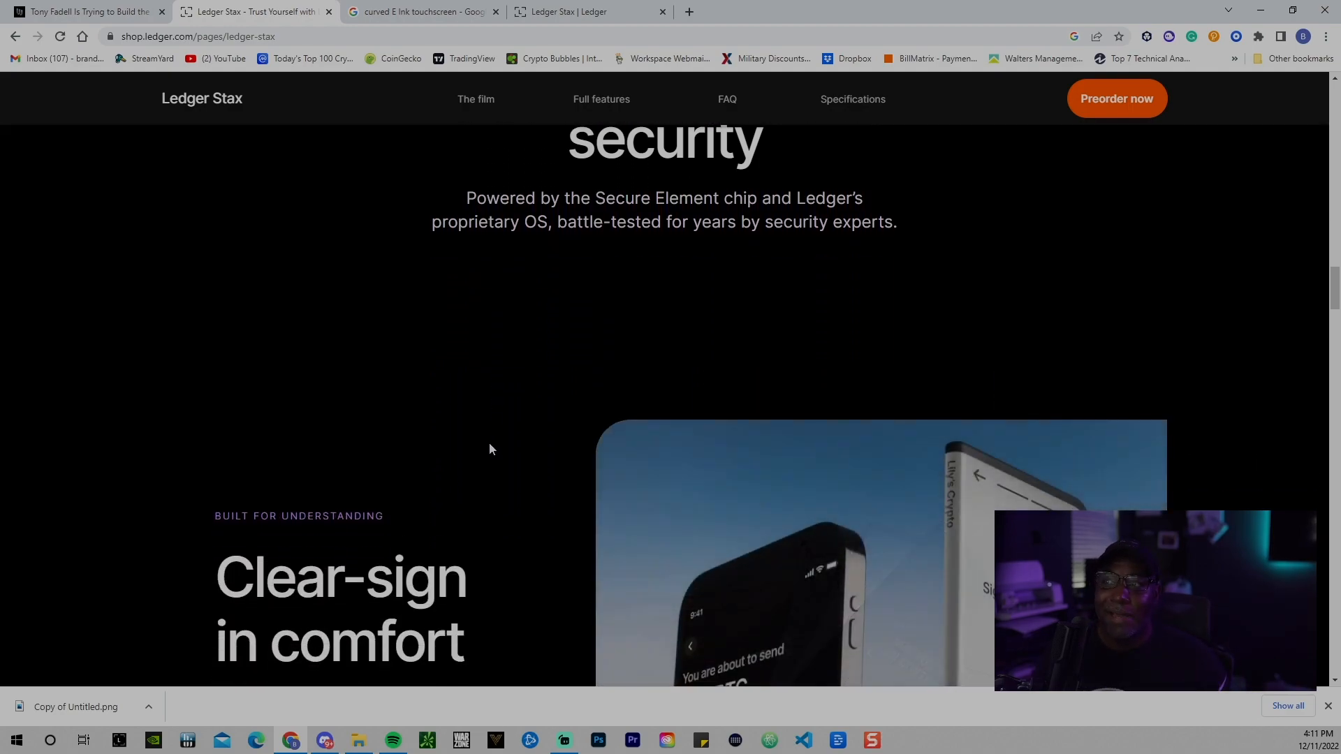
scroll("down", 3)
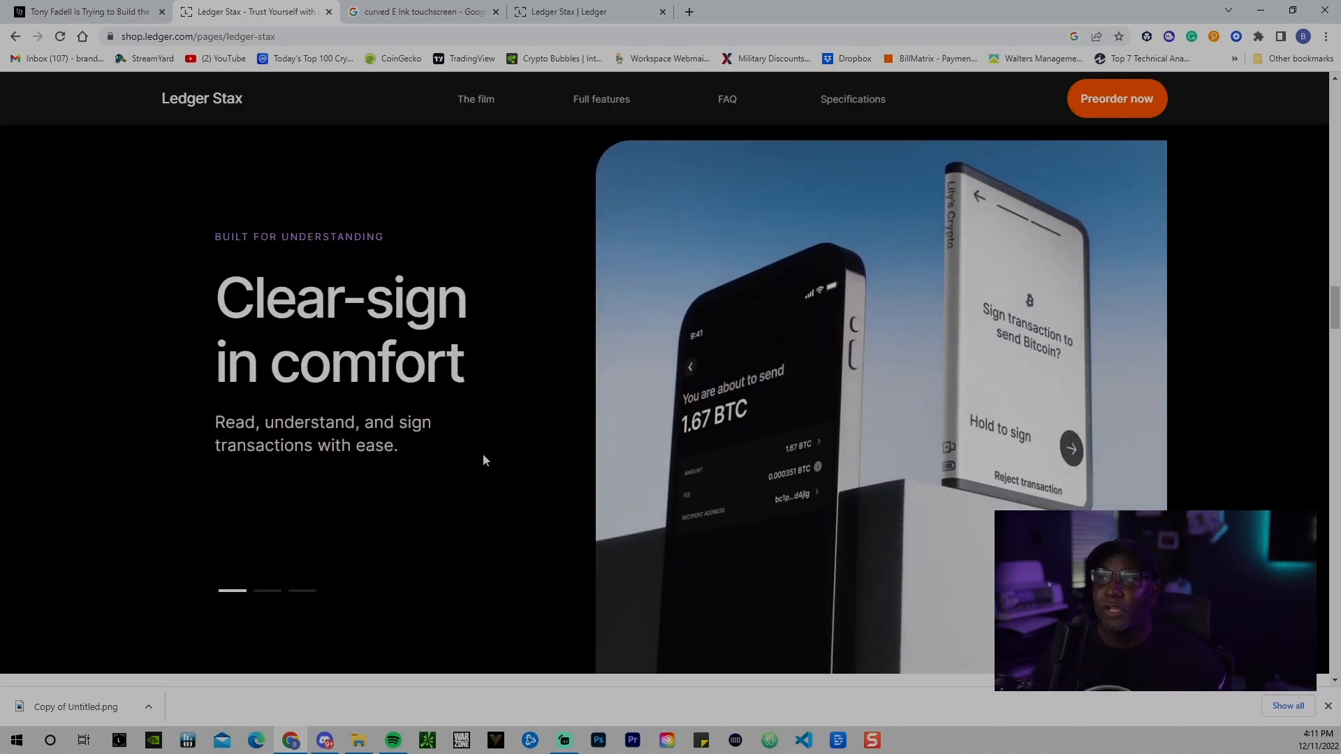
mouse_move(474, 464)
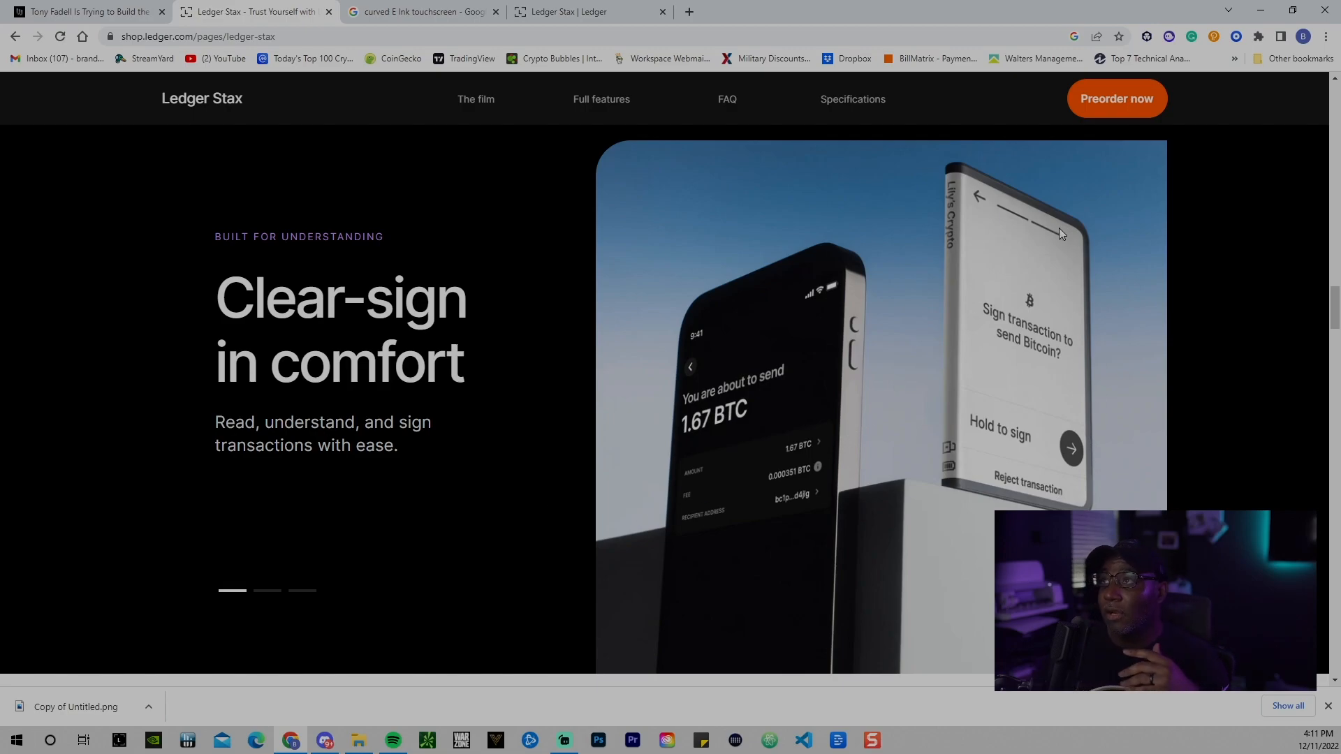
mouse_move(983, 275)
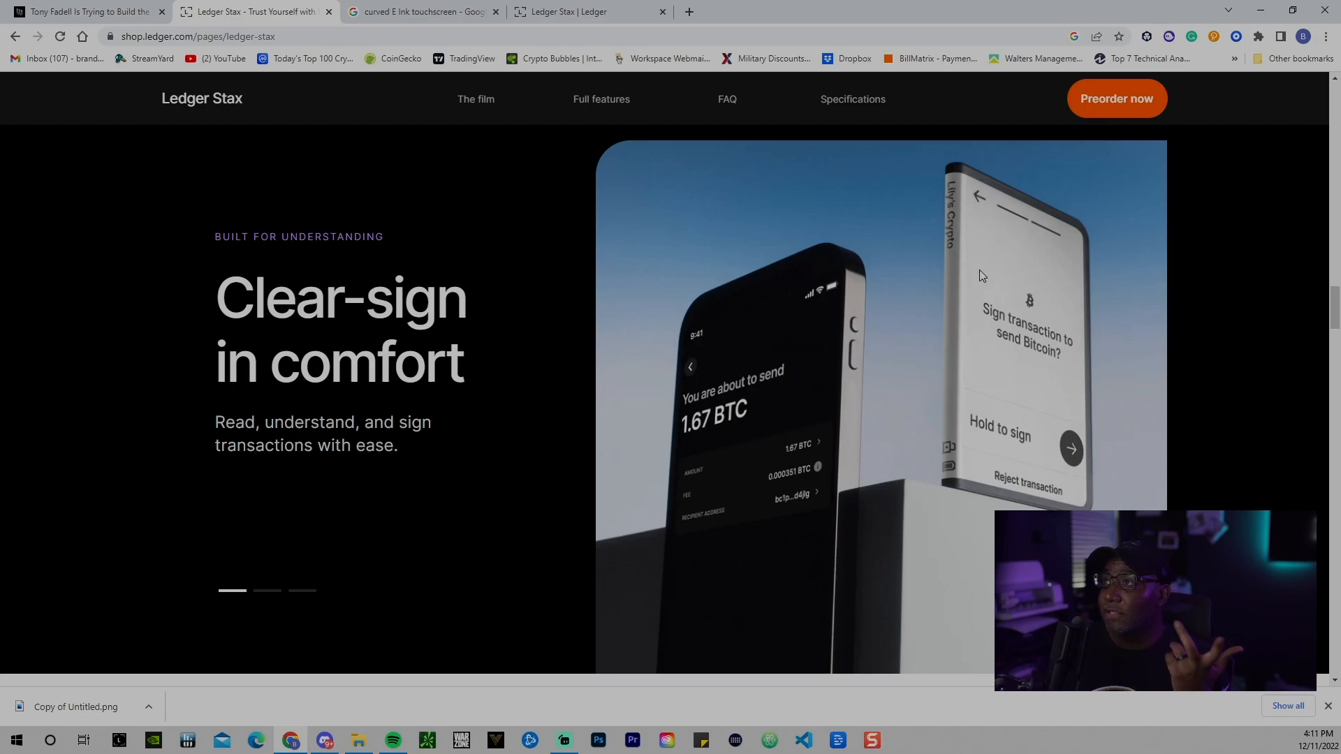
mouse_move(1003, 352)
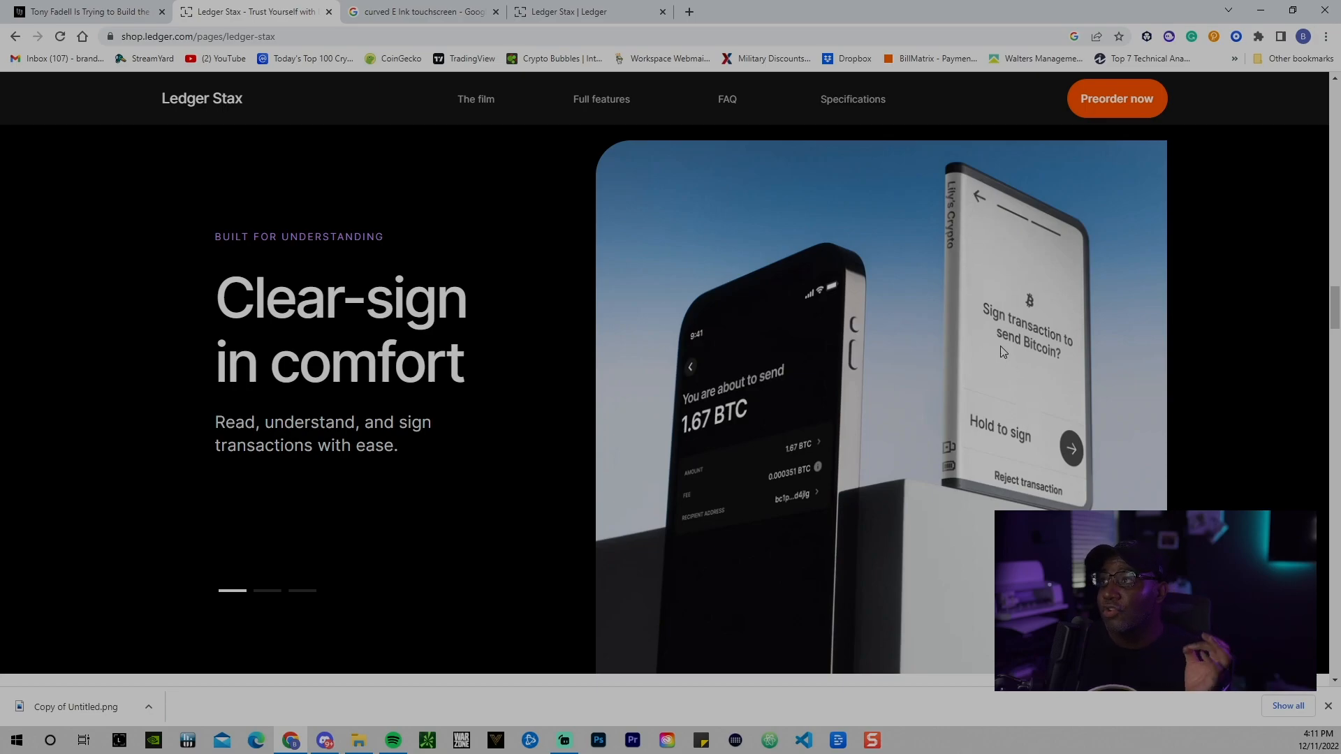
mouse_move(1069, 468)
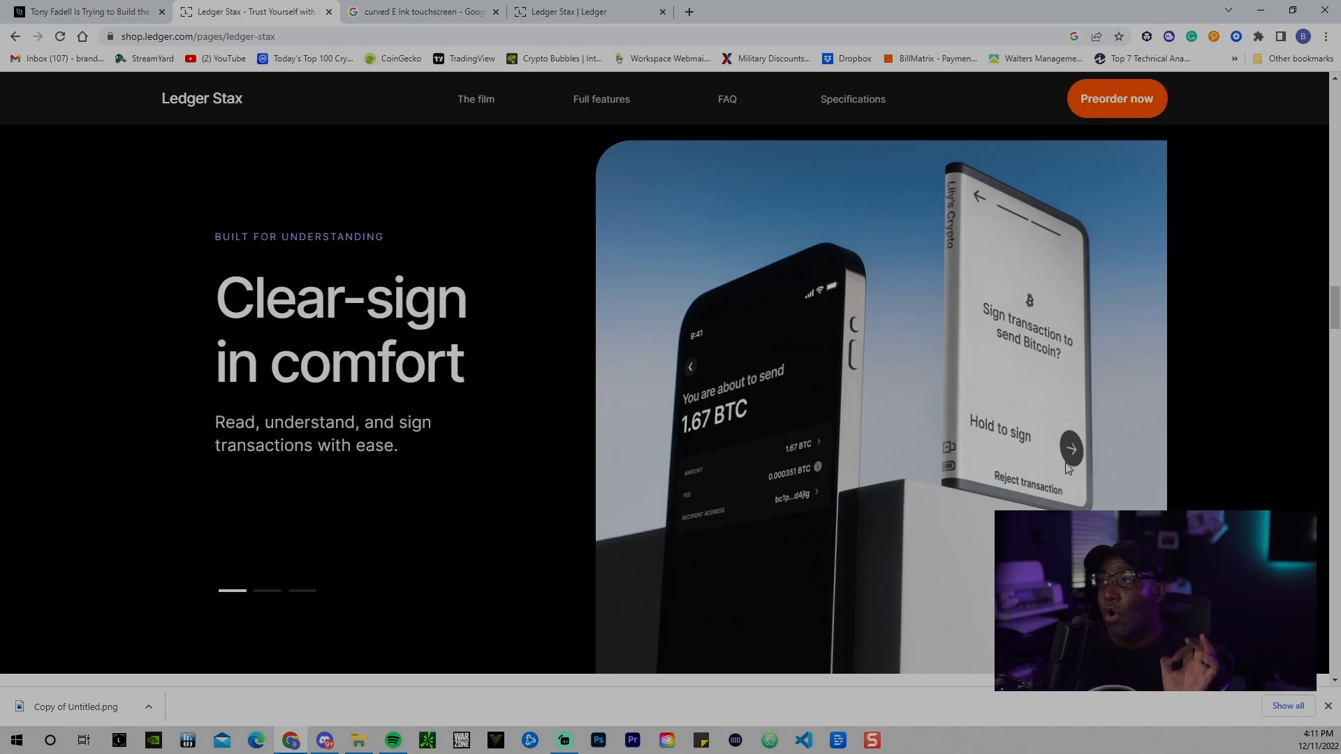
mouse_move(870, 479)
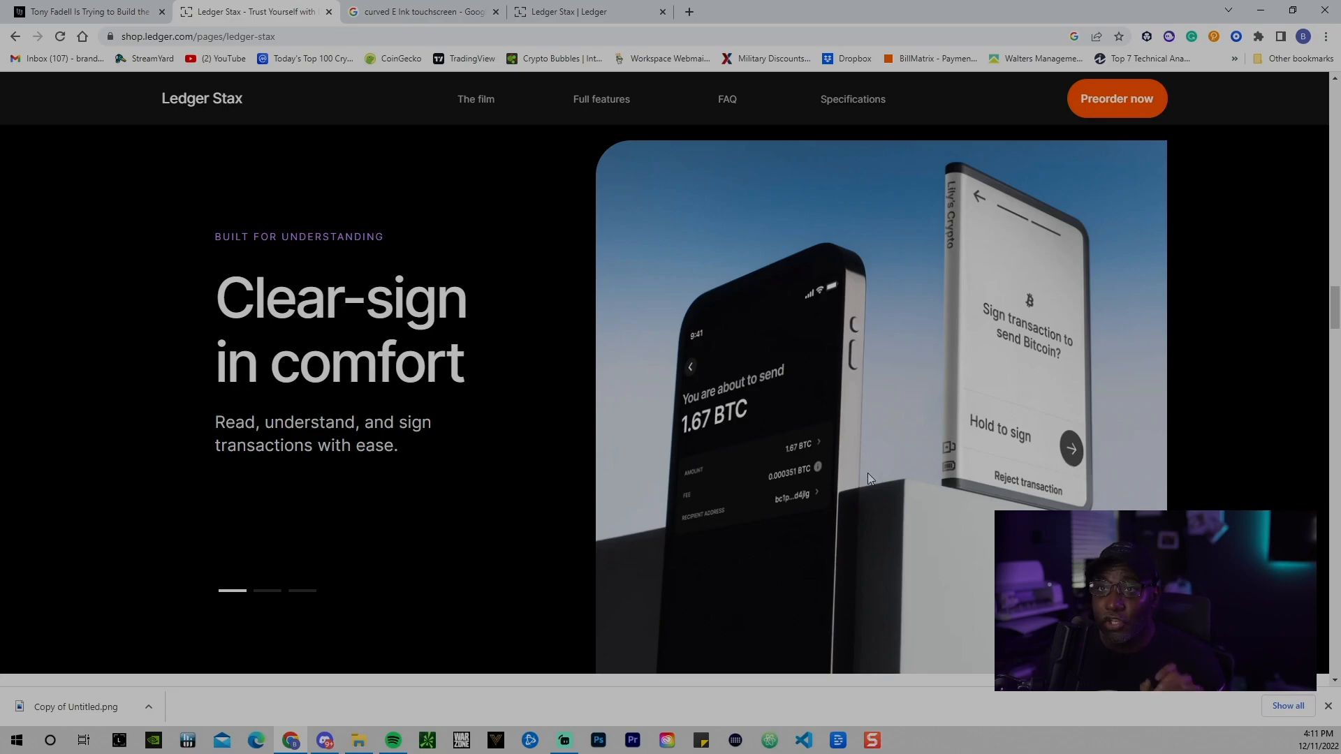
mouse_move(760, 432)
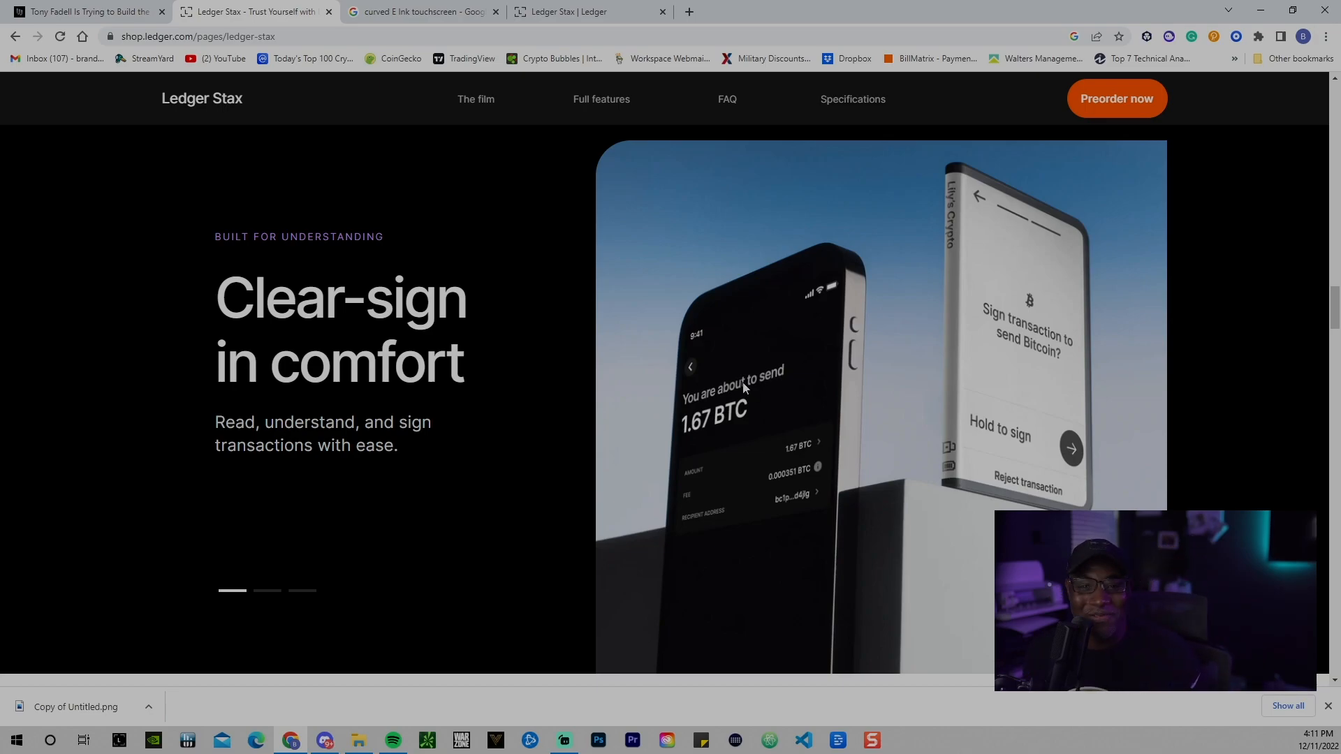
mouse_move(685, 243)
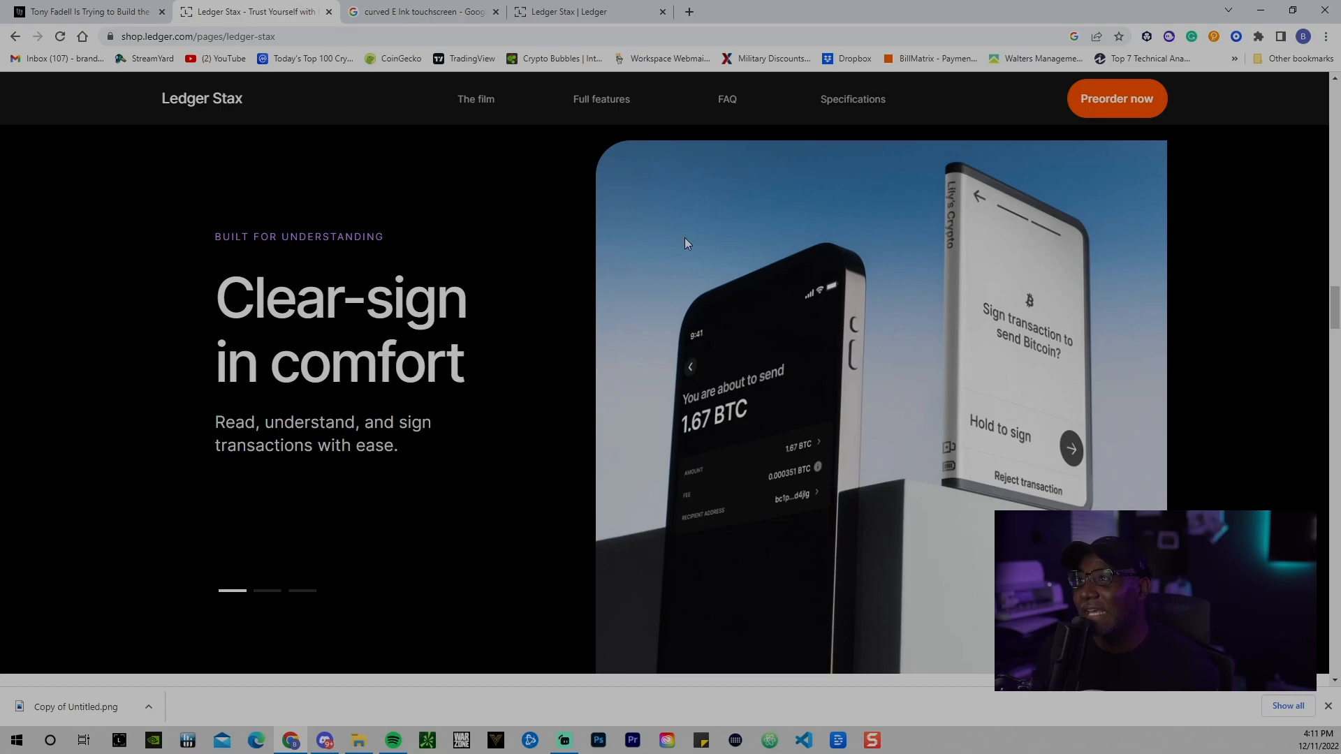
mouse_move(679, 237)
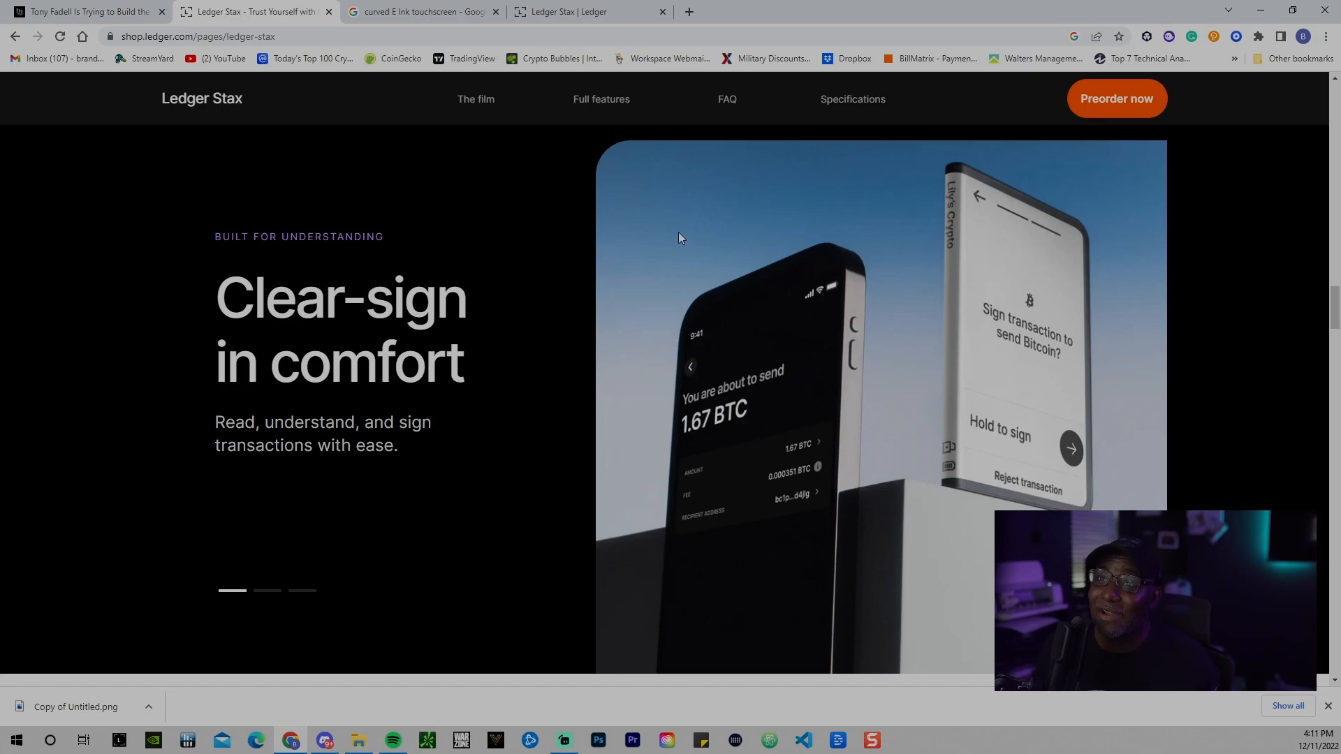
mouse_move(520, 665)
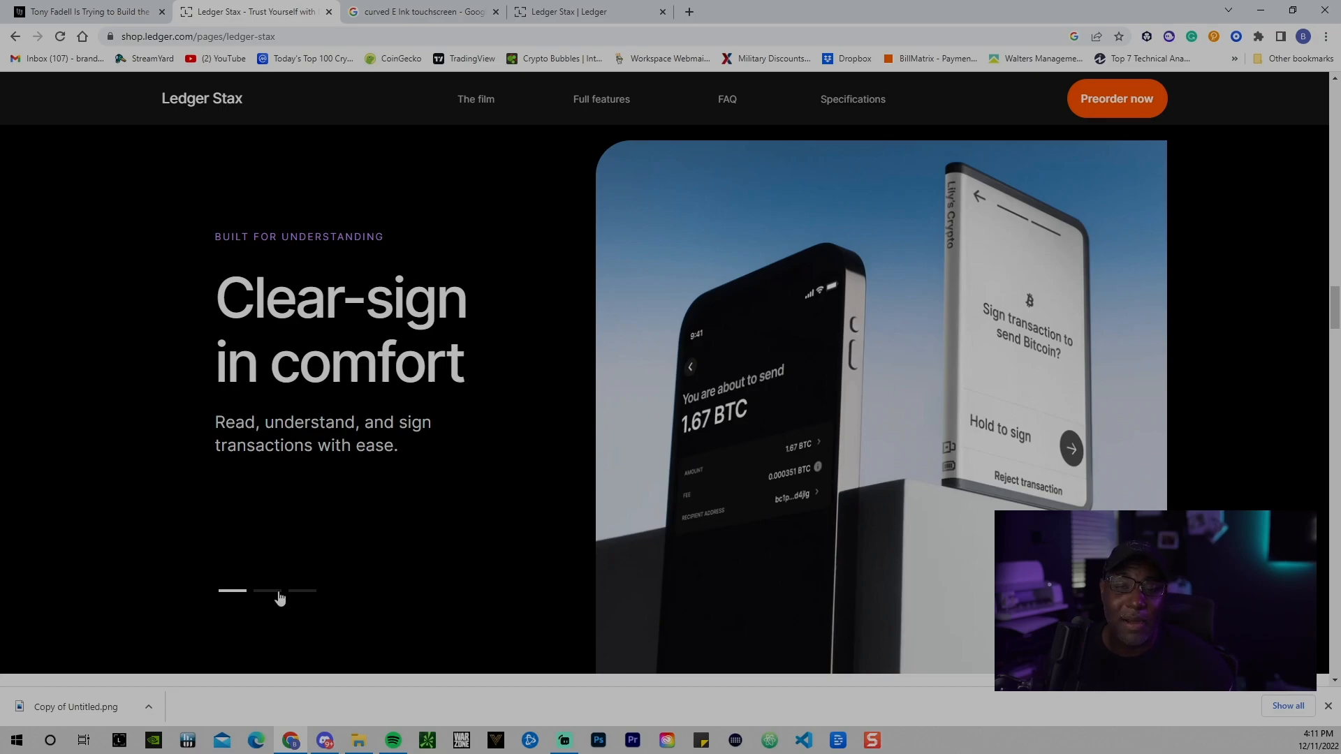
Step: Show the E Ink touch screen slide, then view the Google image results for curved E Ink touchscreens
left_click(268, 589)
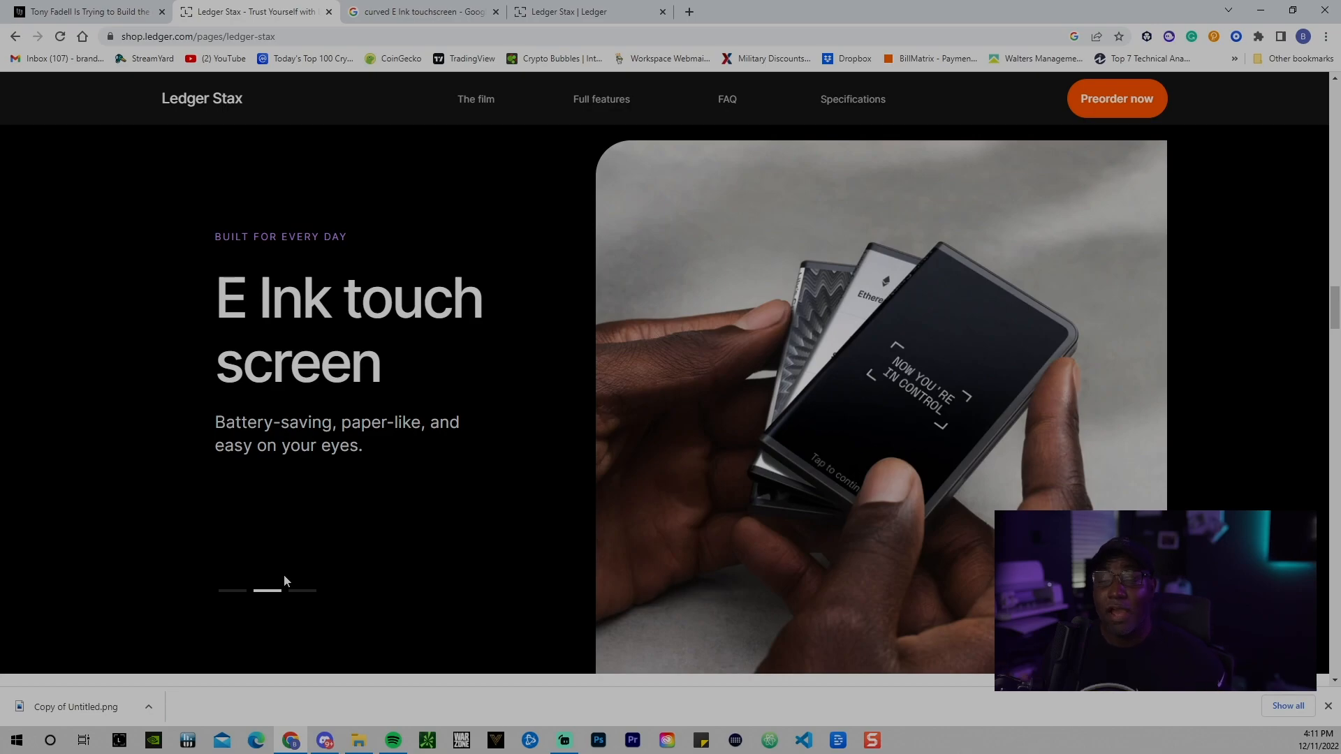
left_click(419, 11)
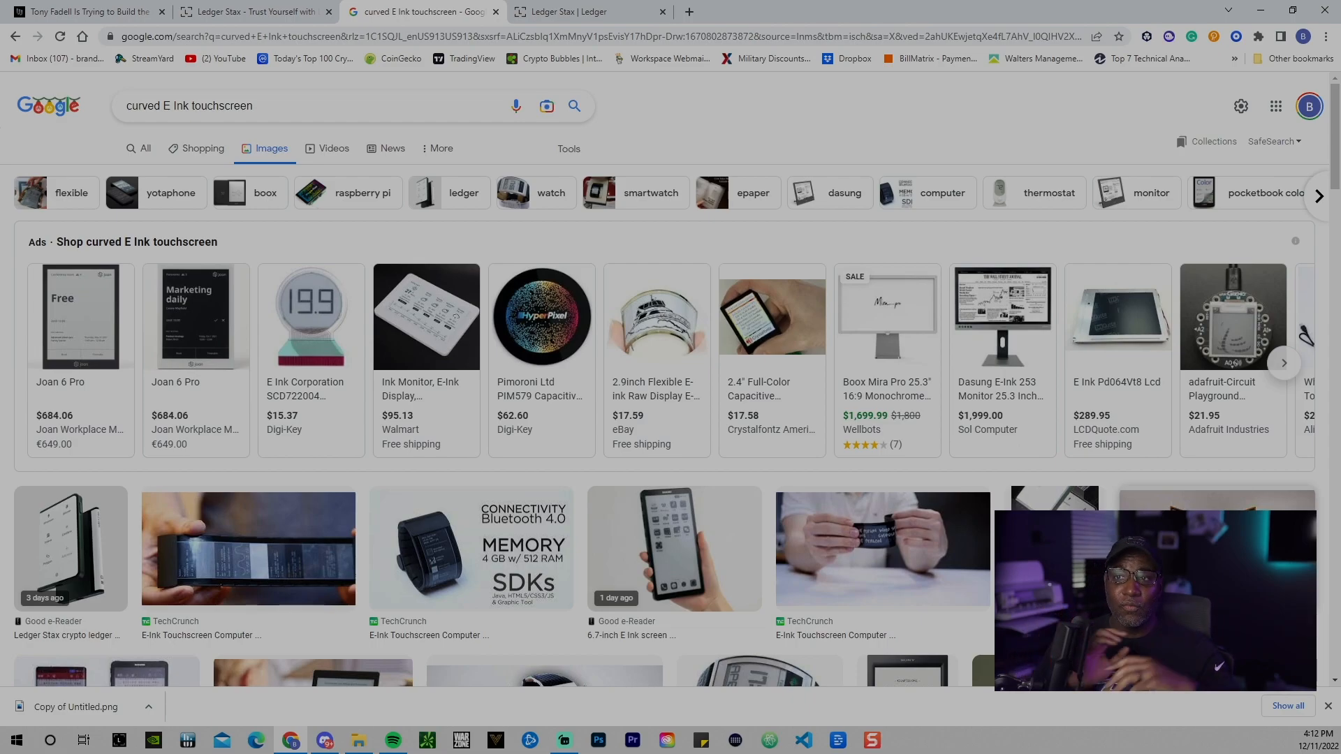
Step: Browse the image results, then return to the Ledger Stax page showing the Palm-sized slide
scroll("down", 3)
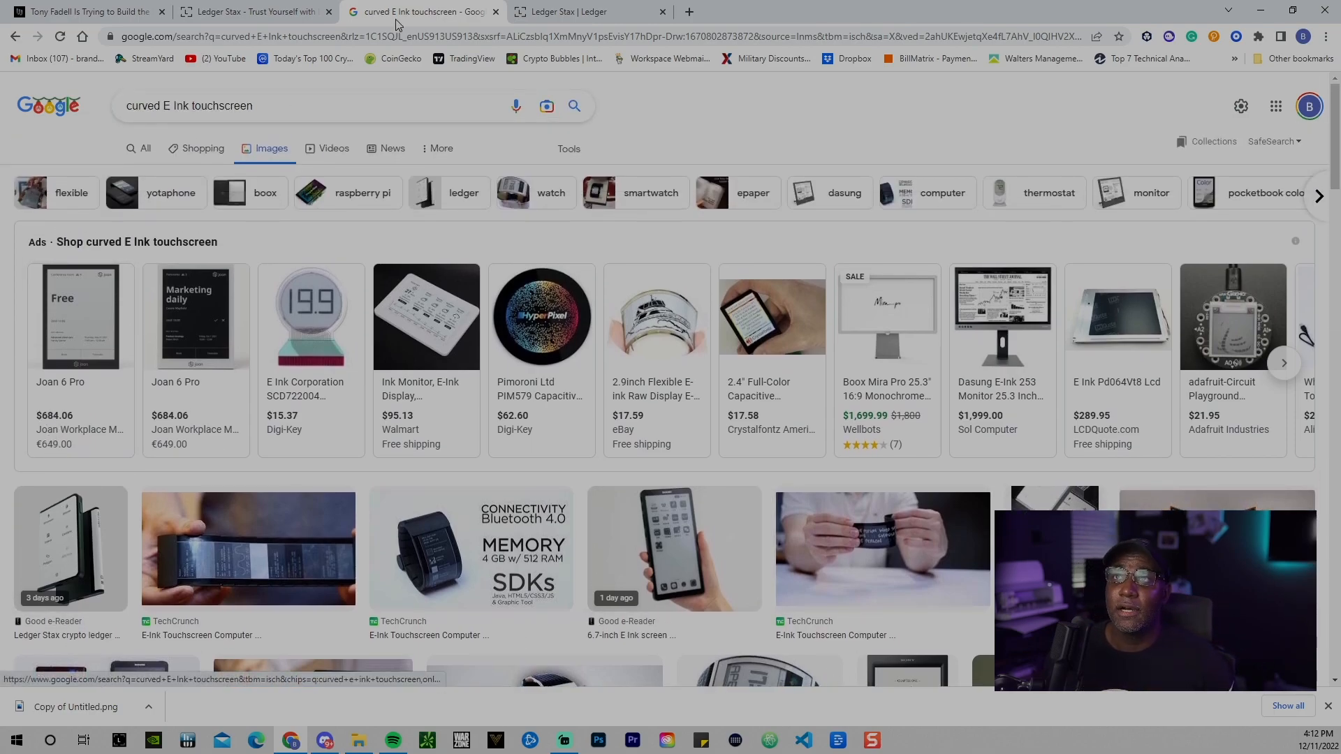
left_click(253, 11)
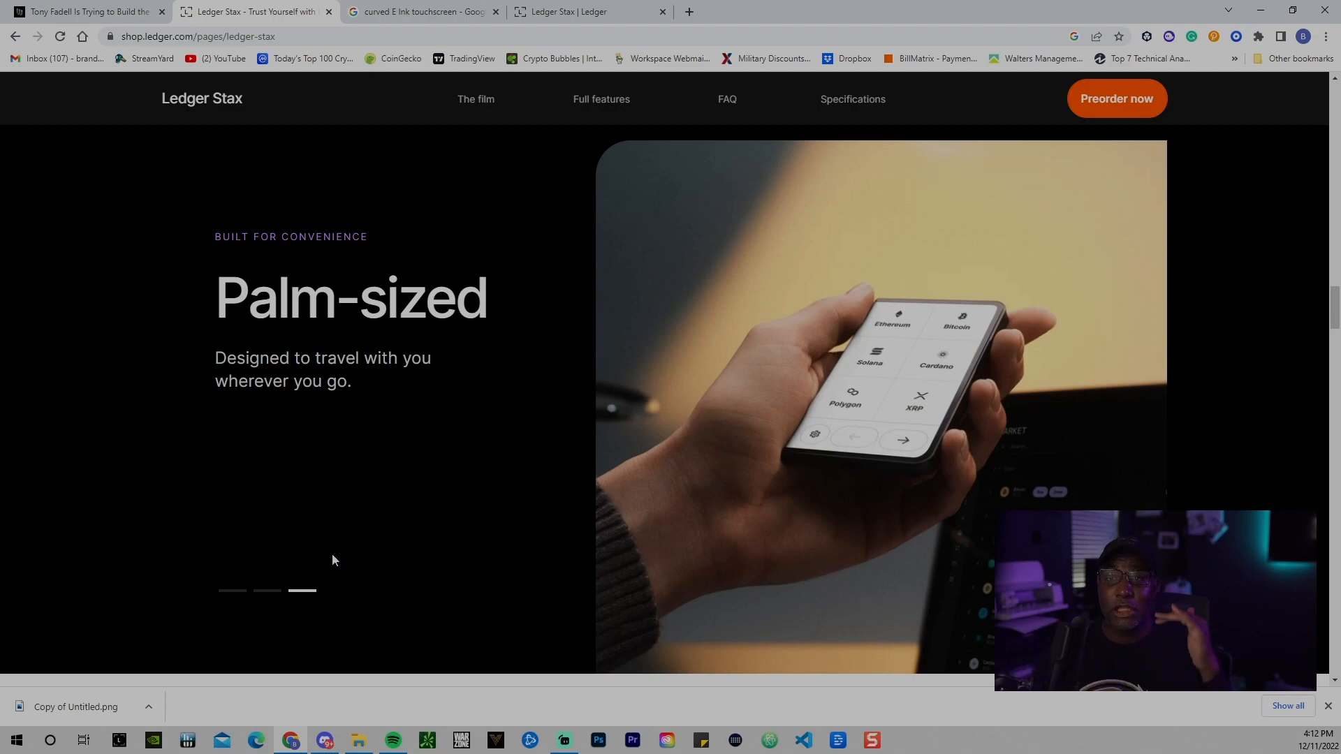
left_click(276, 597)
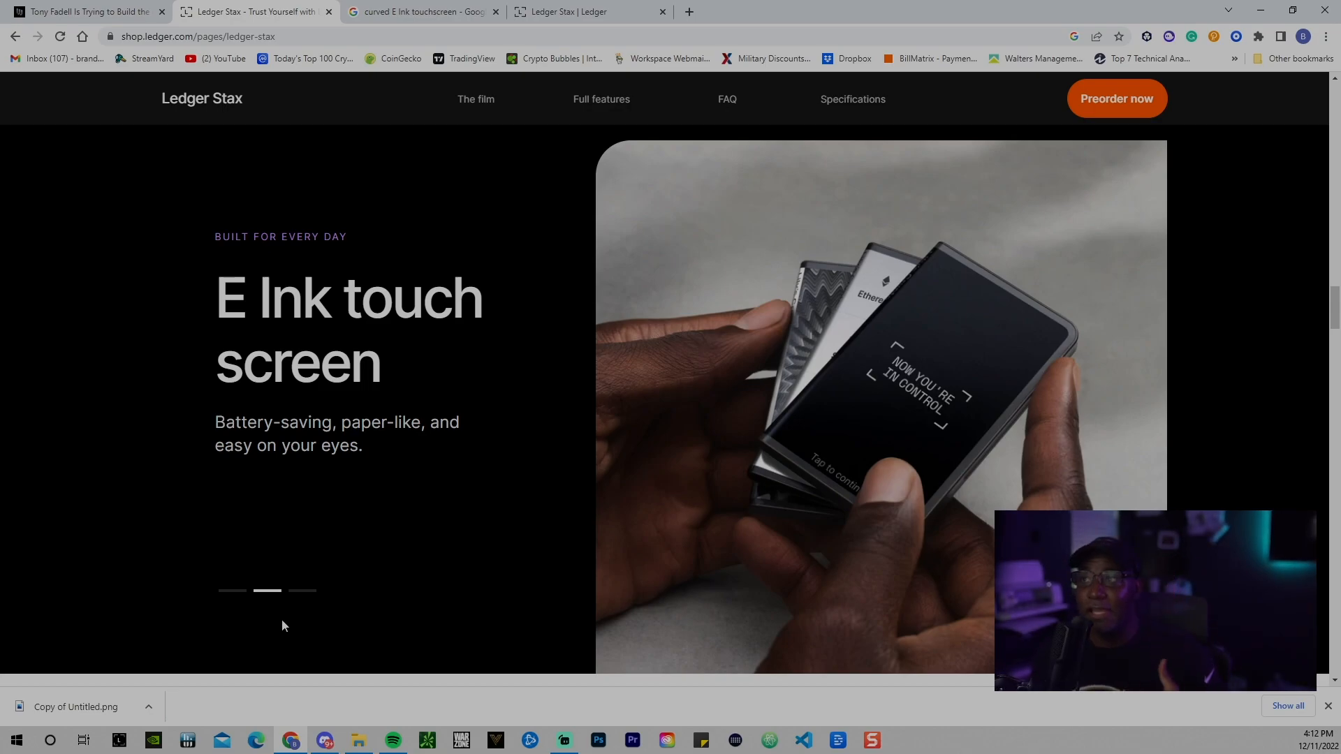
left_click(231, 591)
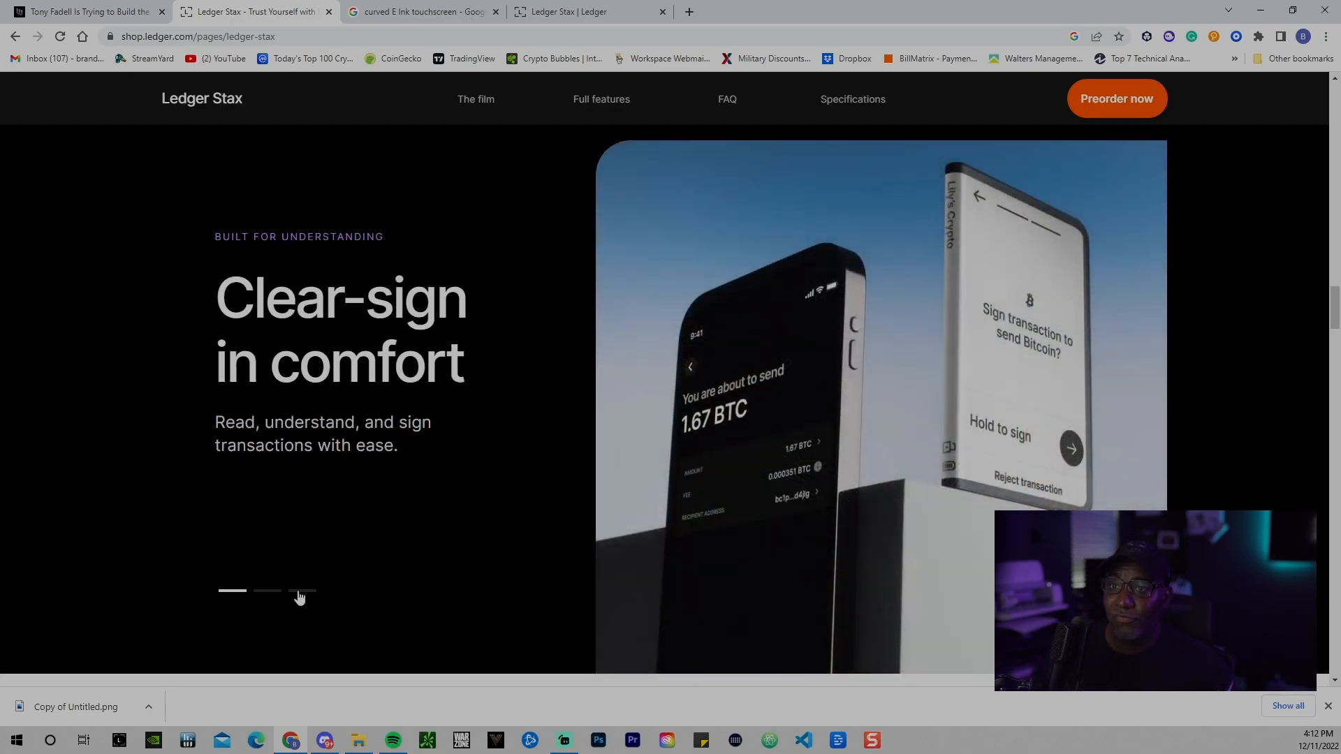
left_click(300, 591)
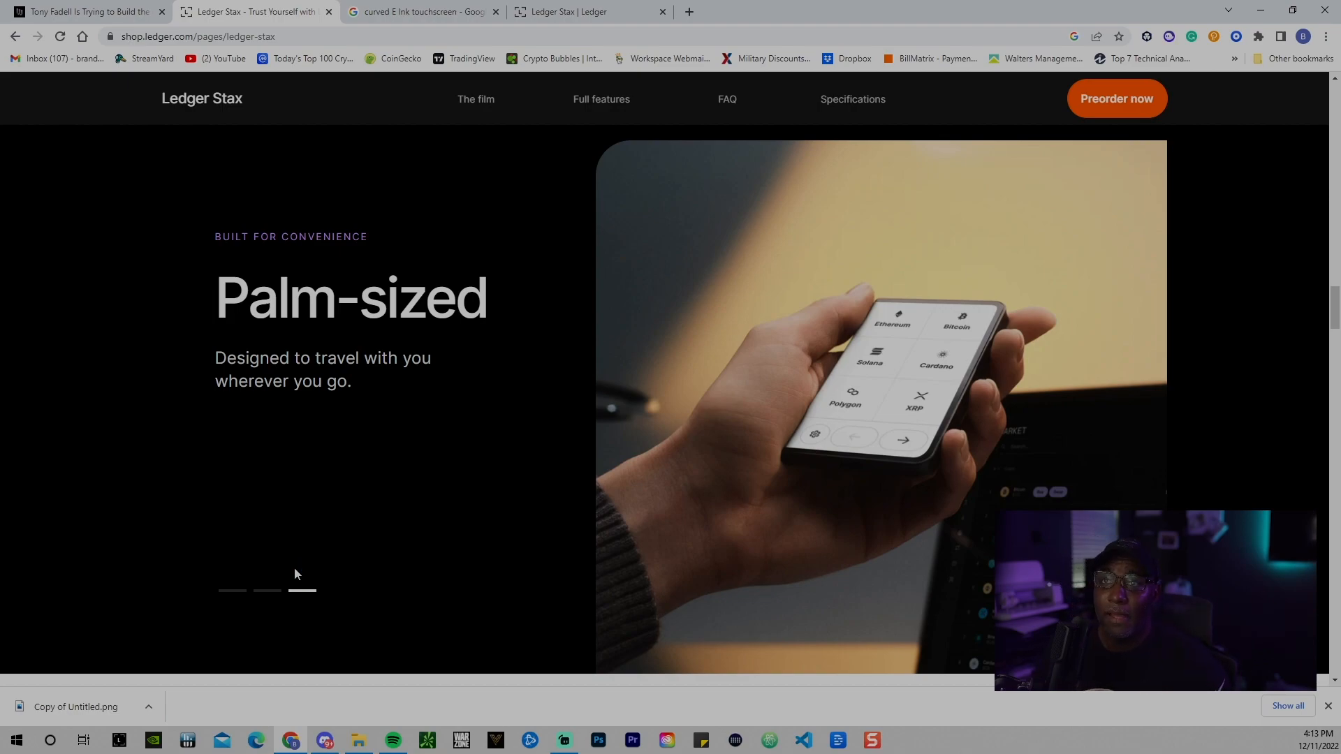
Step: Scroll past the Ledger Live app showcase to 'Everything you need to explore Web3 confidently'
scroll("down", 3)
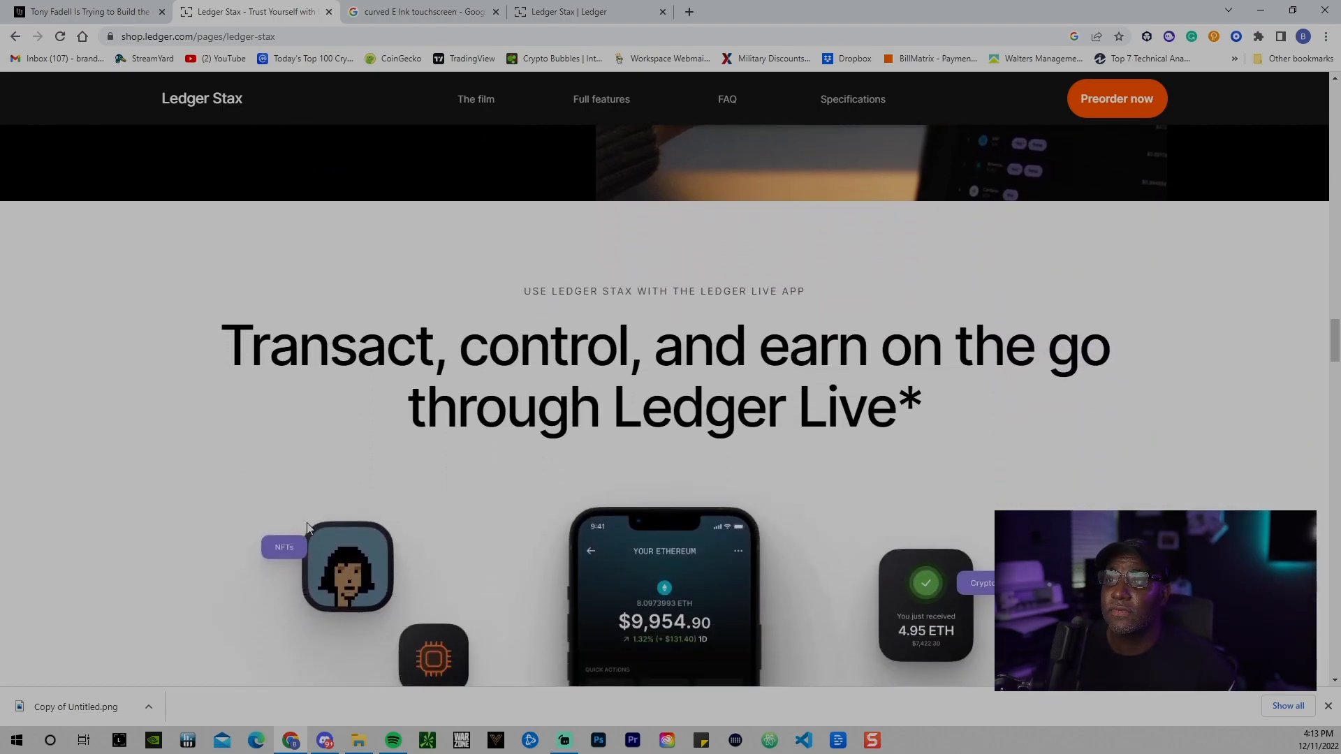
scroll("down", 3)
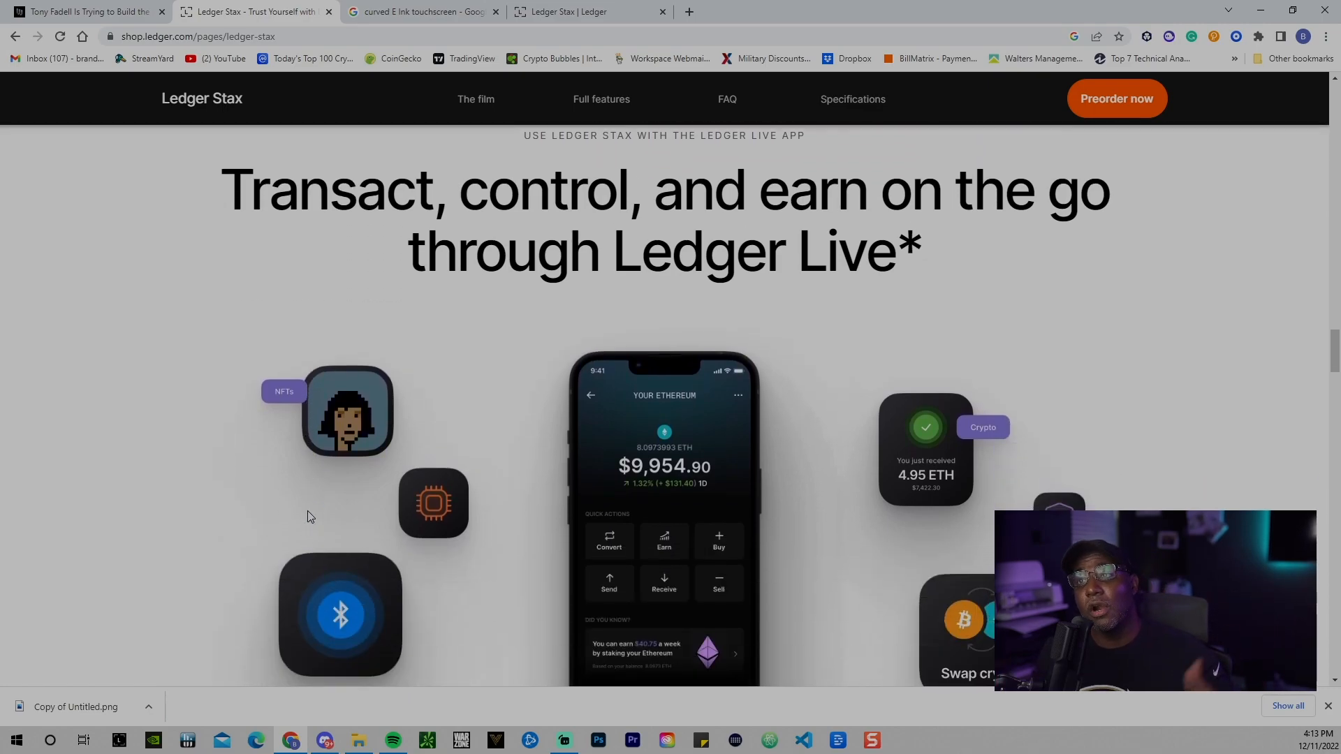
scroll("down", 3)
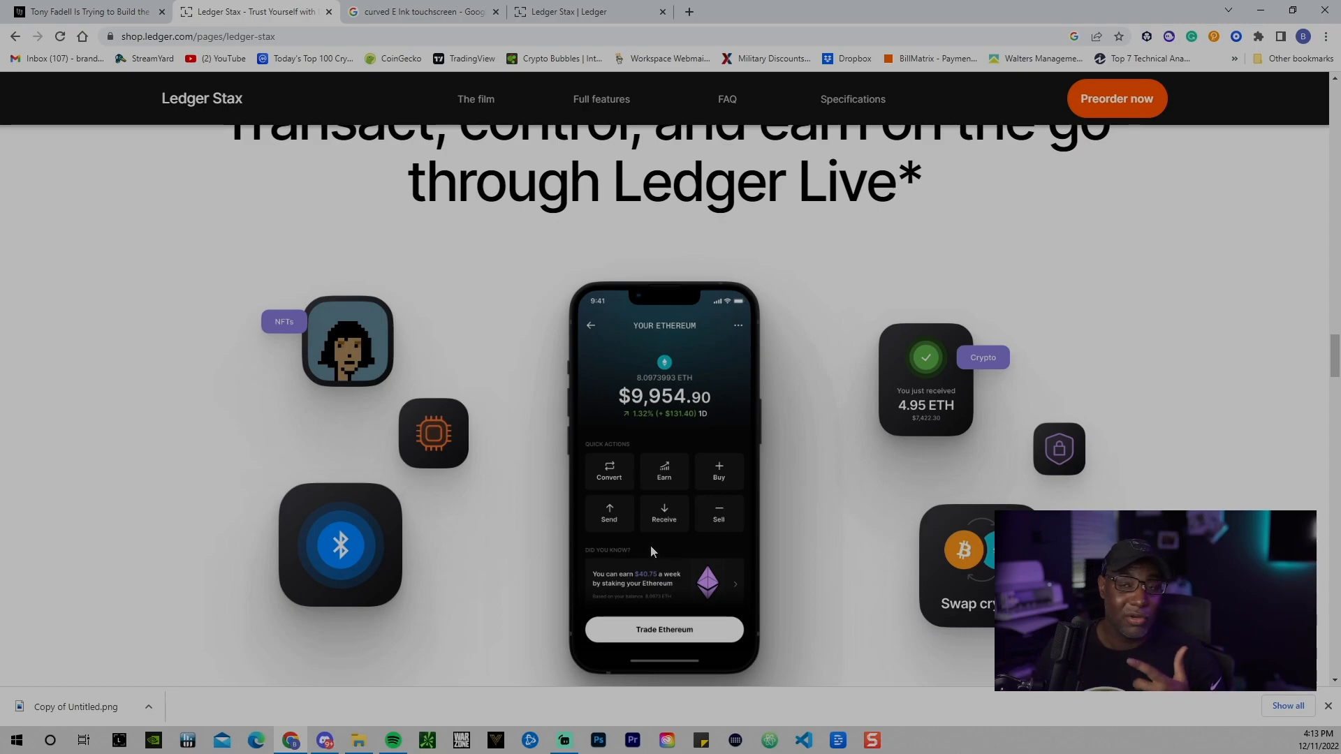
mouse_move(652, 561)
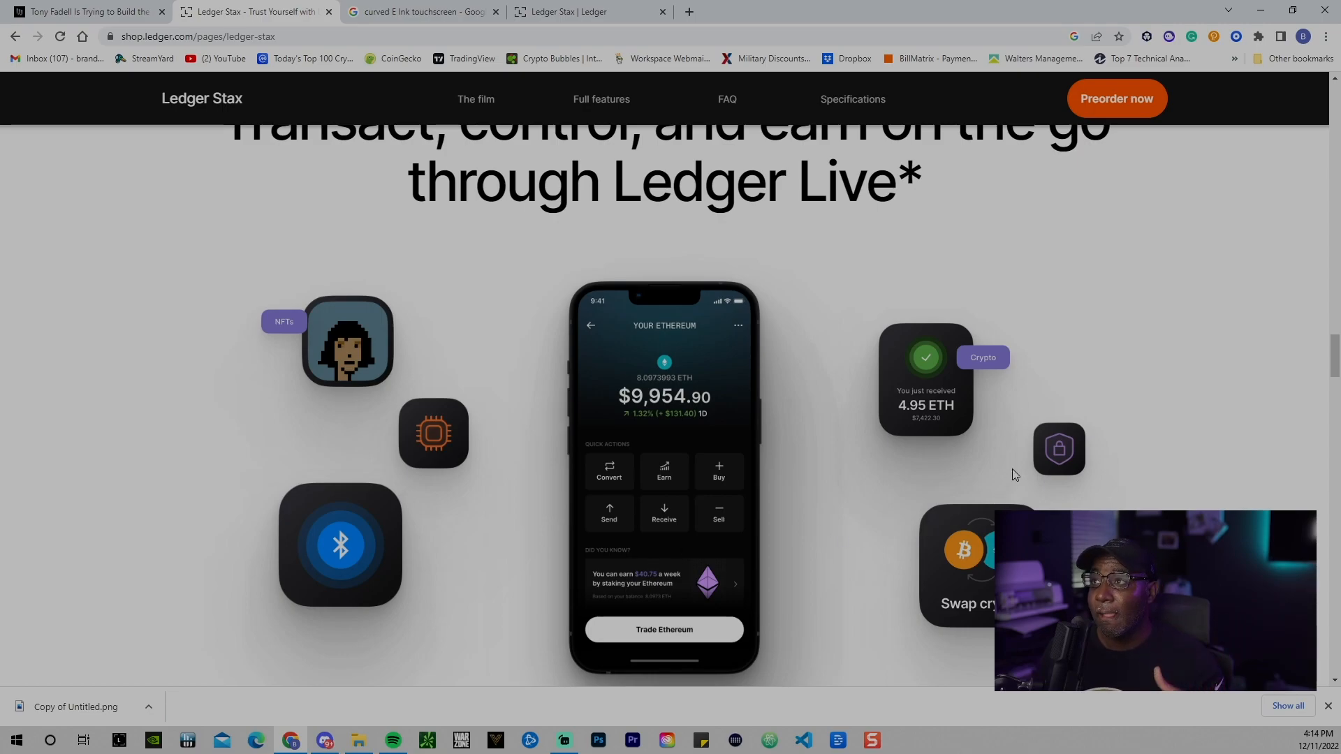
mouse_move(991, 623)
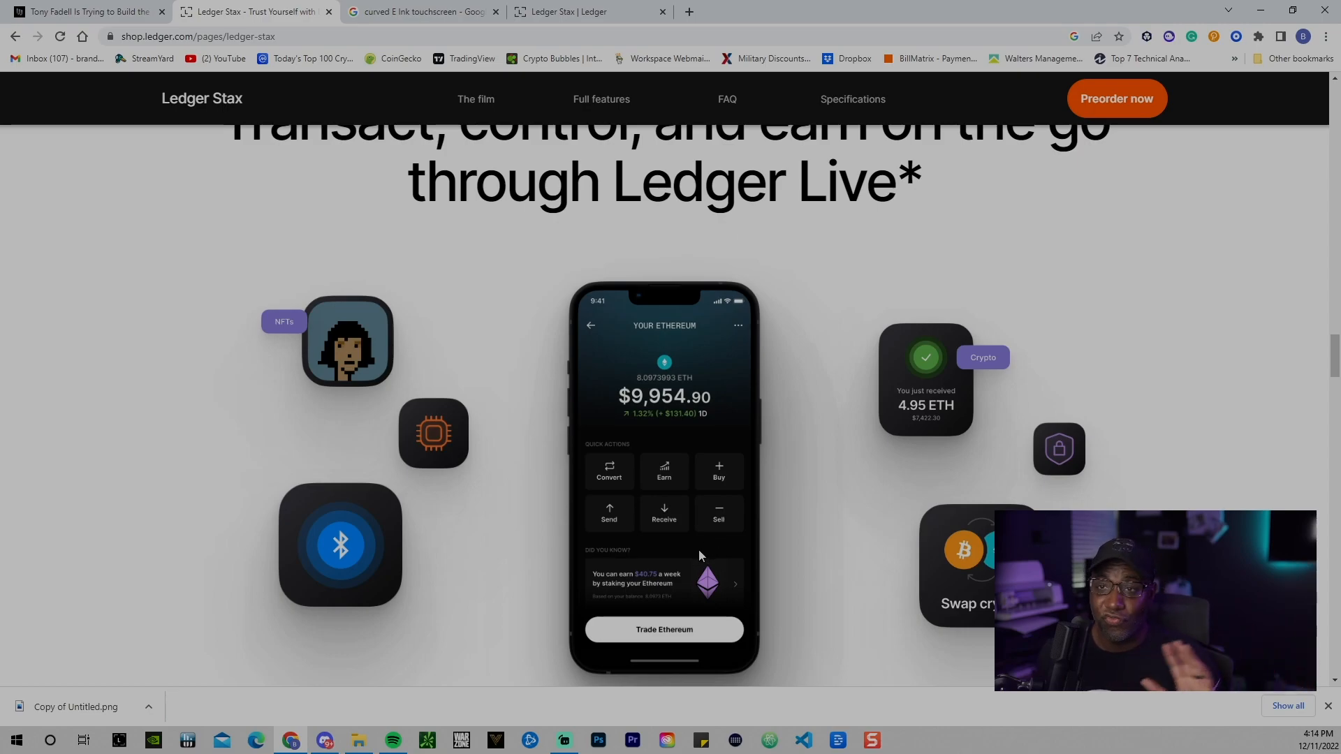
scroll("down", 3)
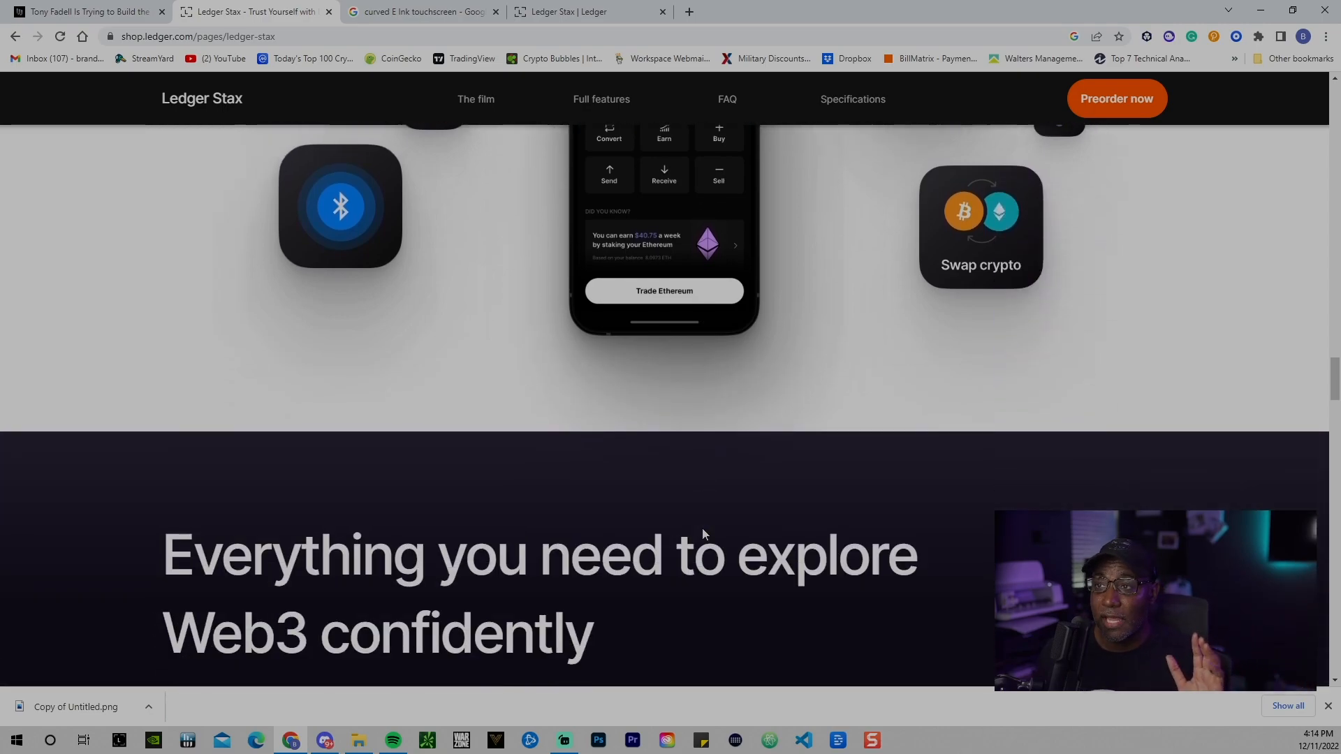
Step: Scroll past the Web3 feature cards to the Ledger Market preorder offer with generative artwork
scroll("down", 3)
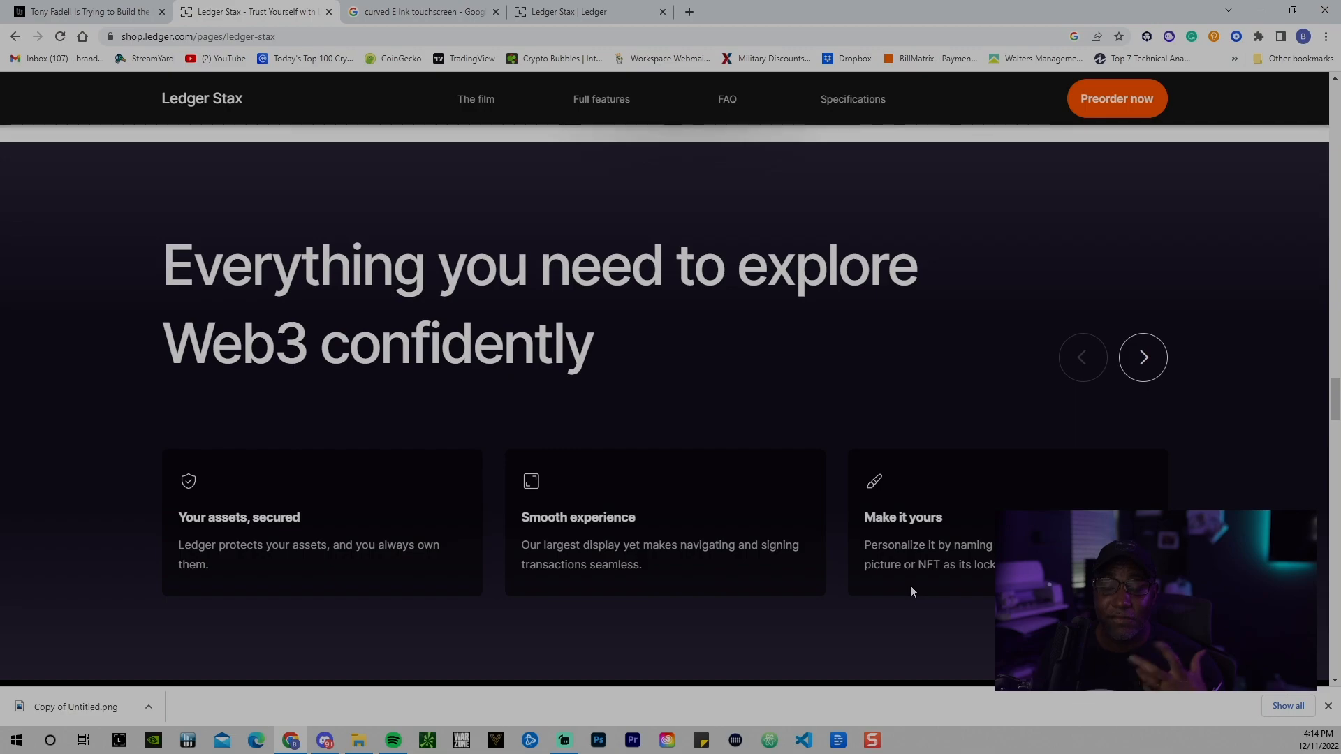
left_click(1142, 358)
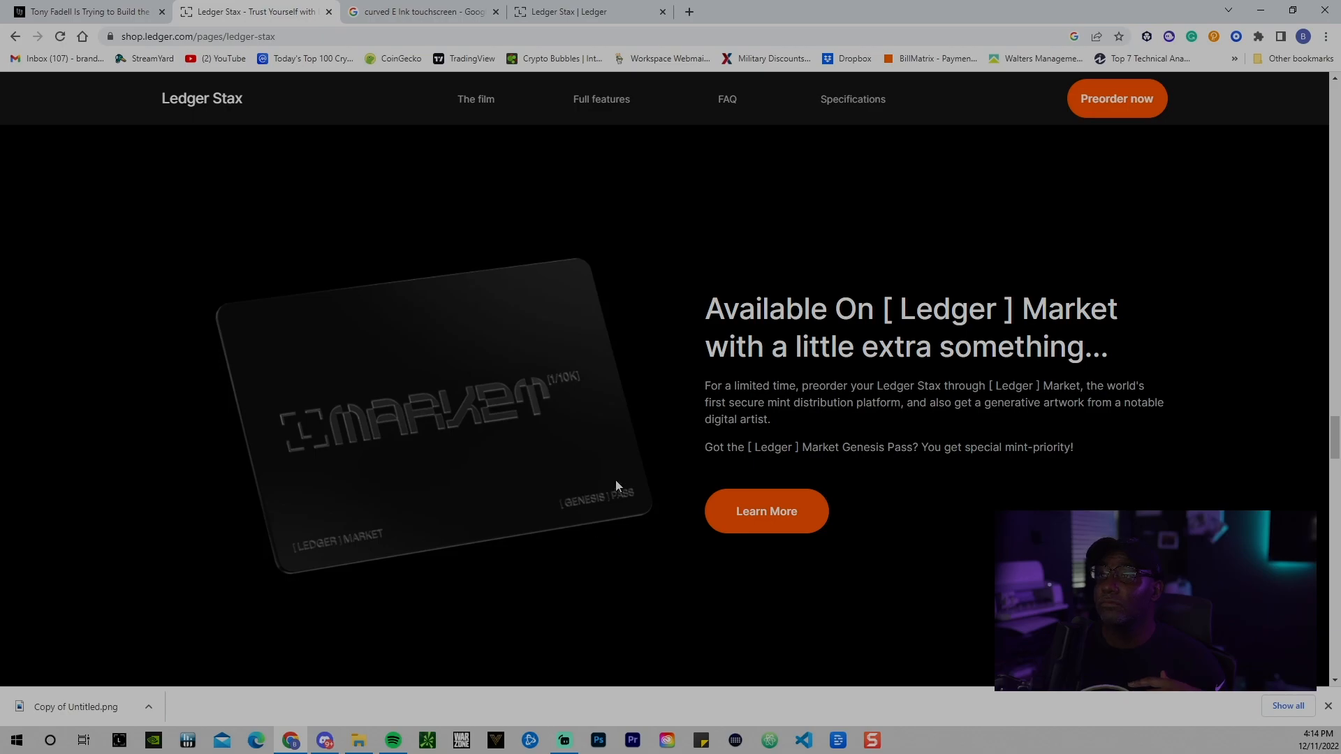
Step: Scroll the Ledger Stax page down to its Technical Specifications section
scroll("down", 3)
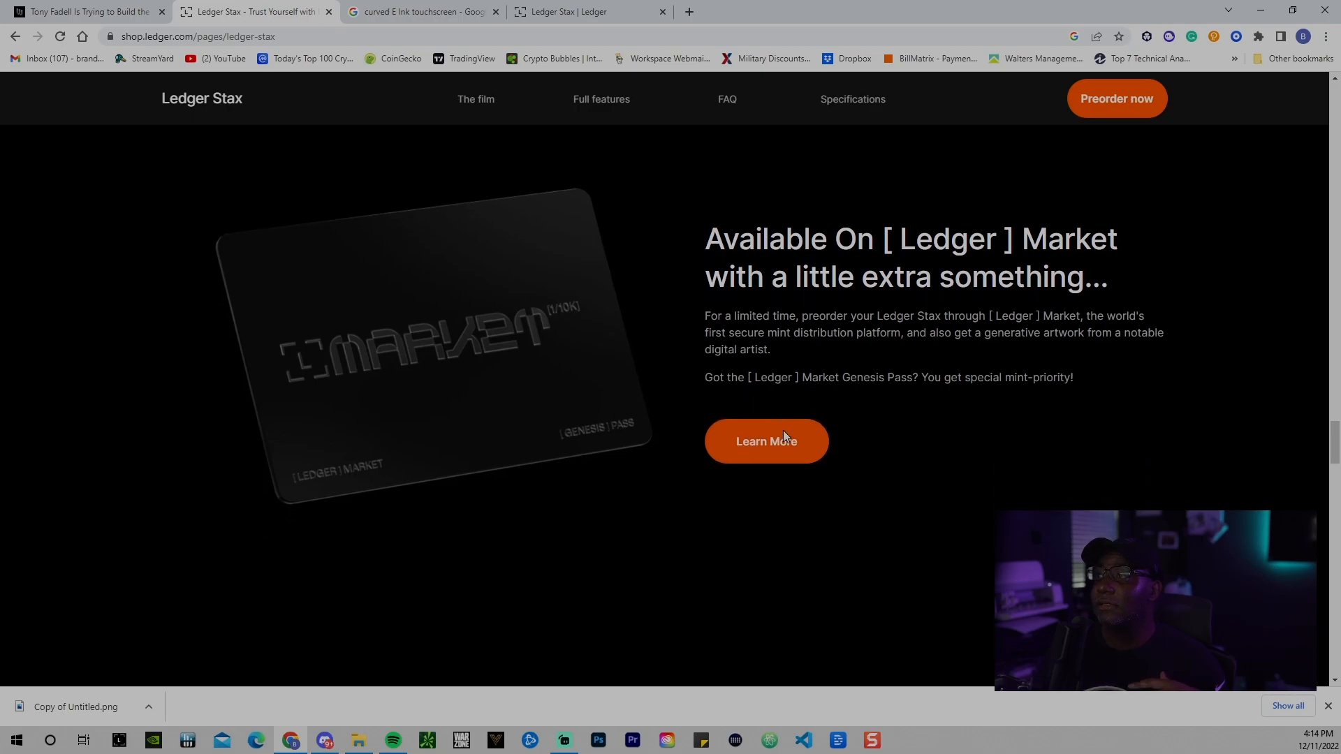
scroll("down", 3)
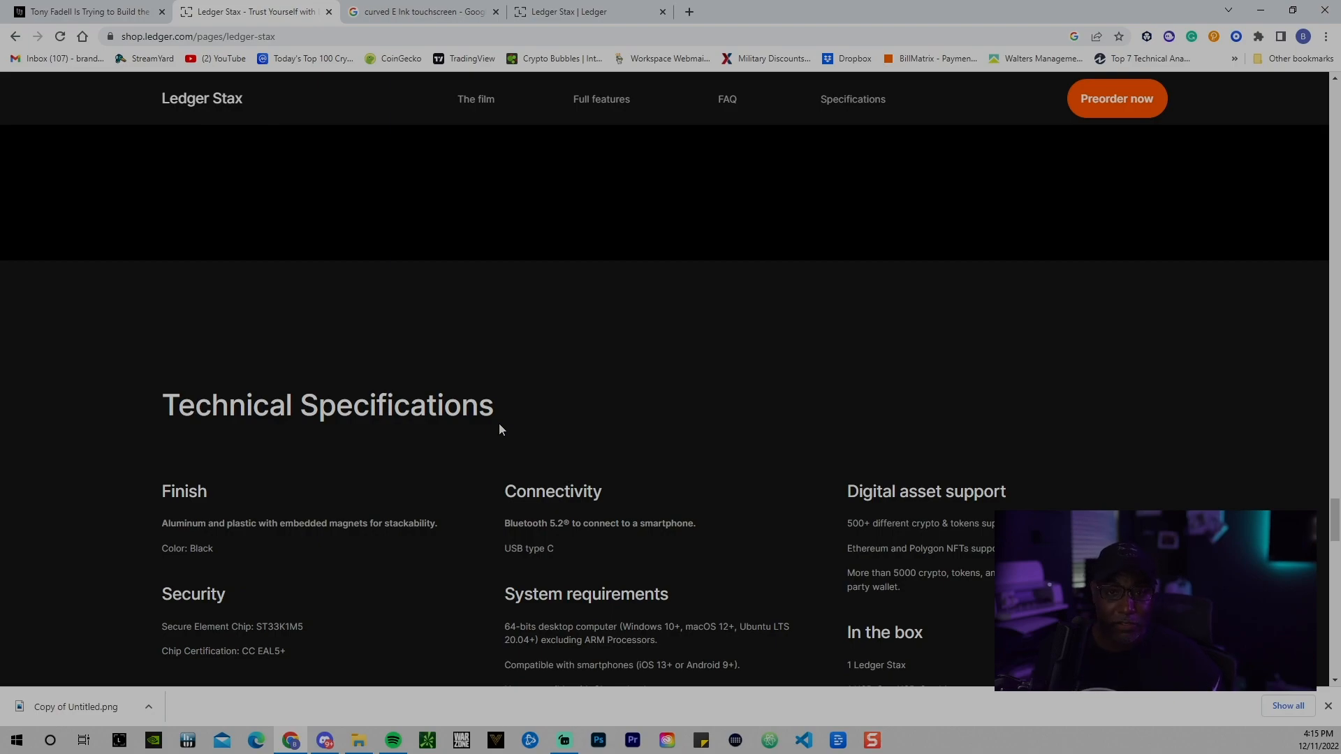
mouse_move(495, 424)
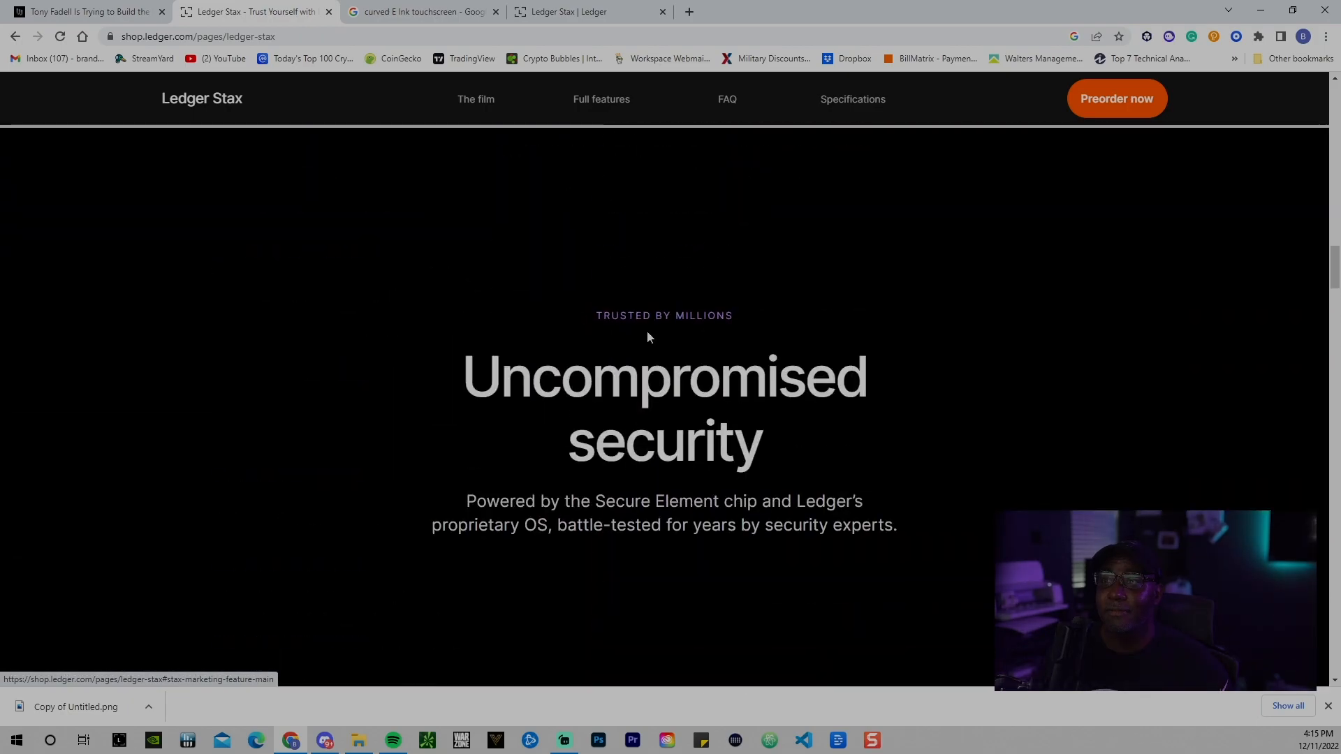
Step: Scroll the Ledger Stax product page around its US$279.00 price and preorder details
scroll("down", 3)
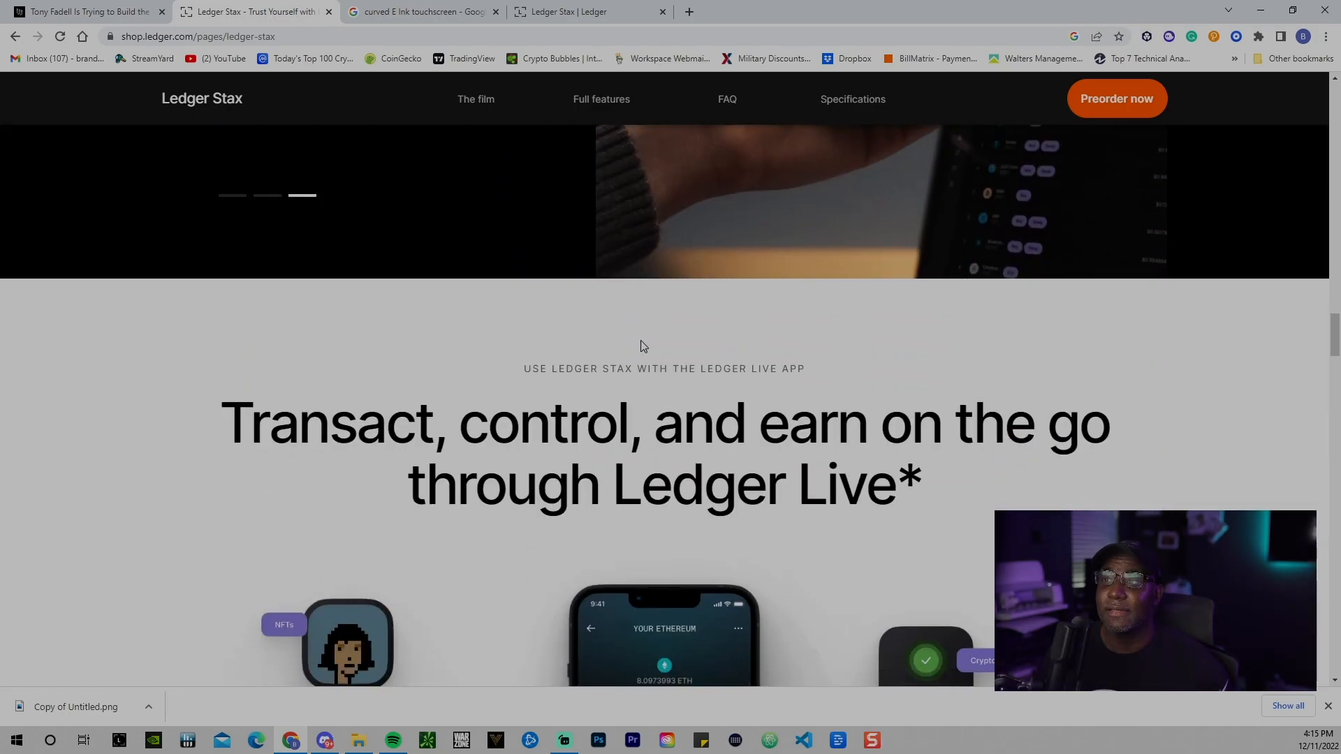
scroll("up", 3)
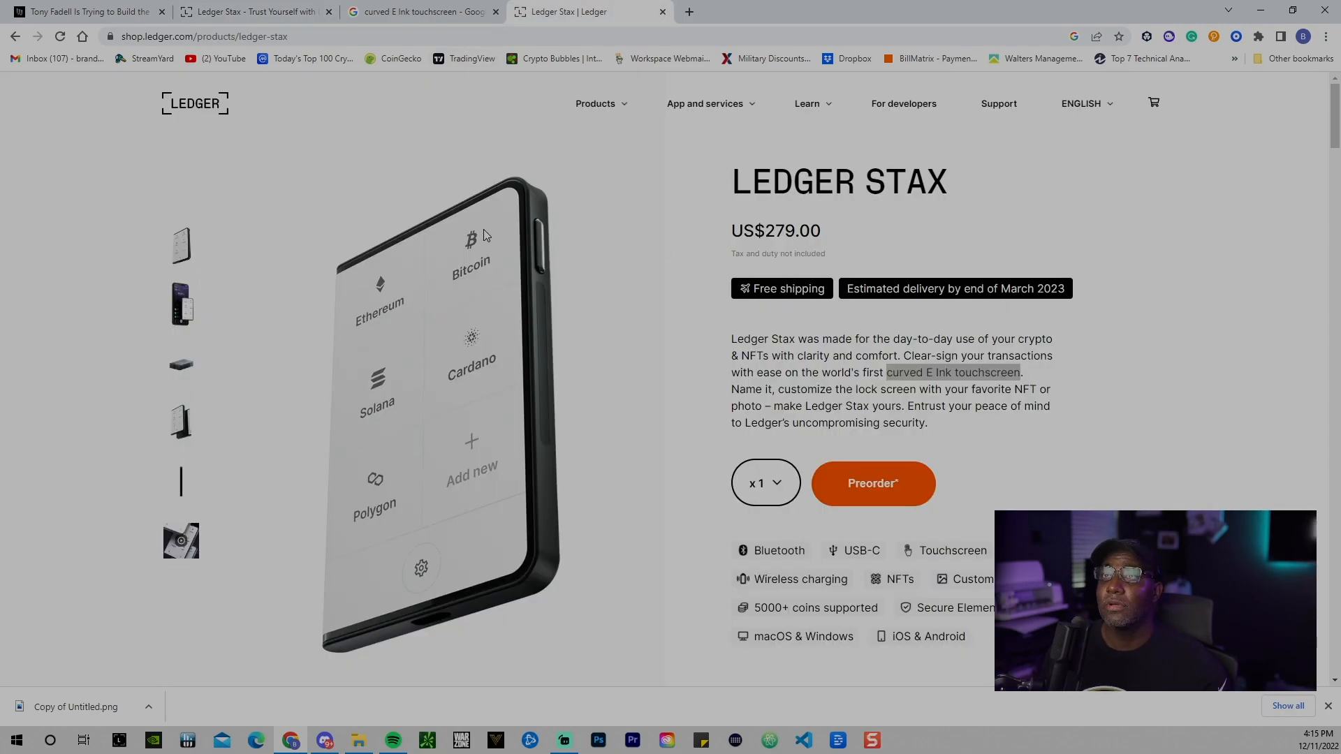
Step: Return to the Ledger Stax marketing page with its stacked-devices hero
left_click(596, 104)
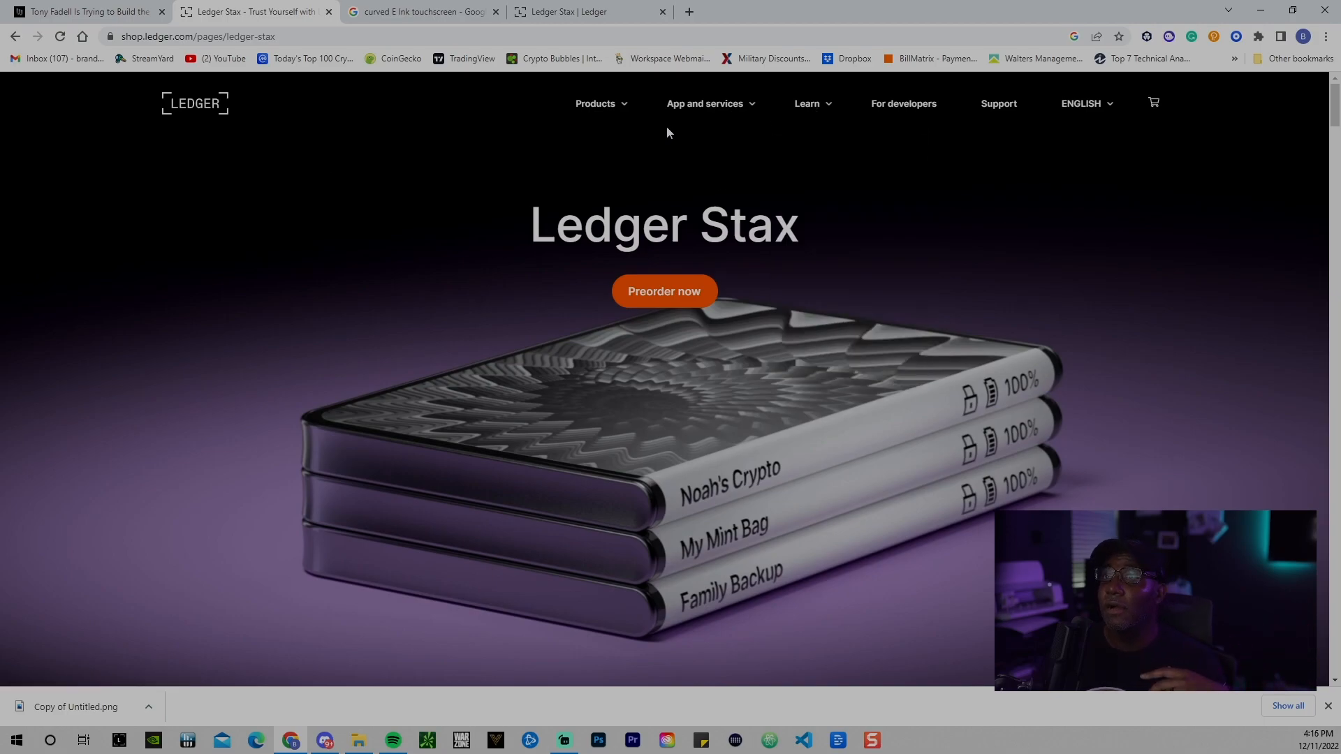
Step: Show the Products menu listing Ledger Stax, Nano X and Nano S Plus
left_click(594, 104)
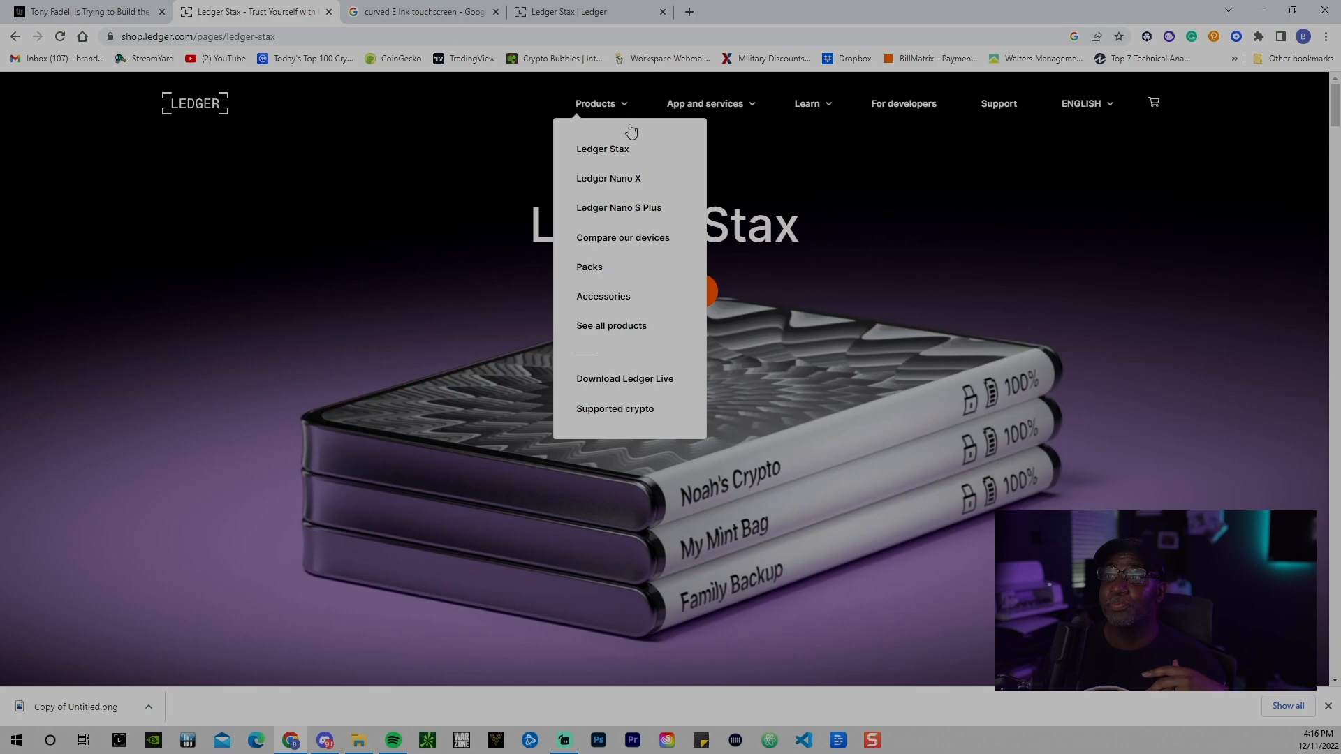
mouse_move(613, 335)
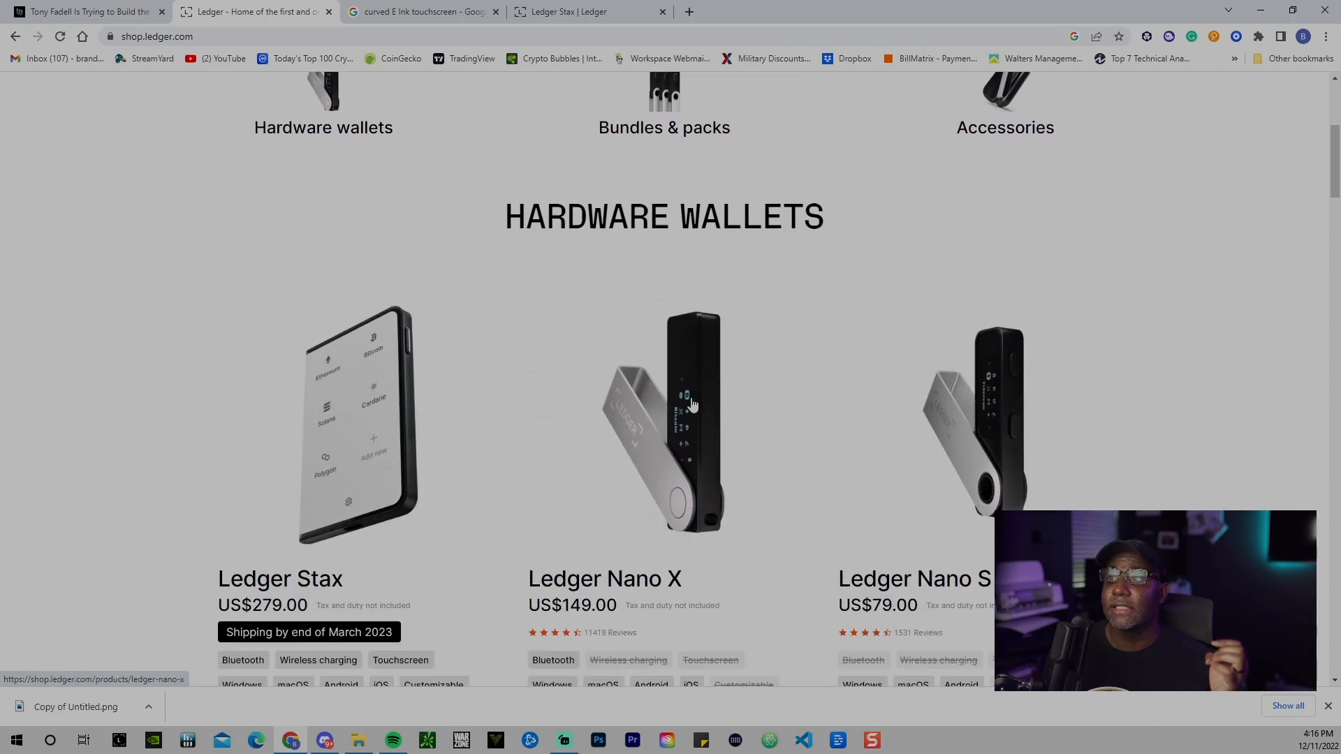
Step: Scroll to the hardware wallet cards: Stax US$279, Nano X US$149, Nano S Plus US$79
scroll("down", 3)
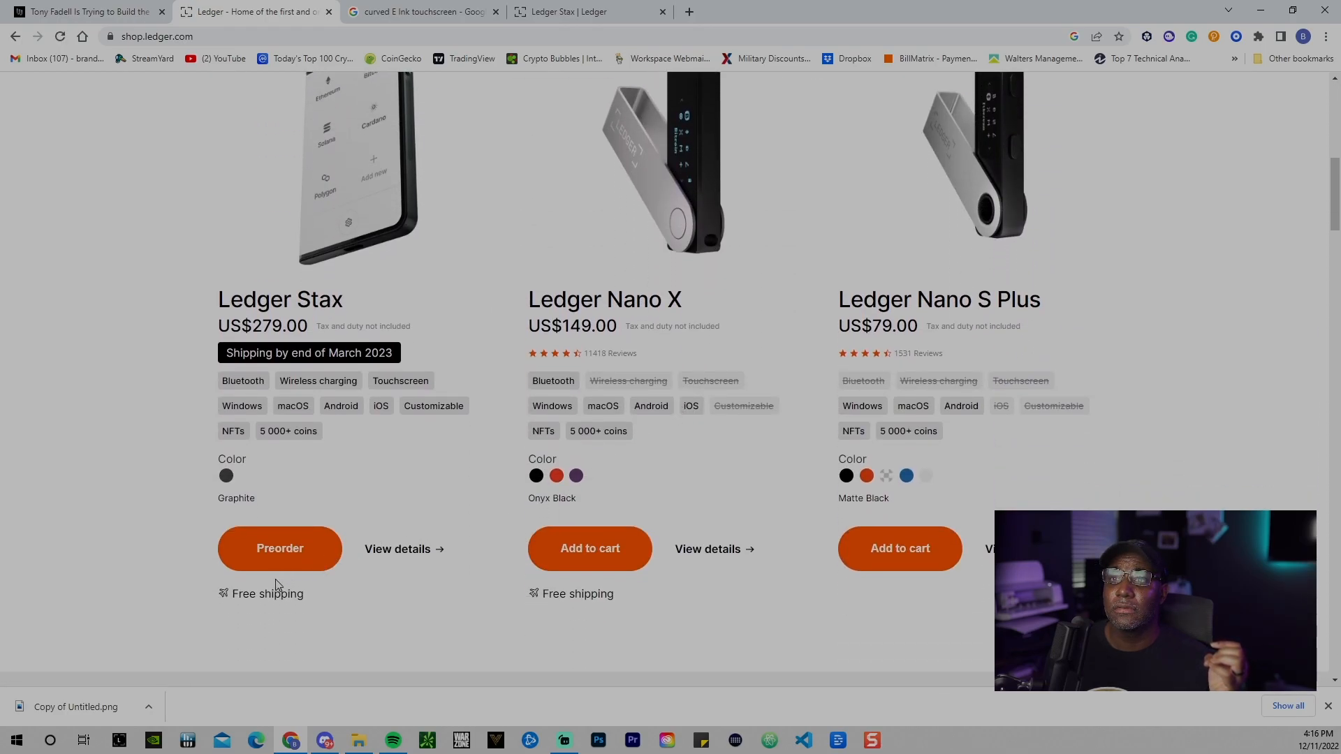
mouse_move(718, 478)
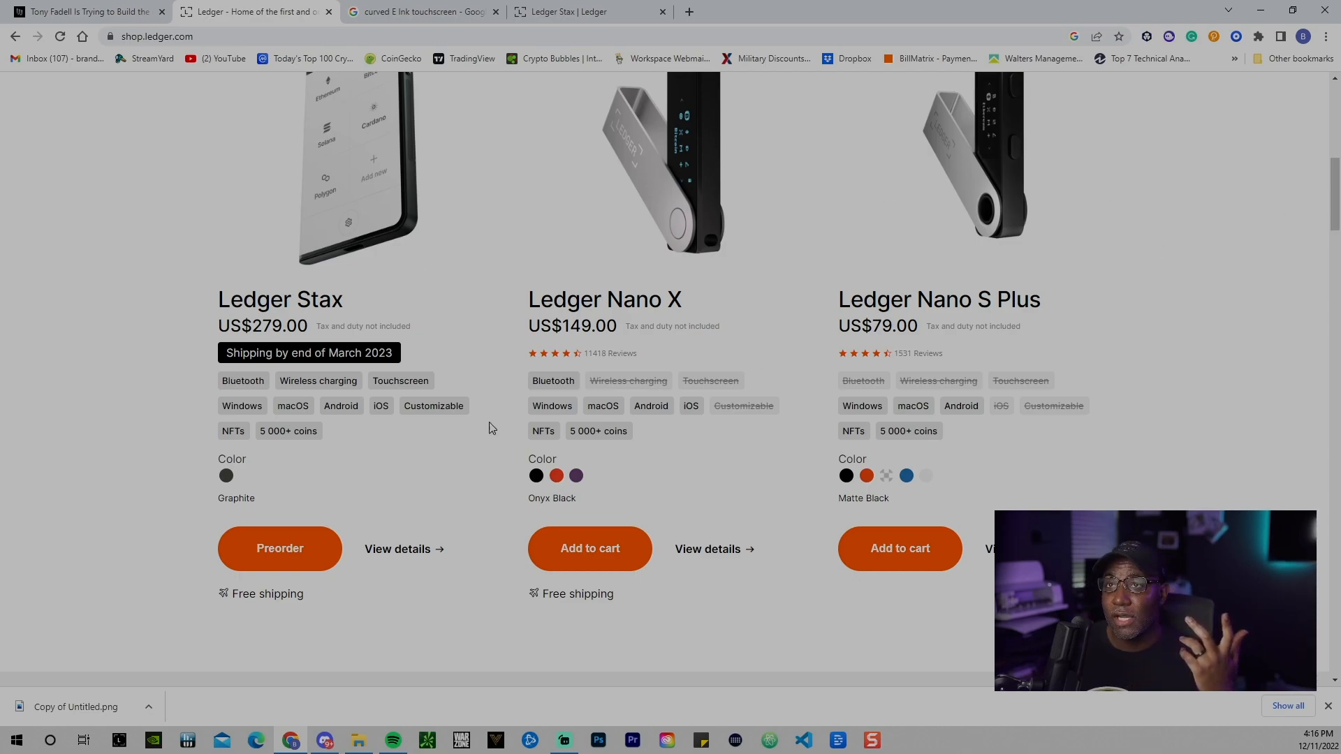
mouse_move(288, 485)
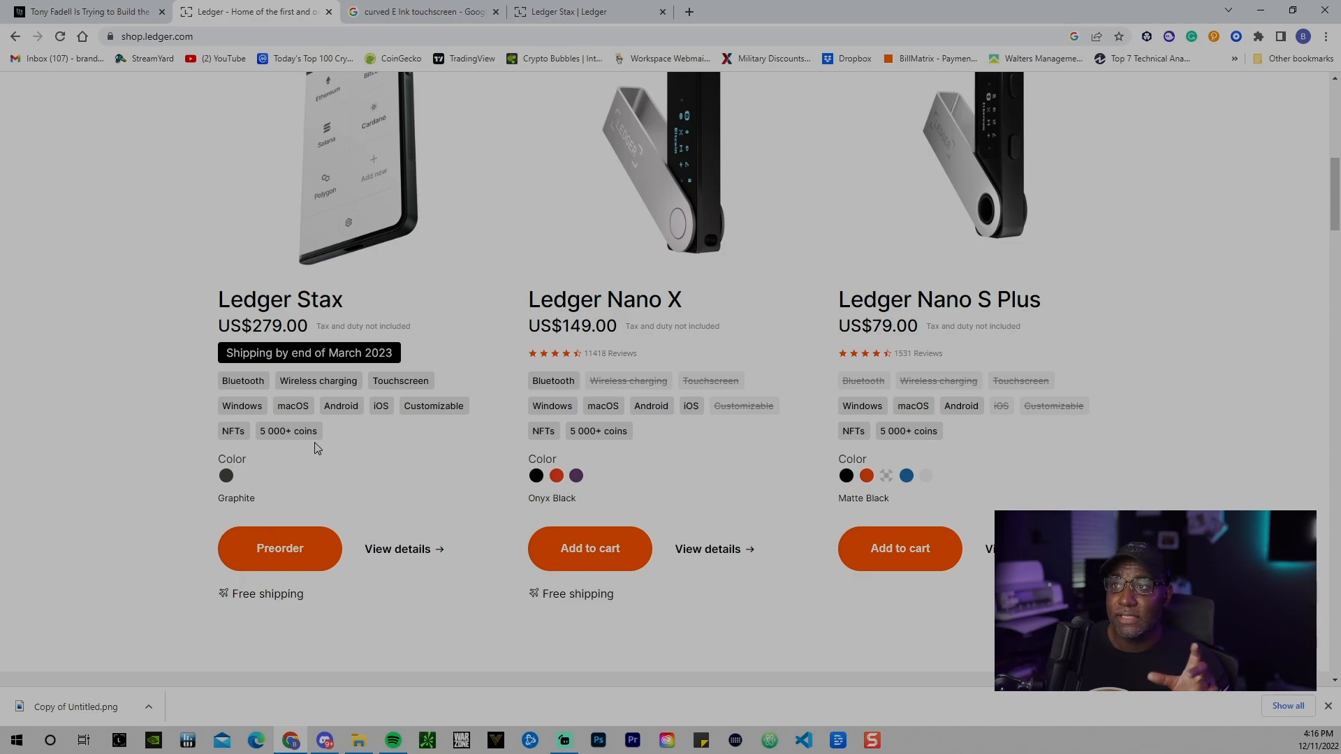
mouse_move(377, 399)
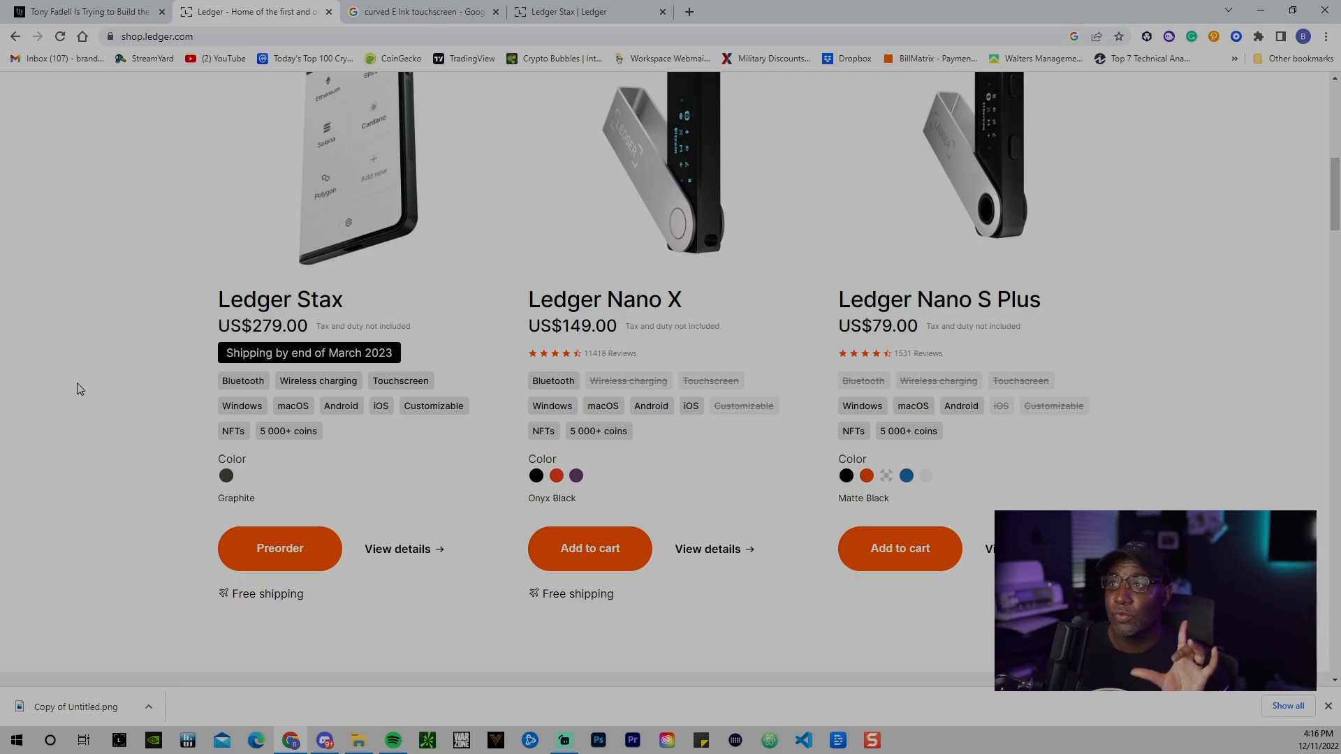
mouse_move(501, 489)
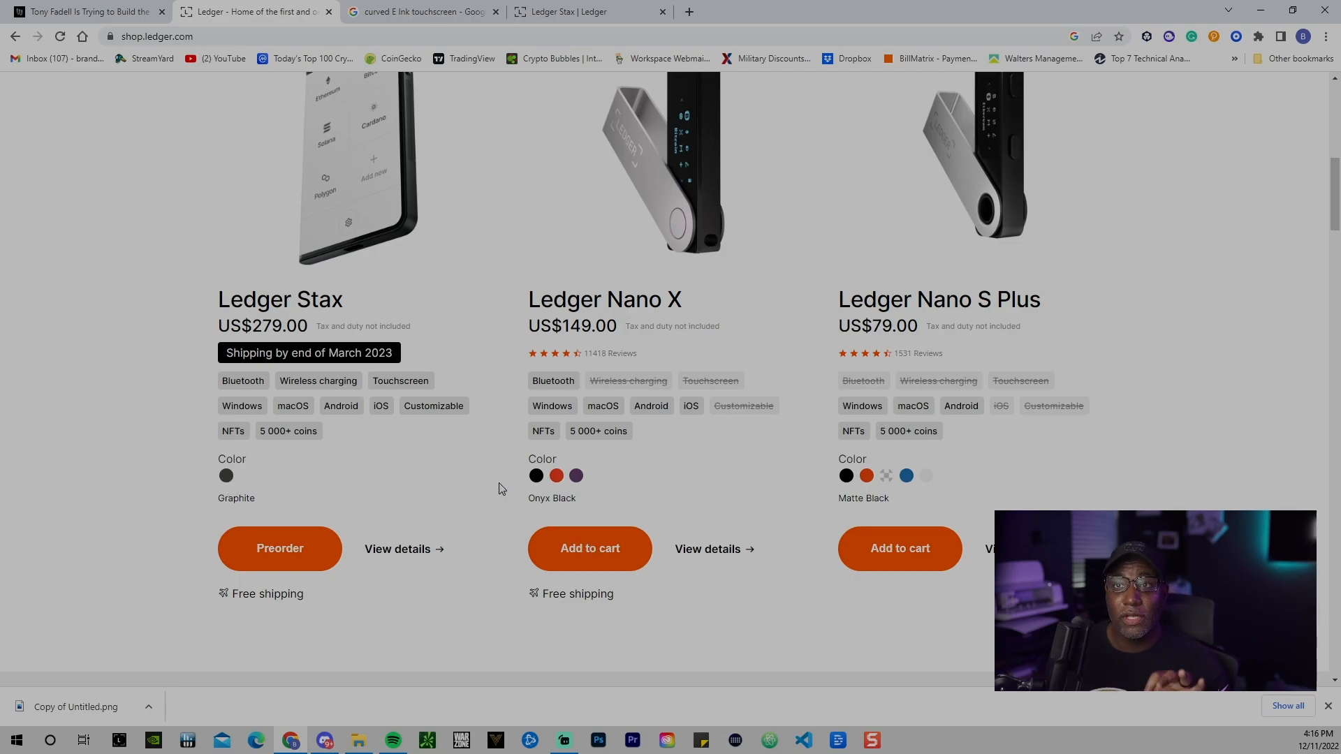
mouse_move(455, 436)
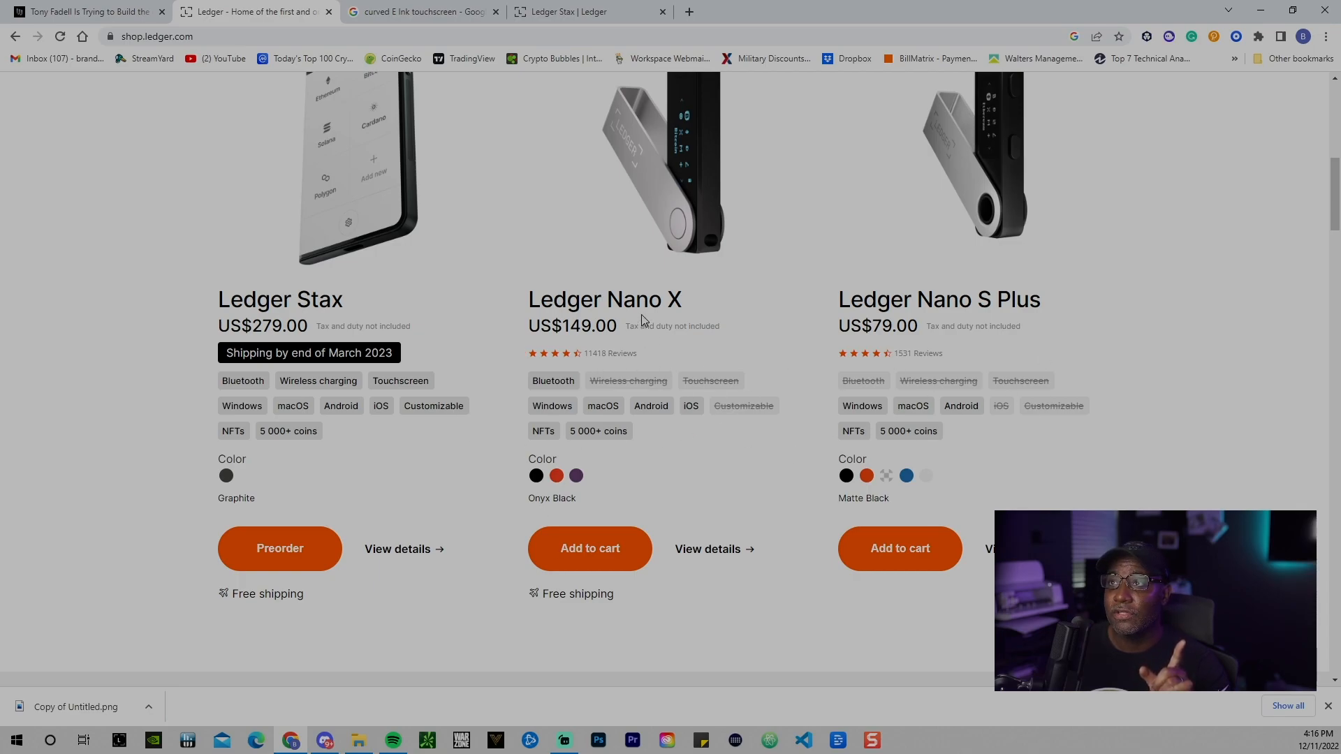
mouse_move(345, 460)
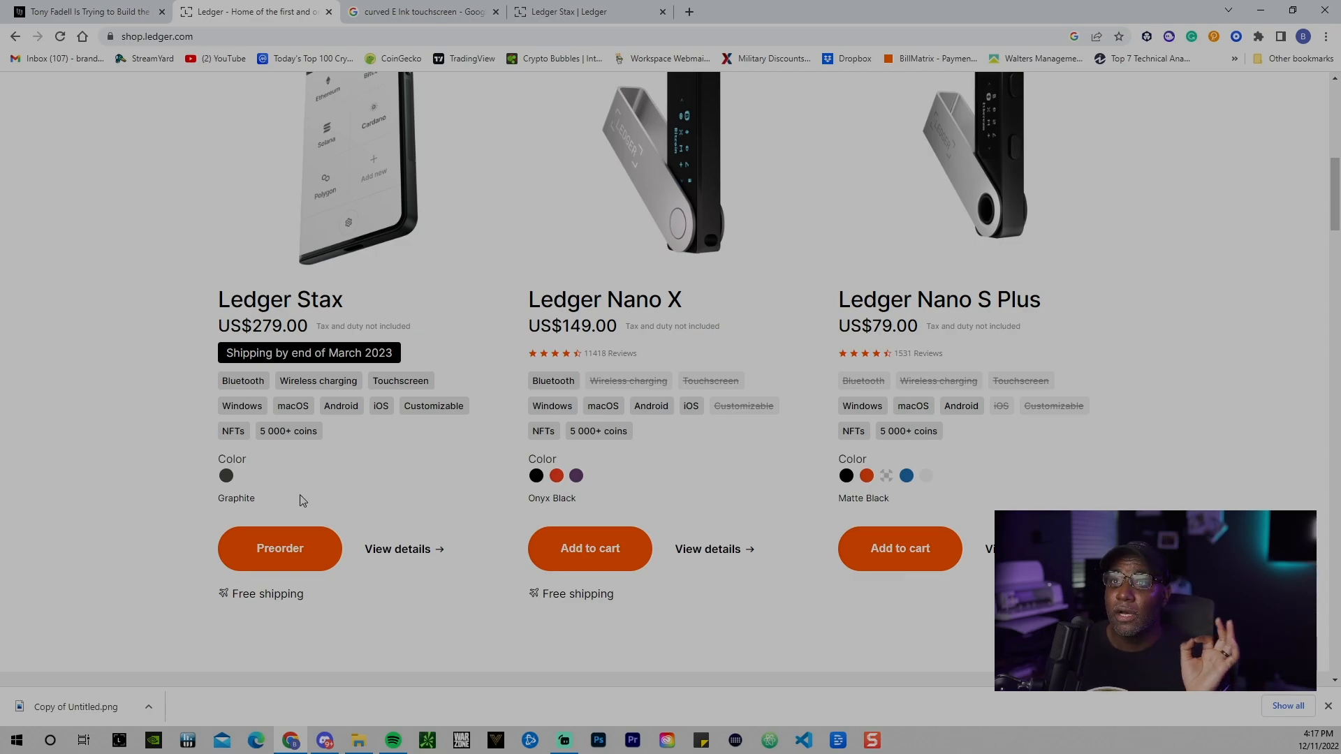
mouse_move(229, 515)
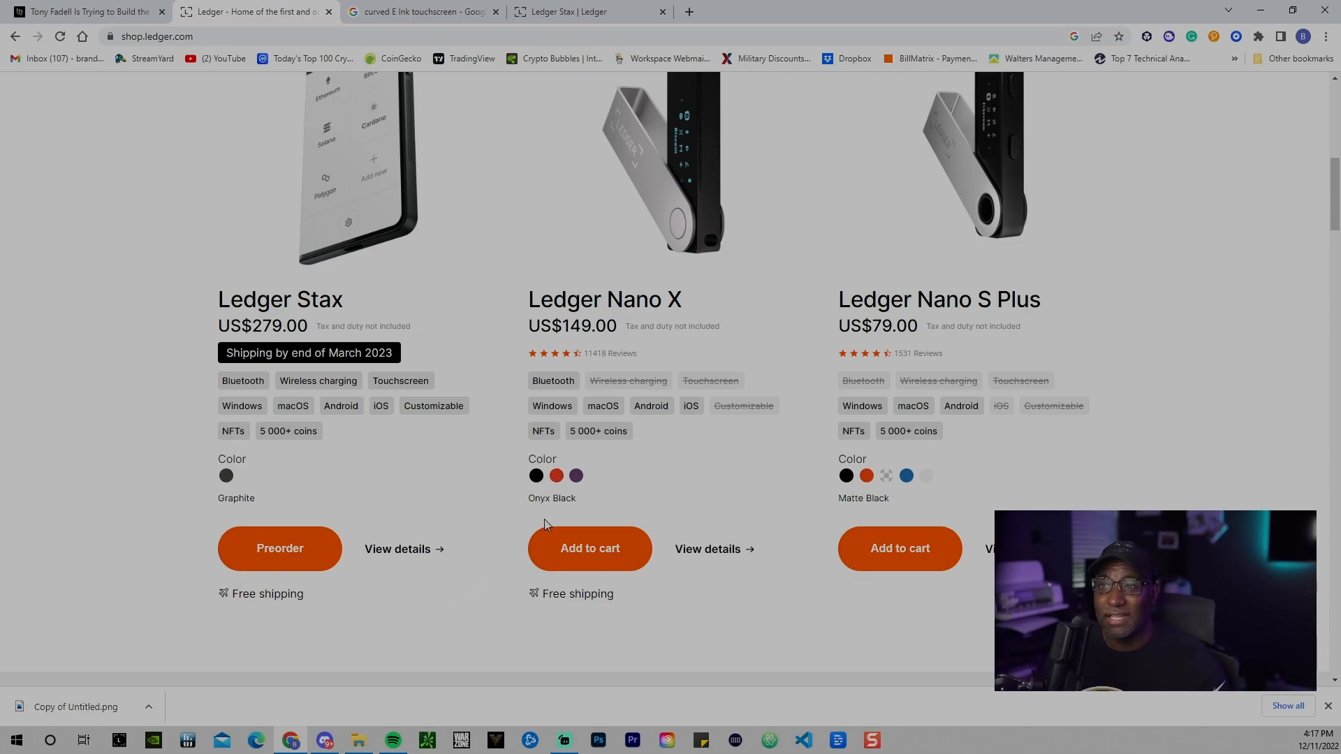
Step: Preview the Nano X in Blazing Orange on the hardware wallets listing
left_click(556, 477)
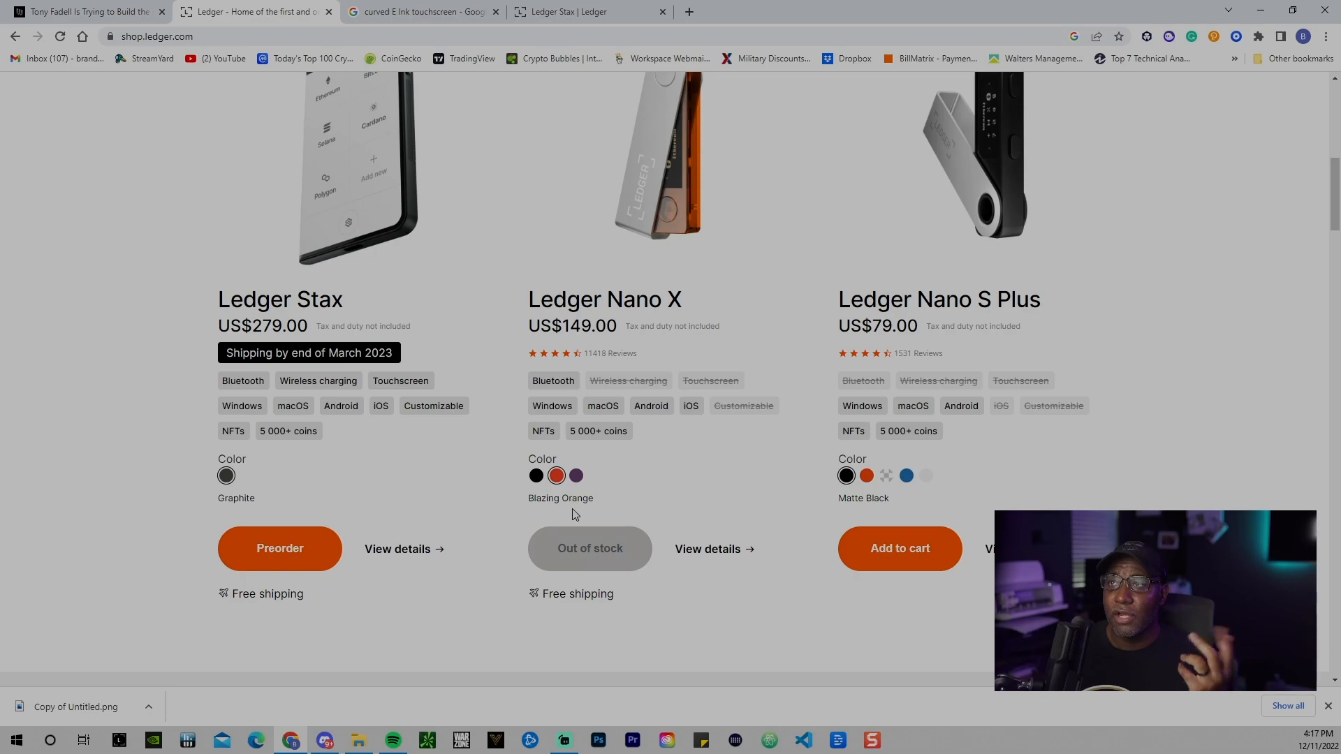
scroll("up", 3)
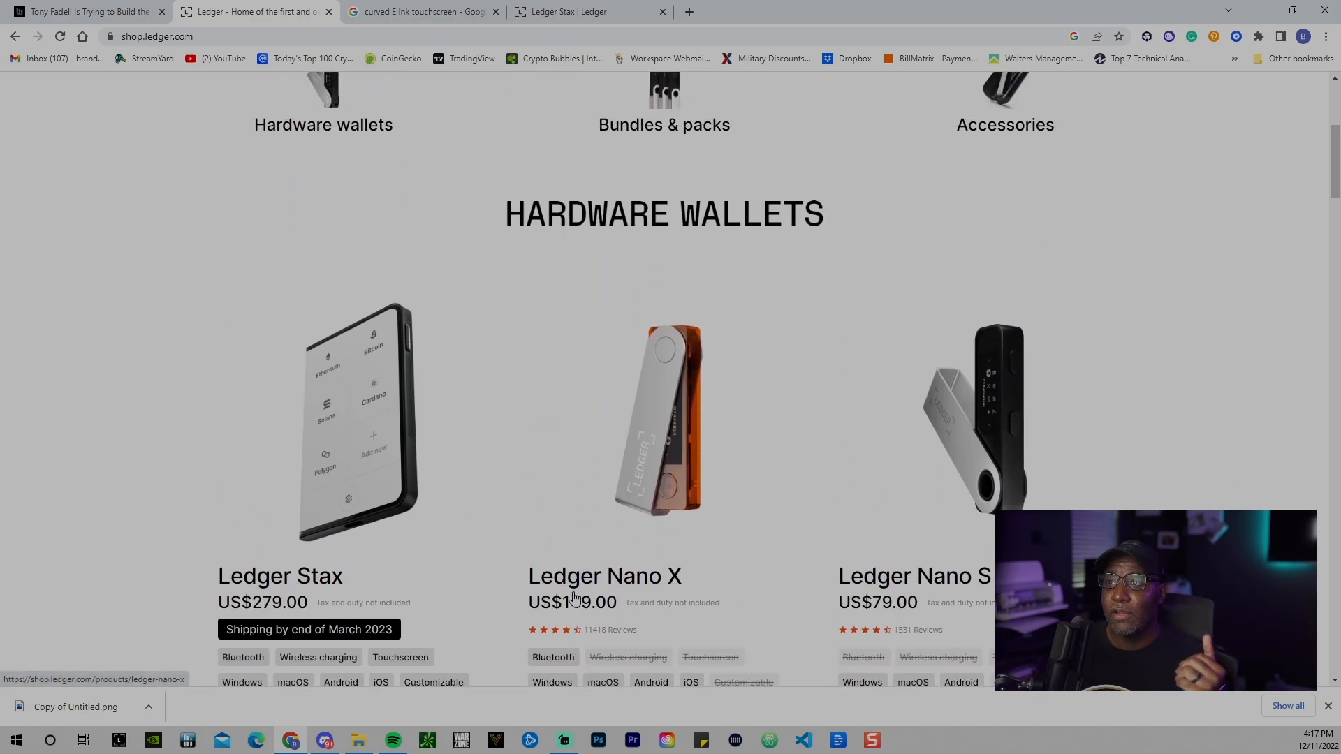
scroll("down", 3)
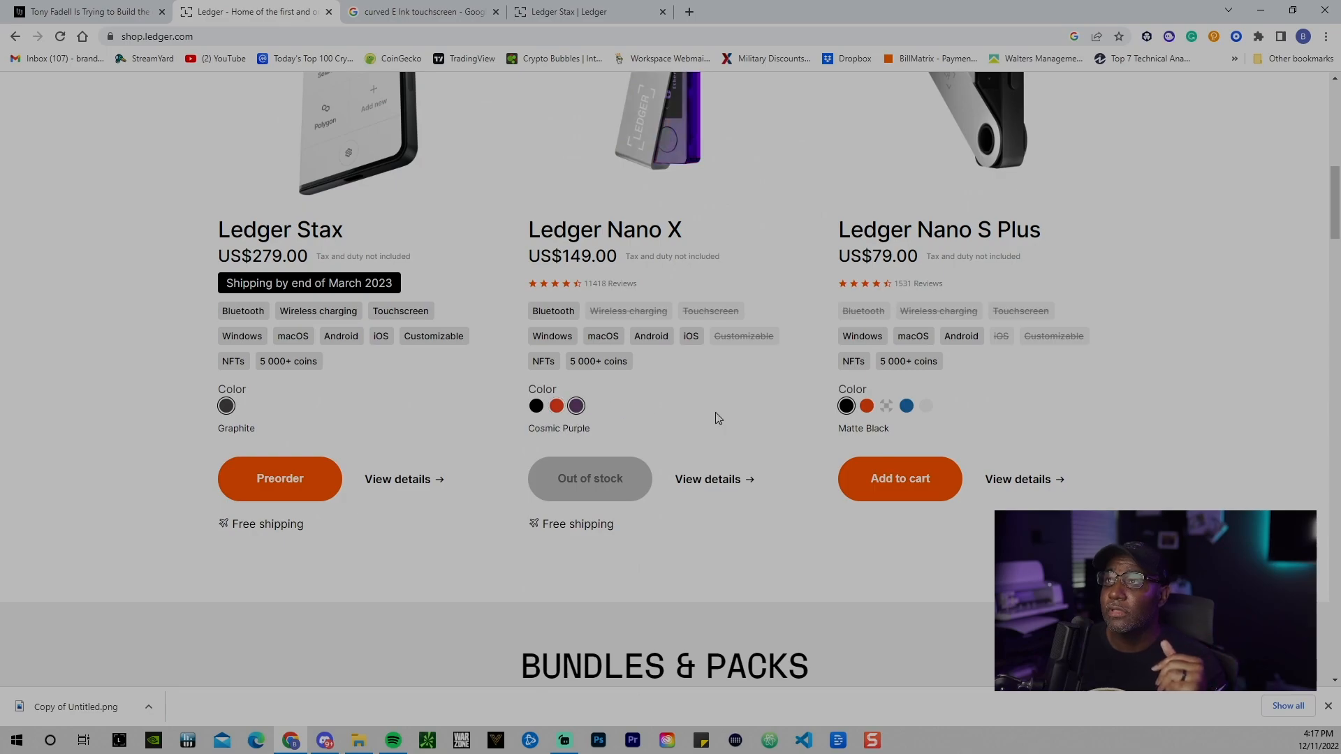
scroll("down", 3)
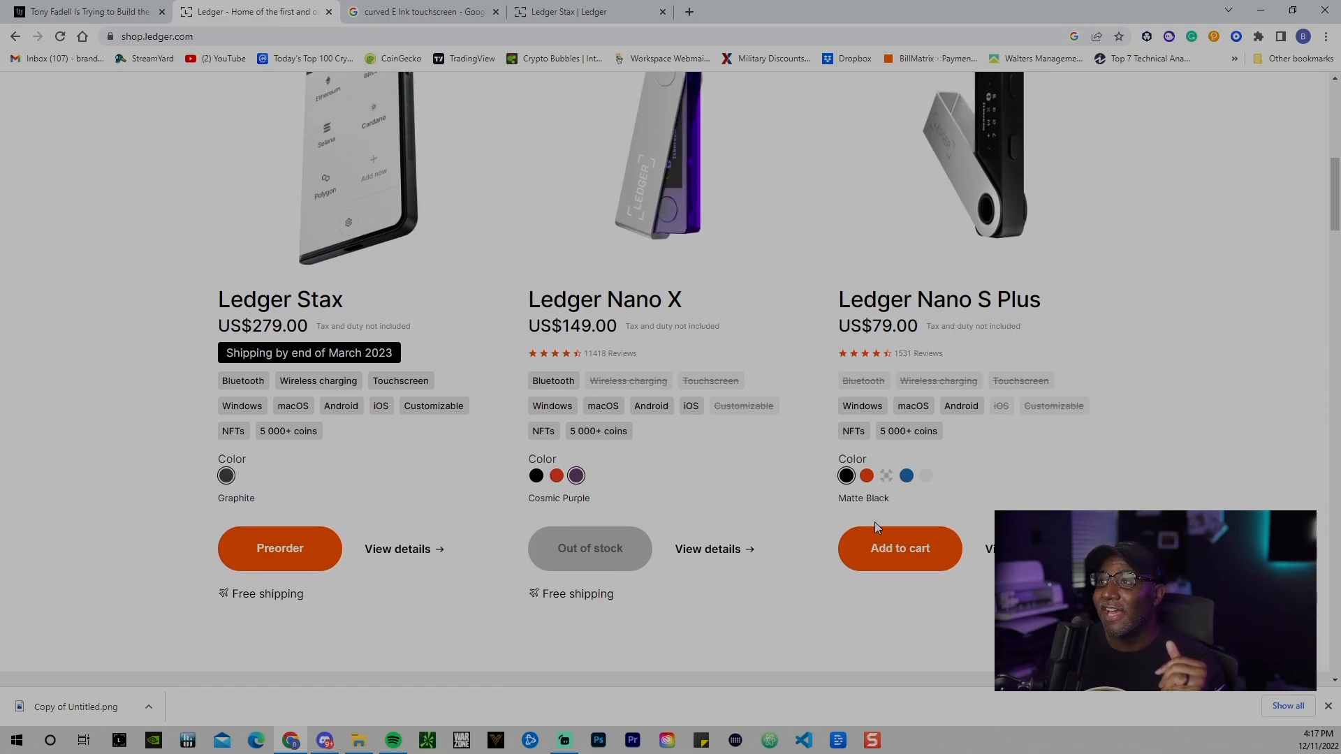
Step: Preview the Nano S Plus in BTC Orange and then Deepsea Blue
left_click(905, 475)
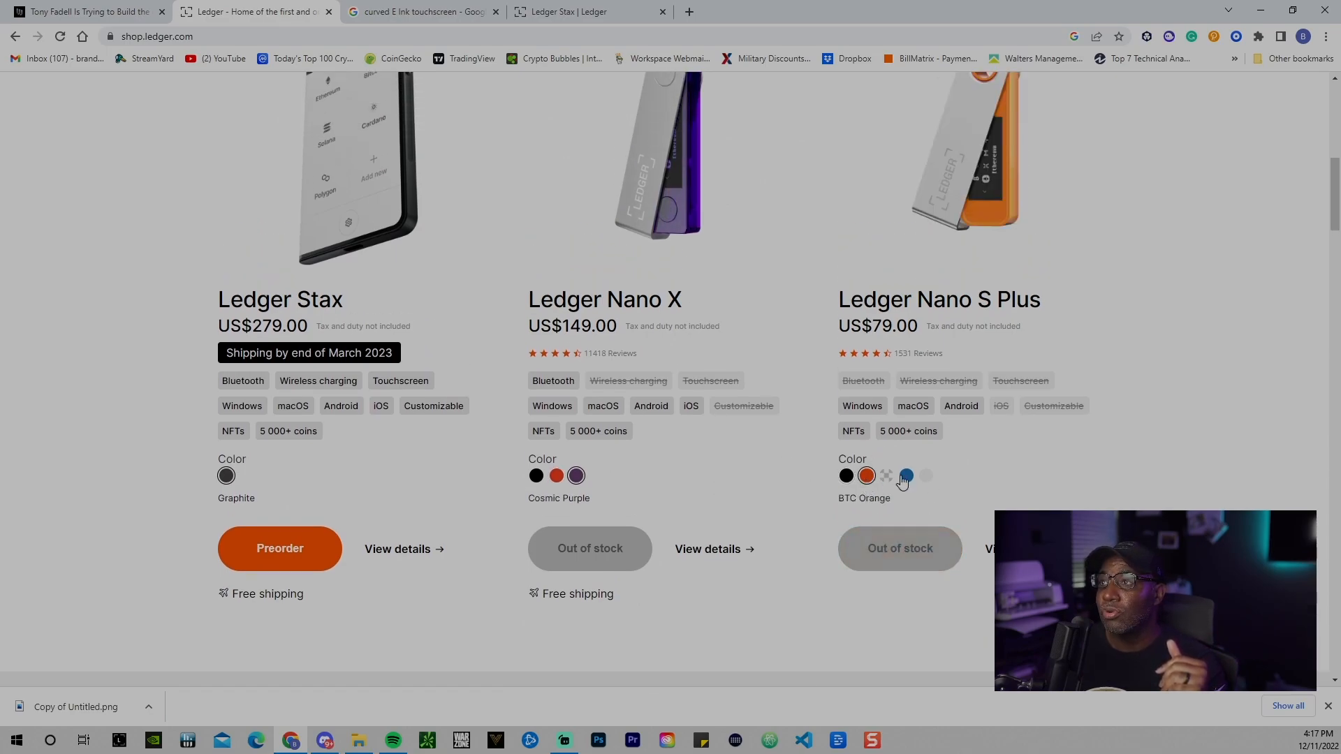
left_click(906, 475)
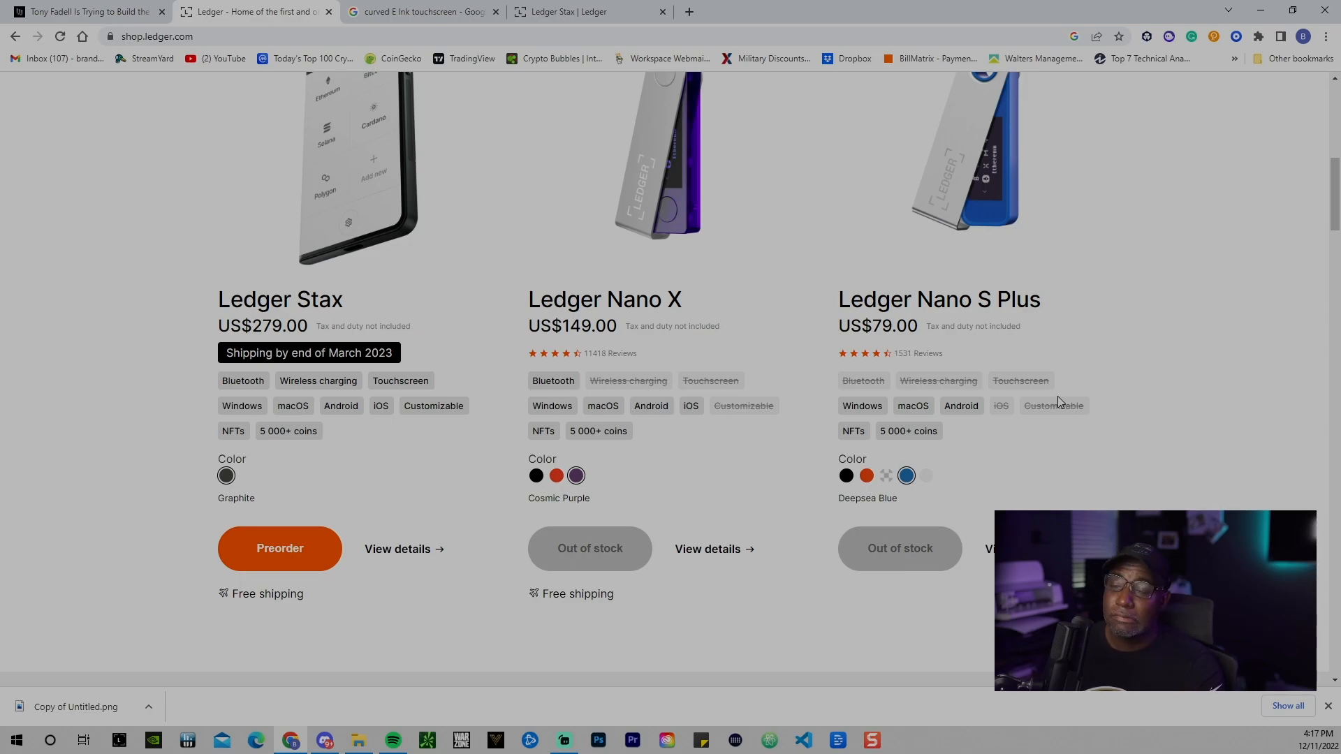
mouse_move(1034, 359)
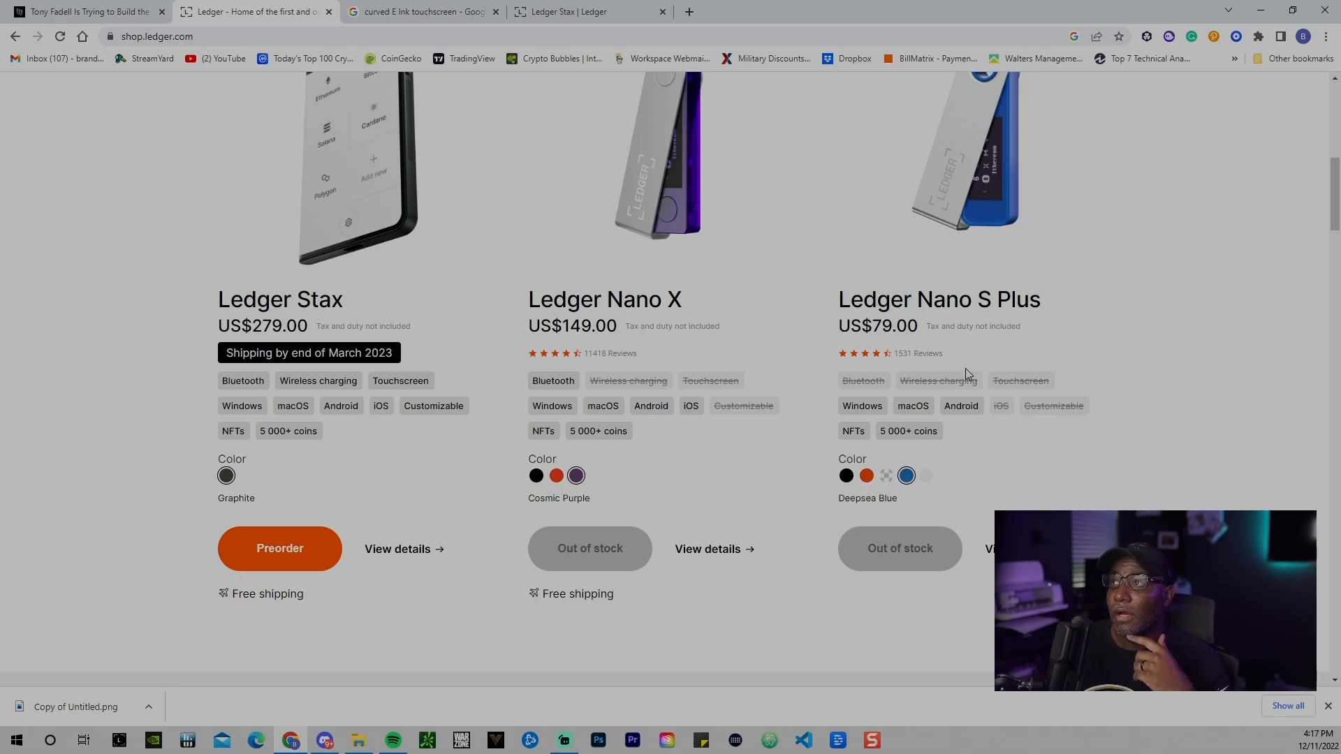
scroll("down", 3)
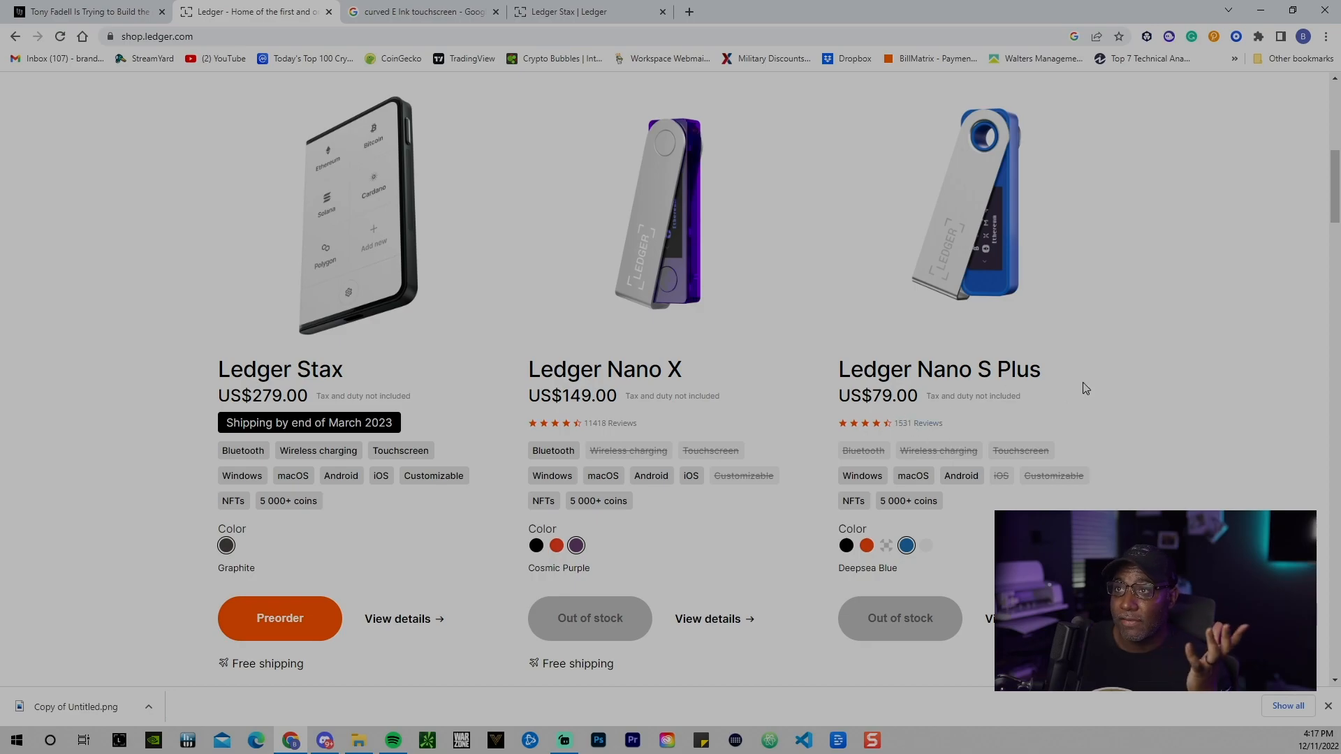
mouse_move(944, 398)
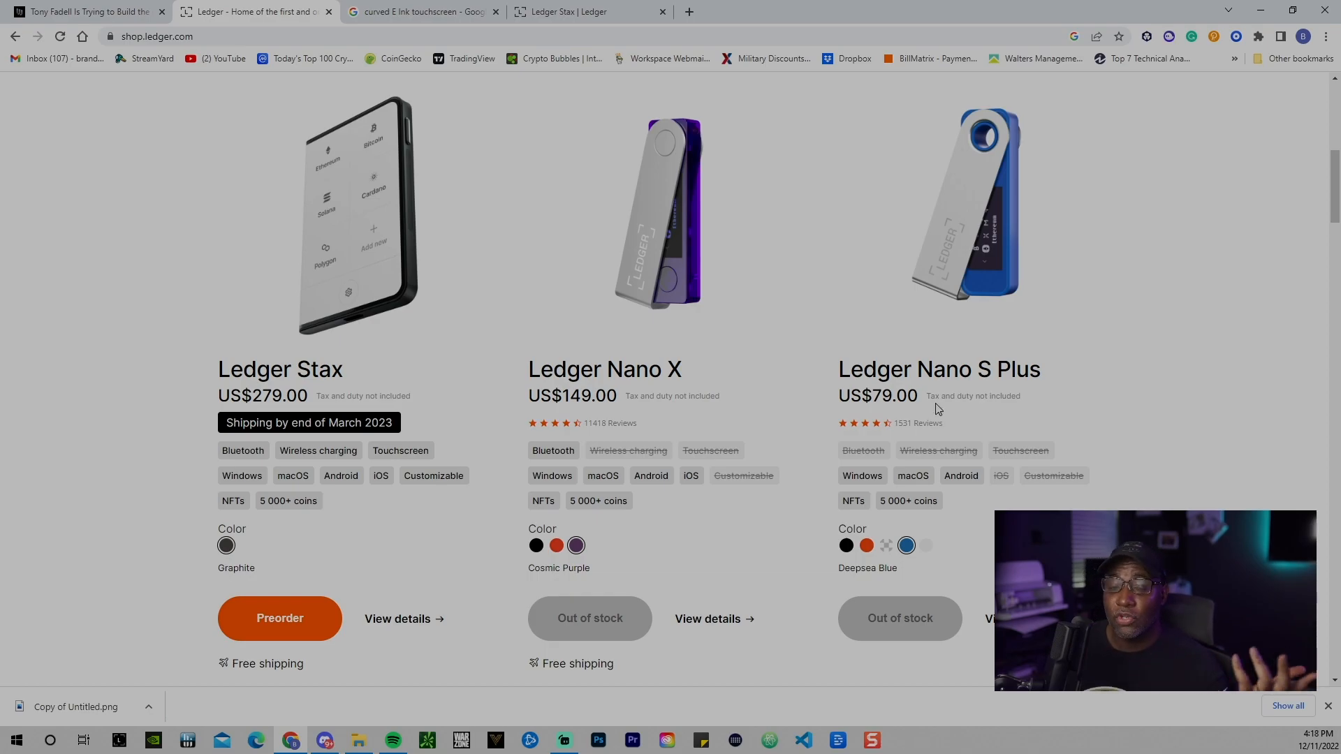
mouse_move(919, 455)
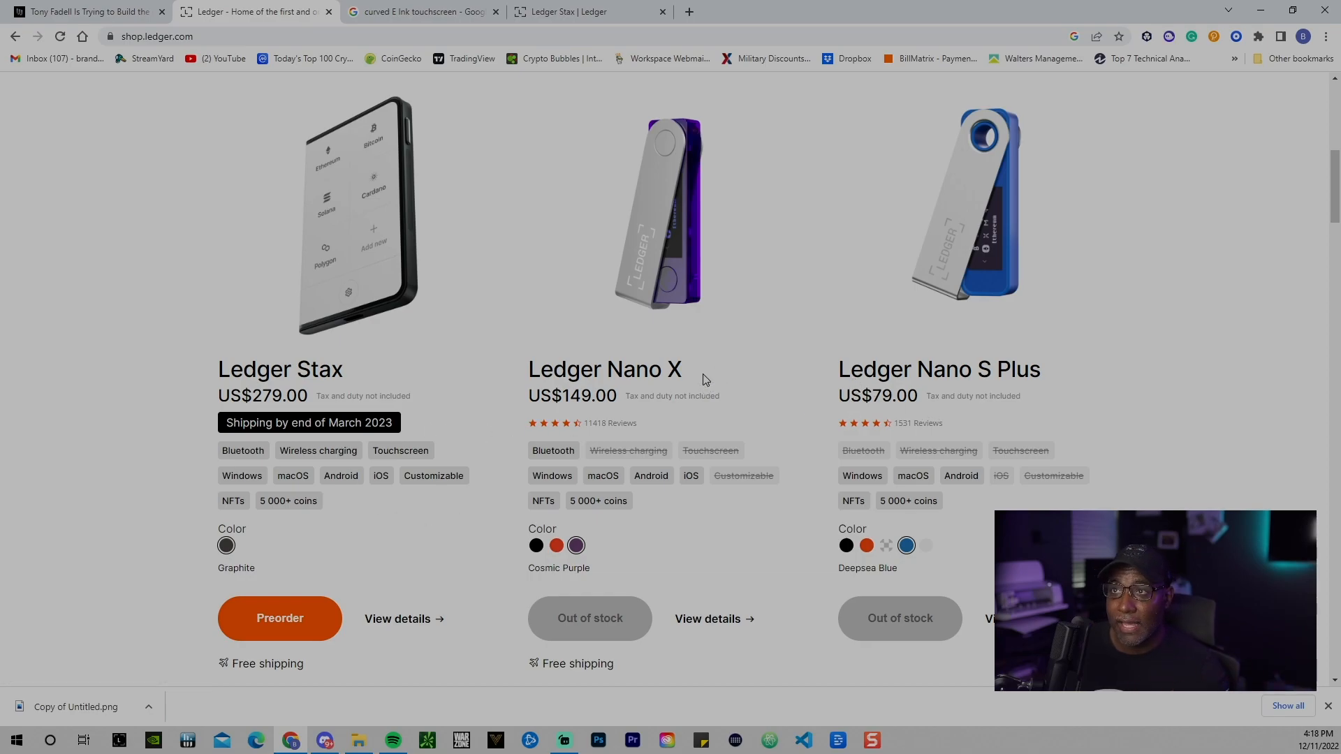
mouse_move(652, 408)
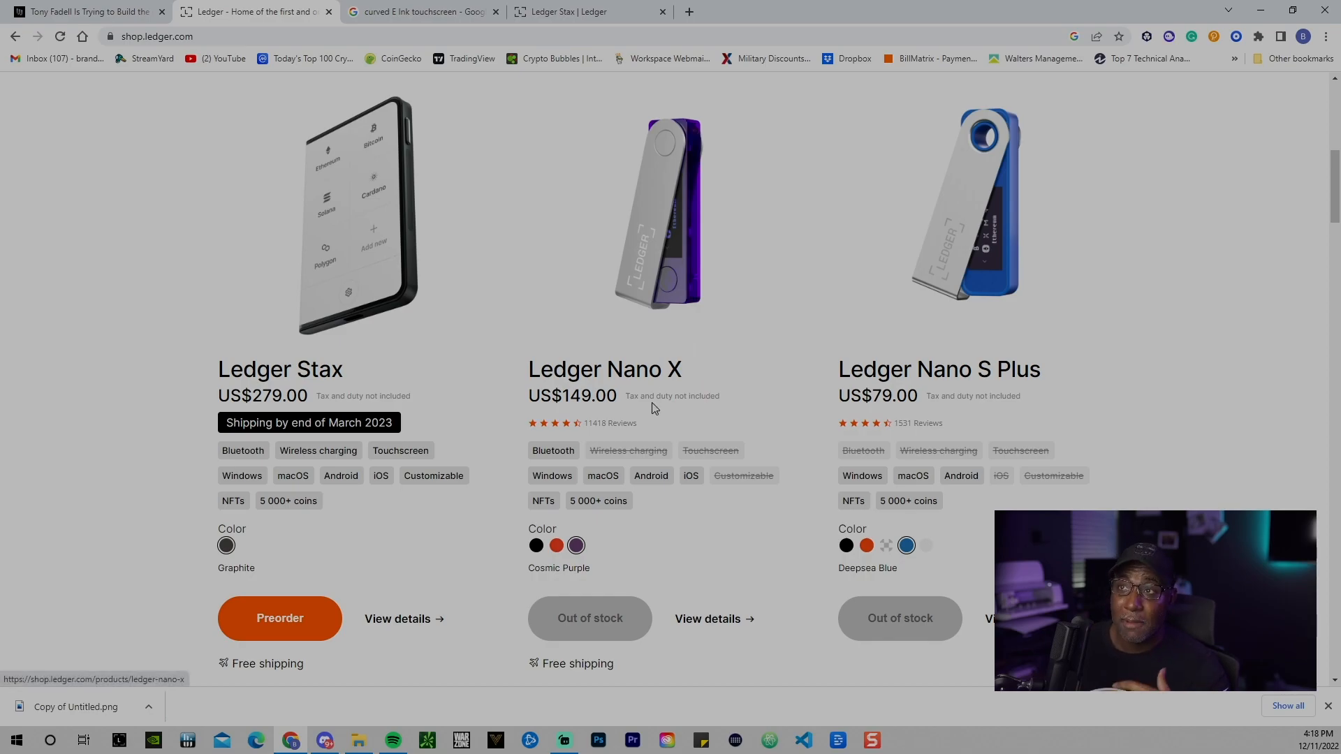
mouse_move(527, 449)
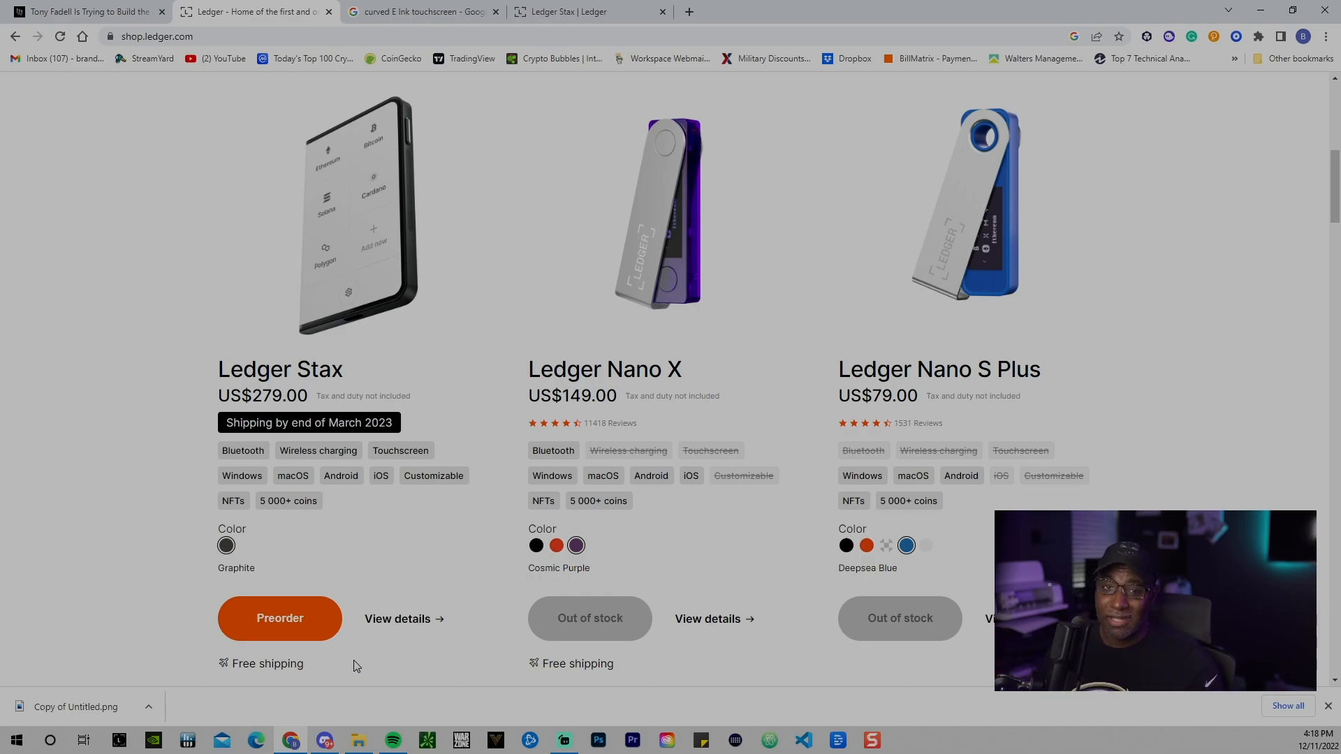
mouse_move(714, 366)
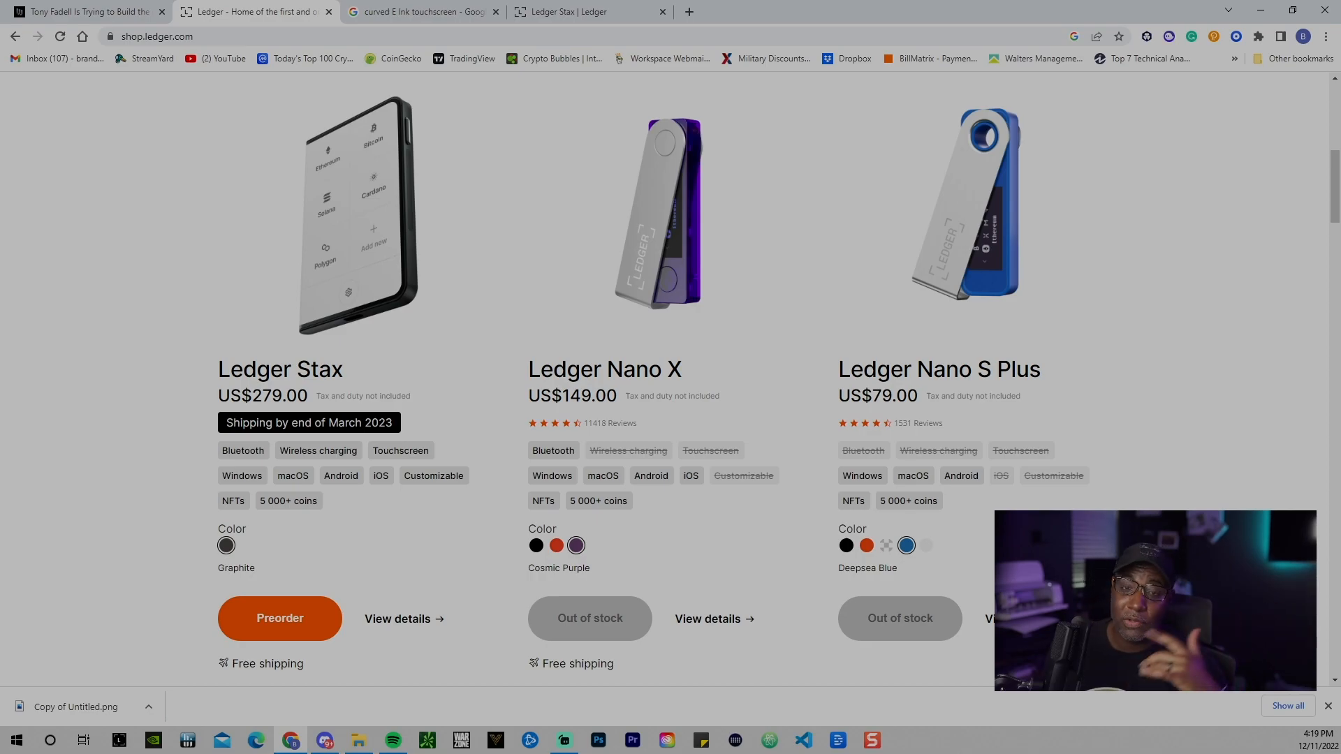
mouse_move(359, 437)
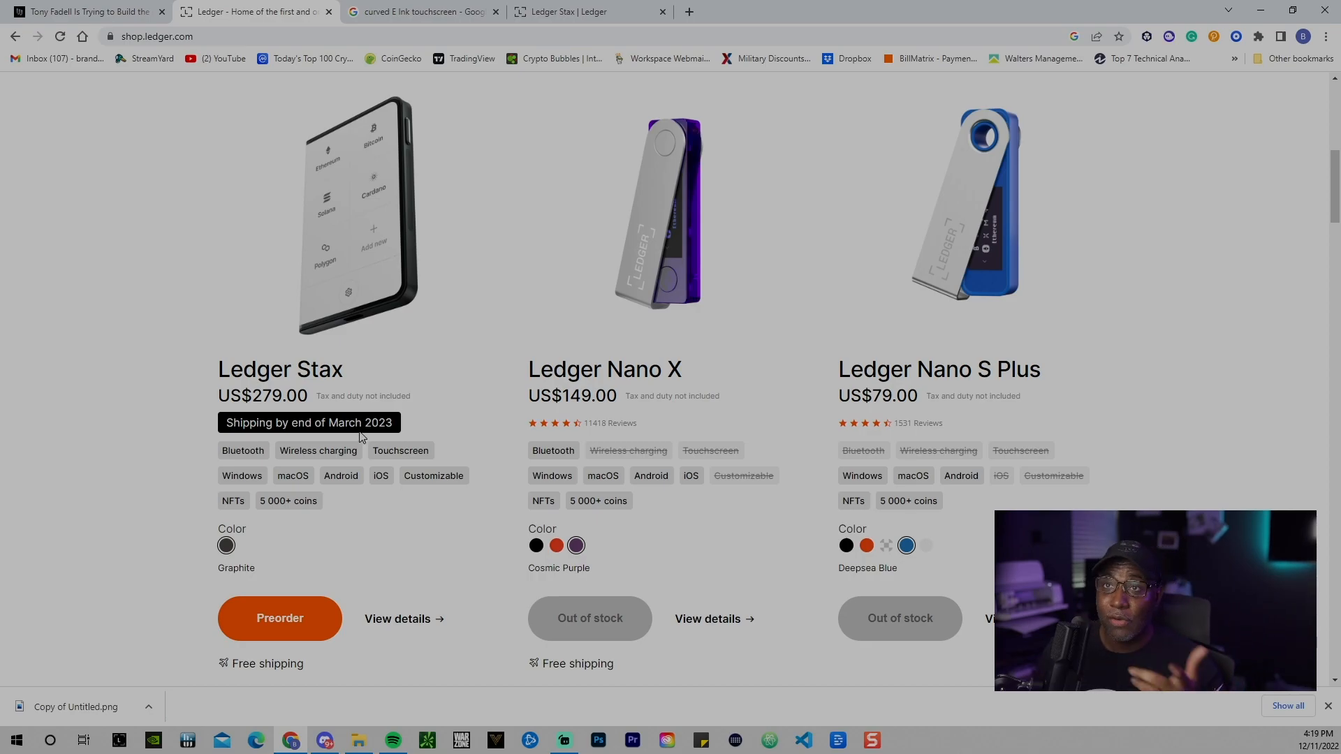
mouse_move(350, 446)
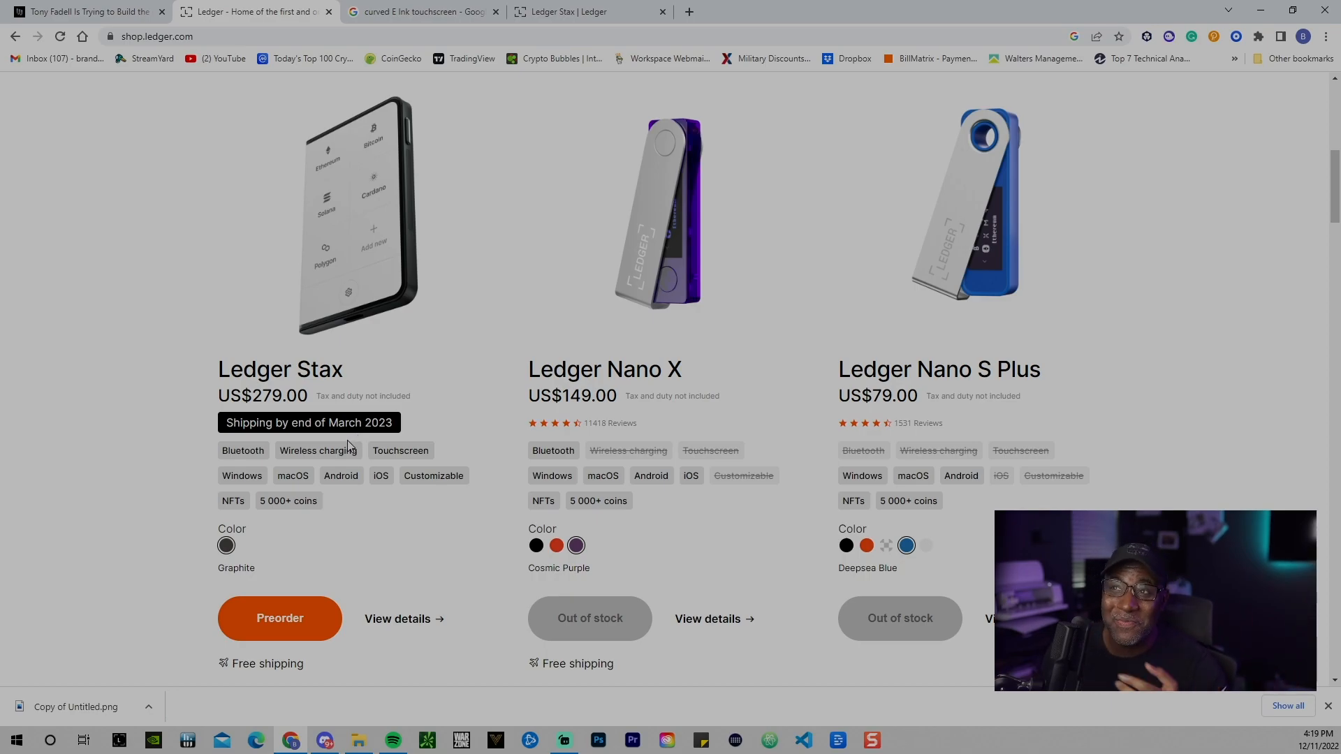
mouse_move(817, 192)
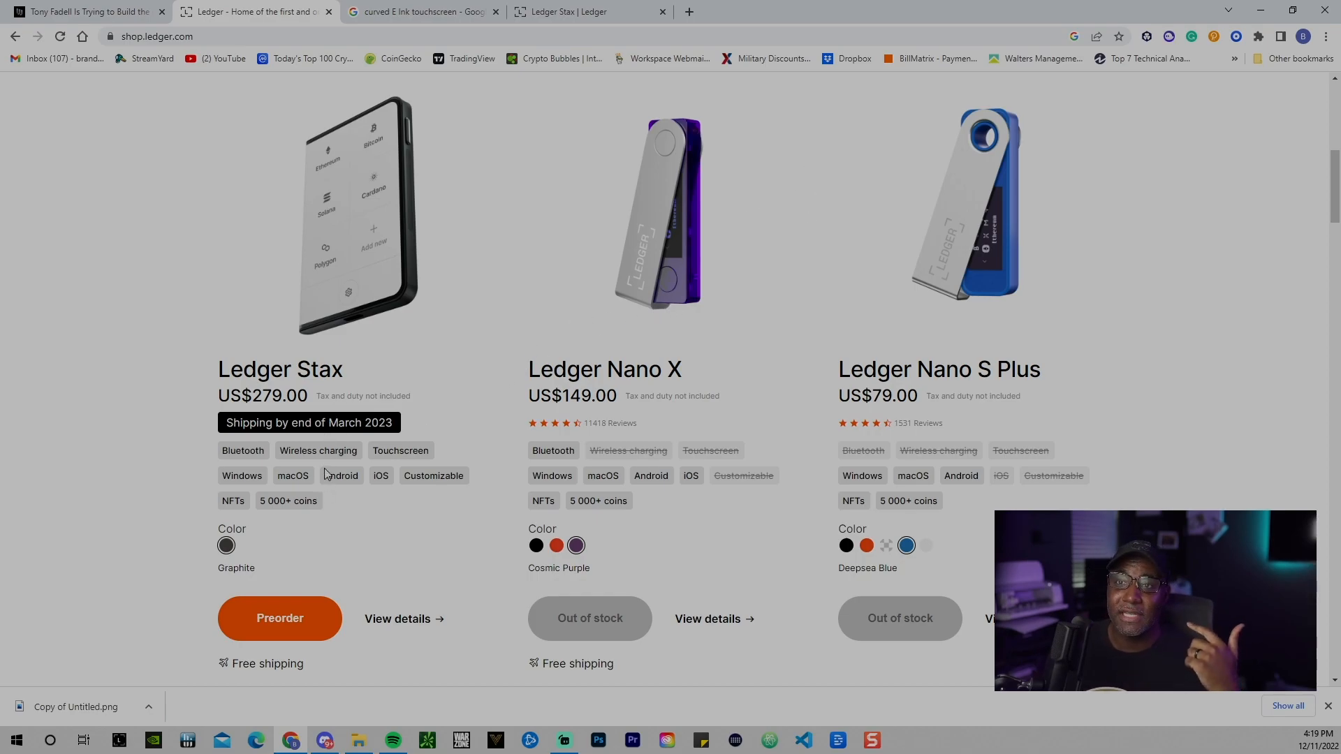
mouse_move(378, 306)
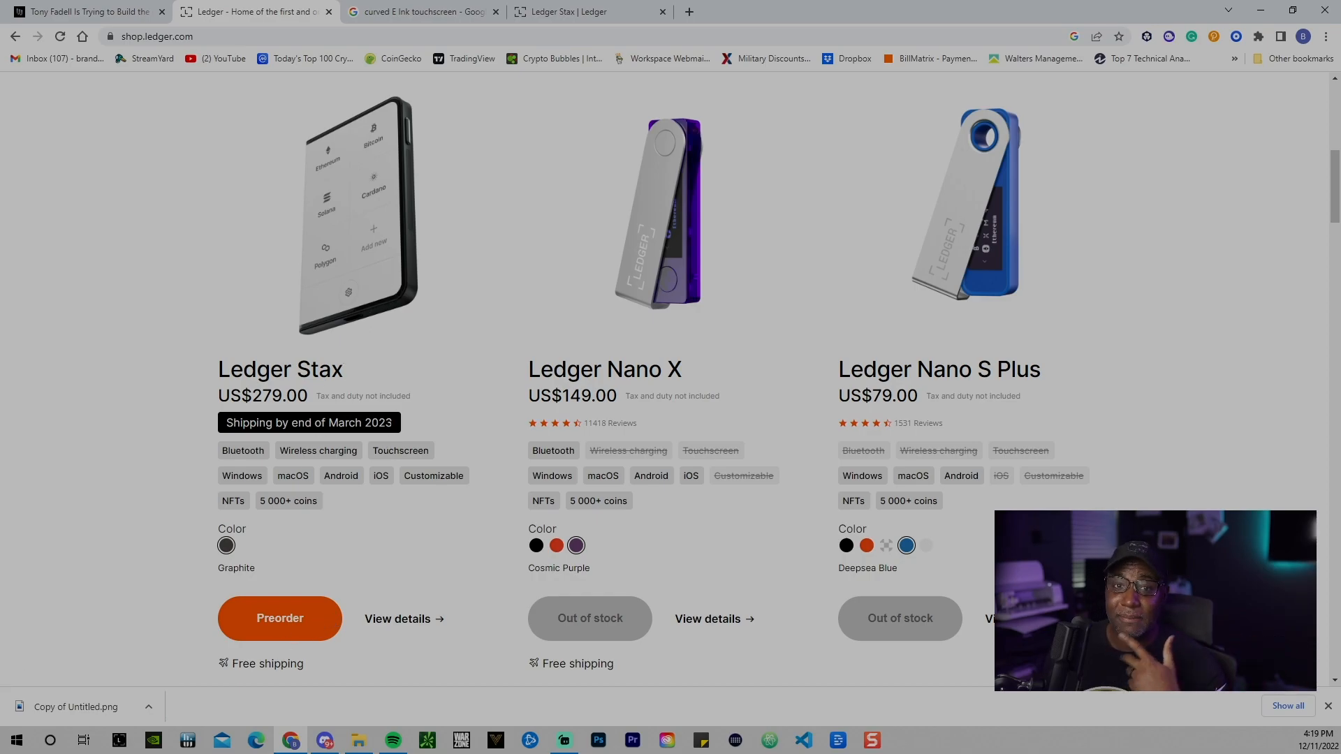
mouse_move(390, 536)
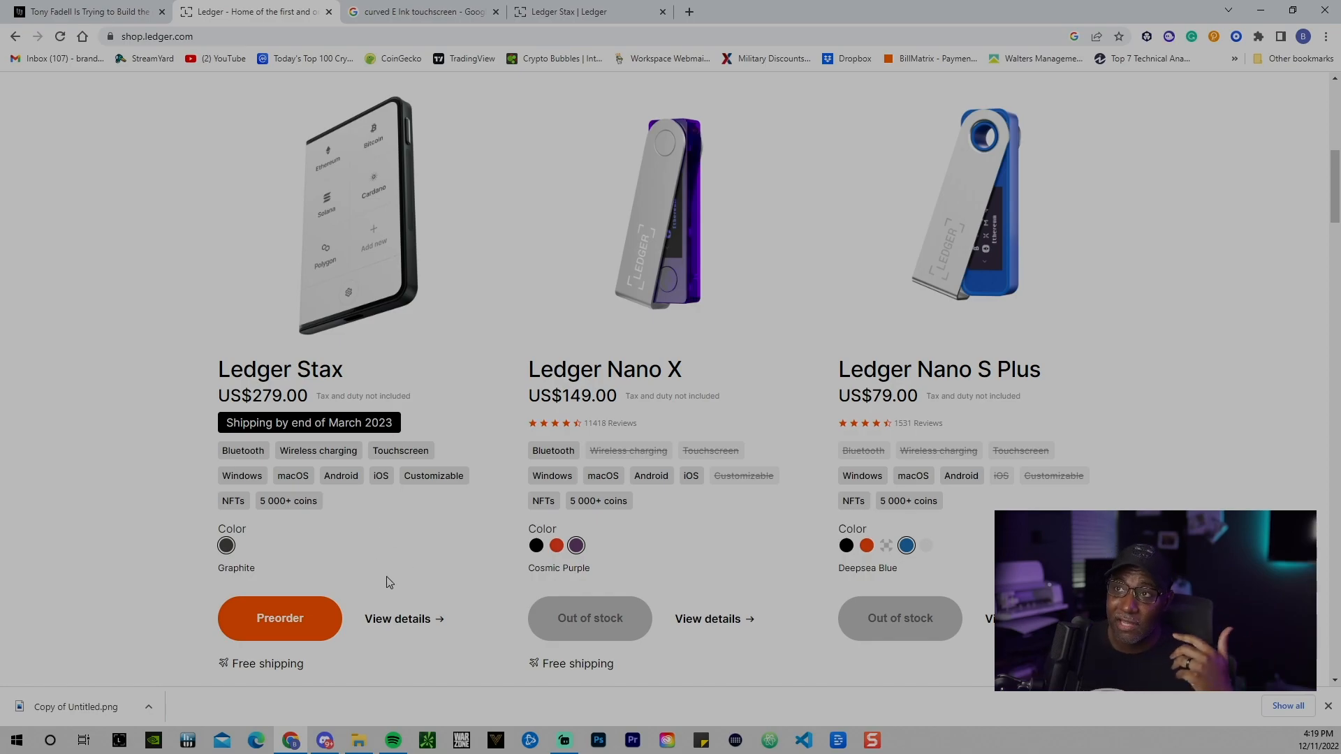
mouse_move(1010, 431)
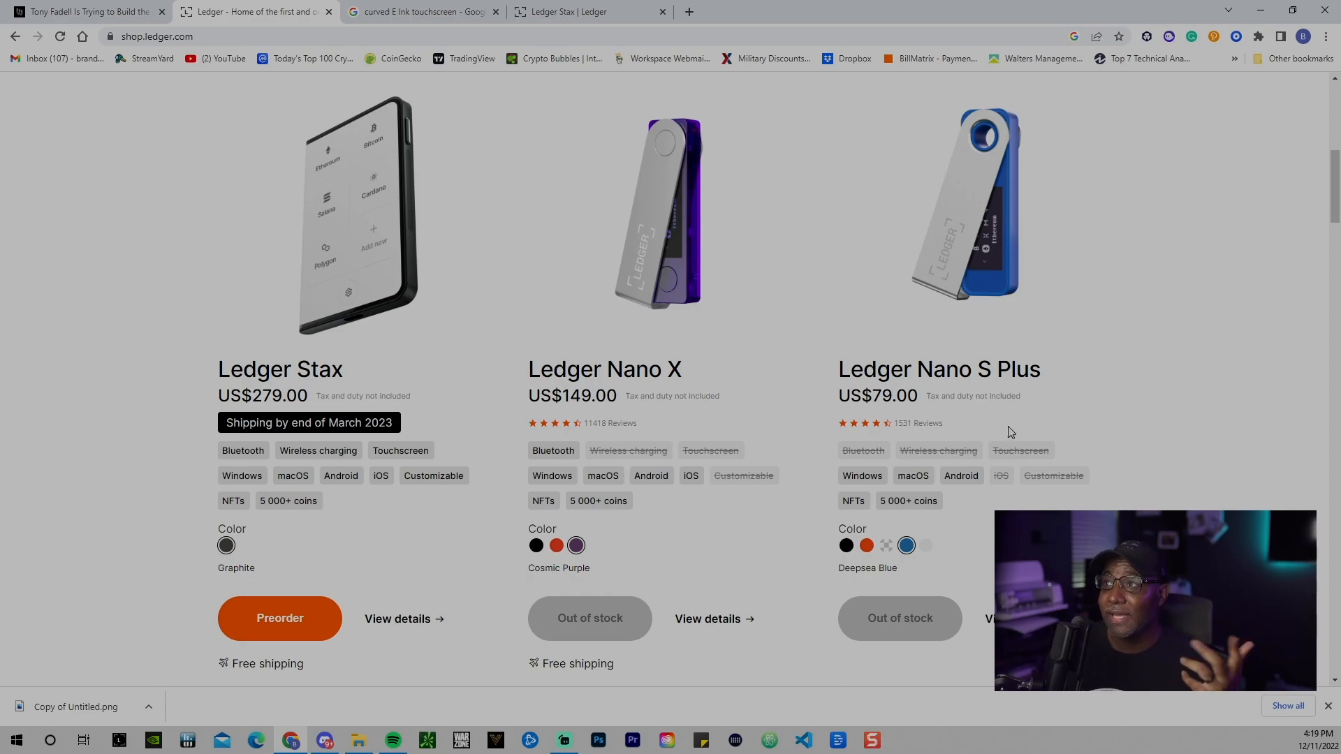
mouse_move(1020, 409)
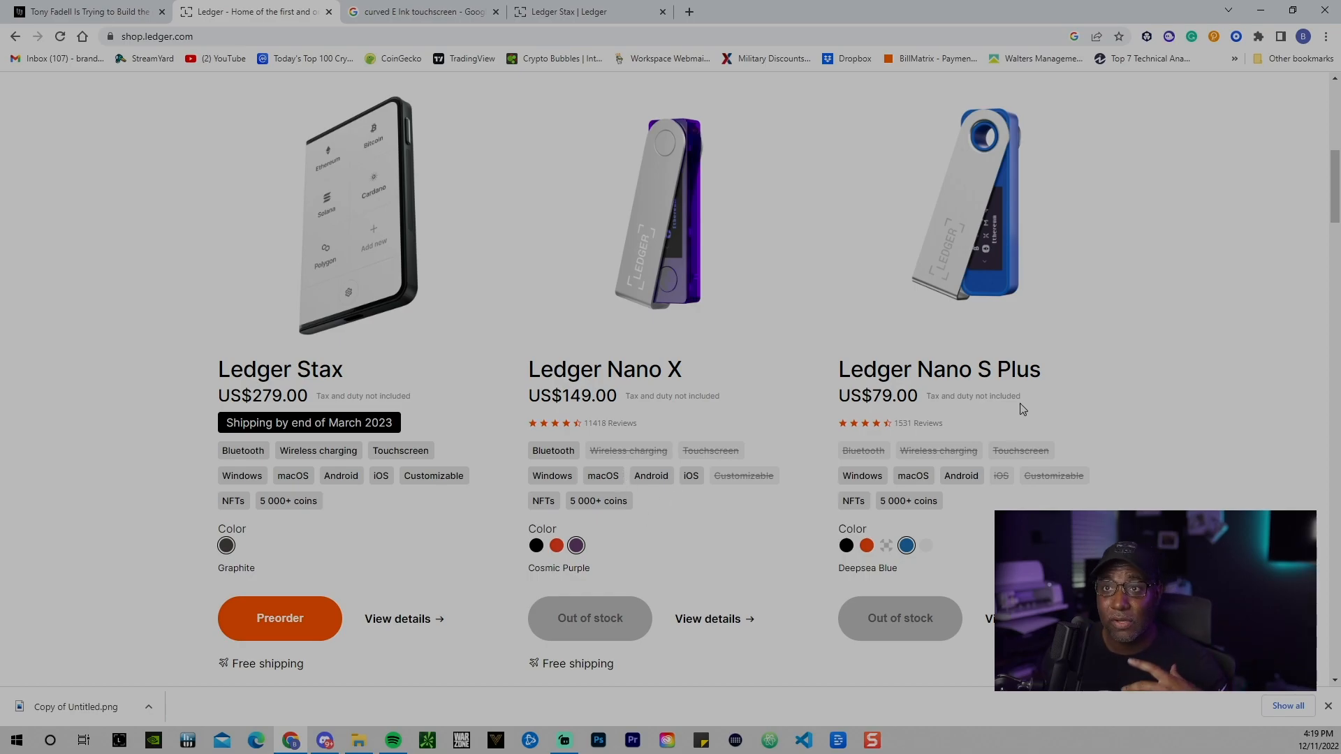
mouse_move(997, 432)
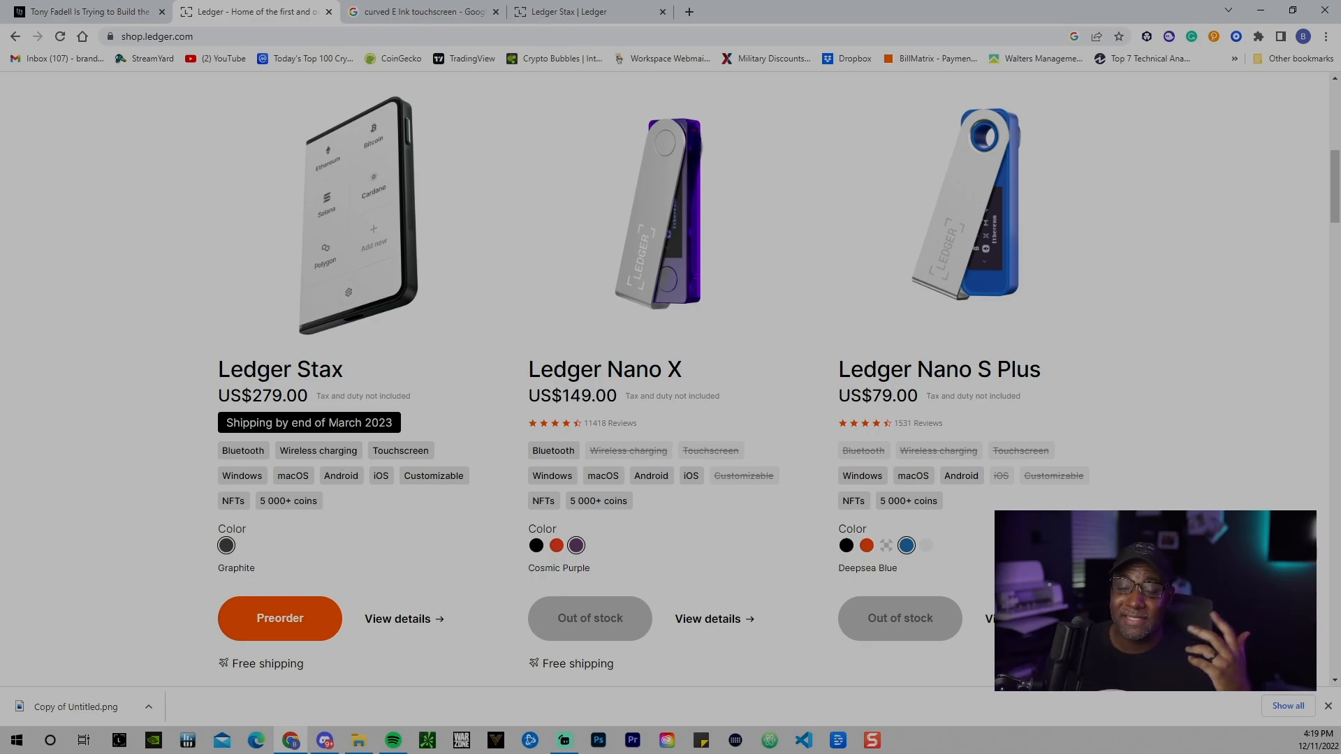
mouse_move(341, 351)
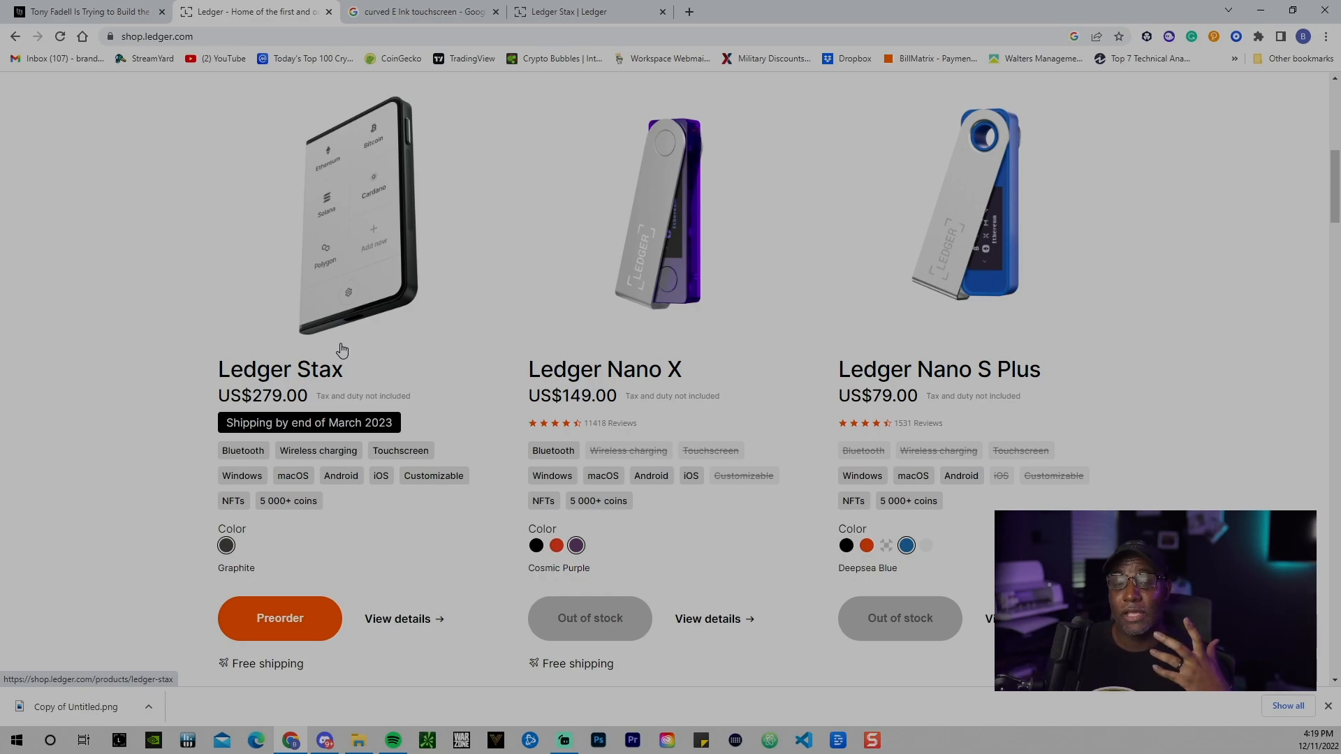
mouse_move(219, 387)
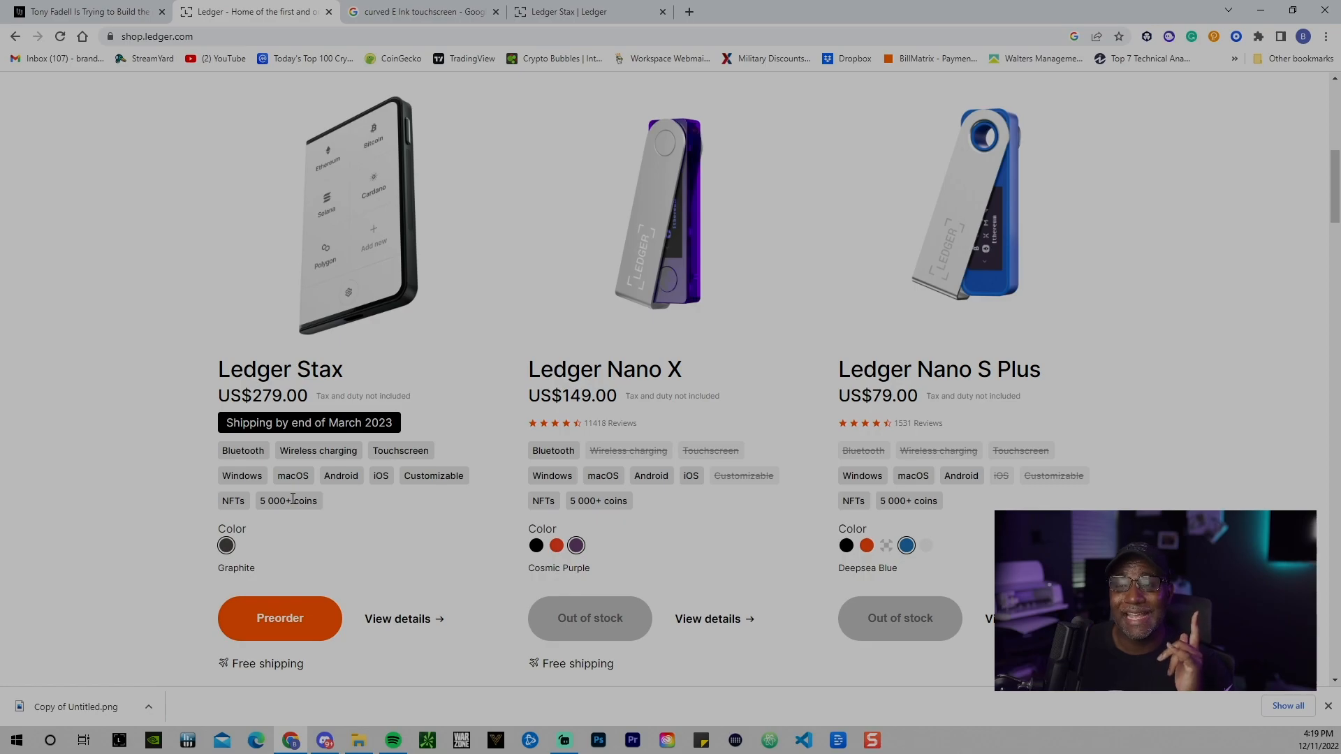
mouse_move(341, 570)
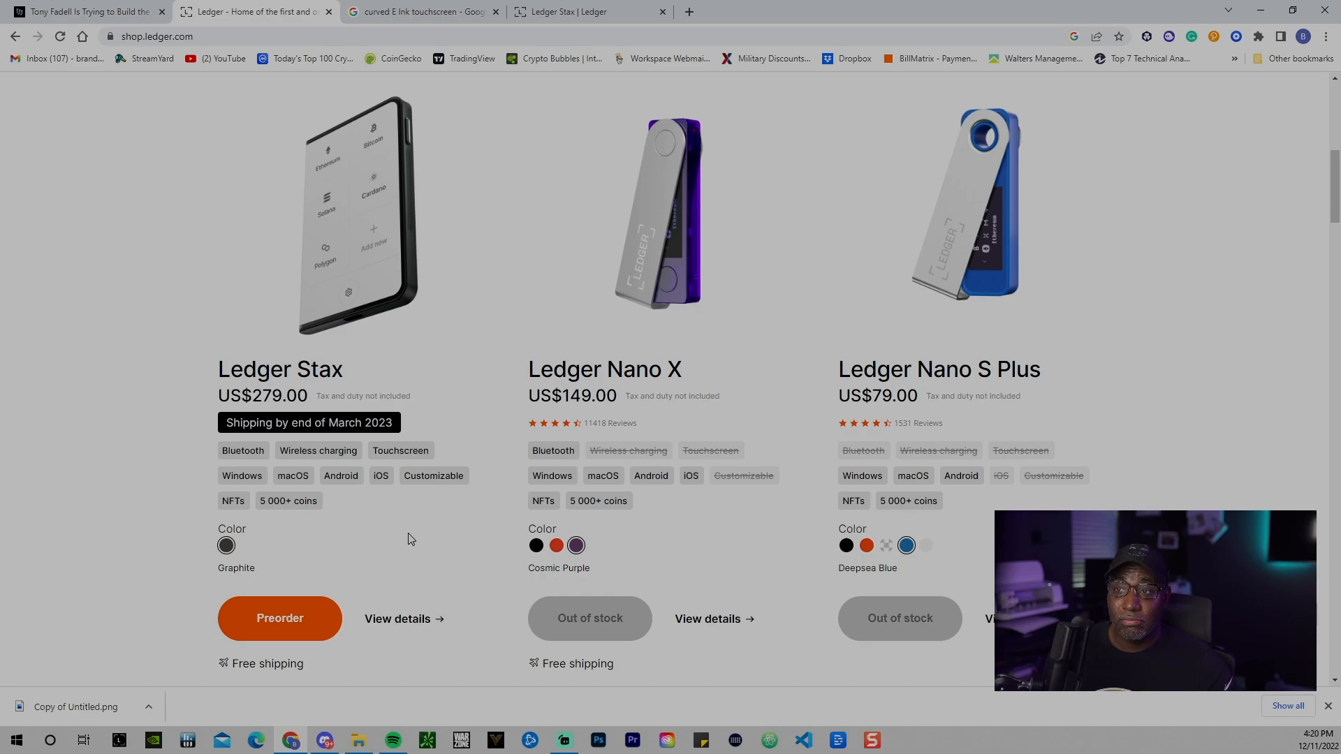
mouse_move(396, 658)
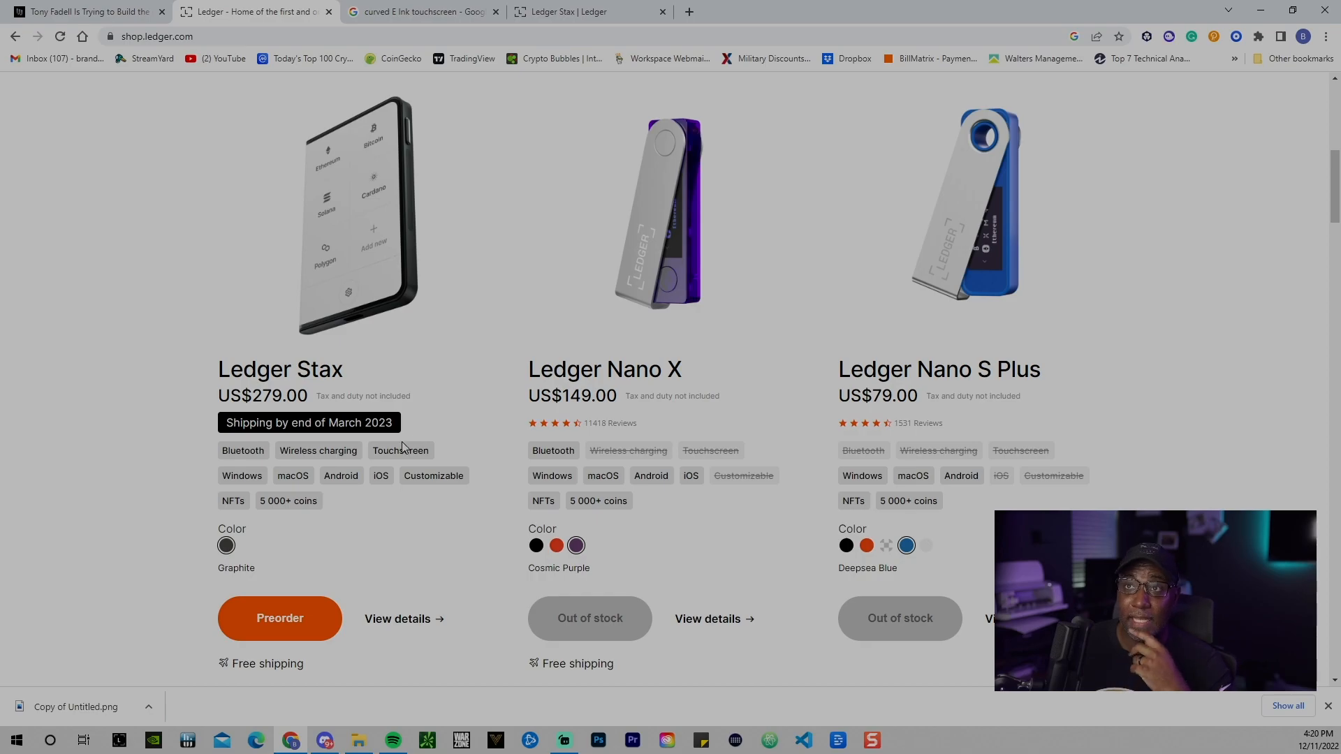
mouse_move(400, 145)
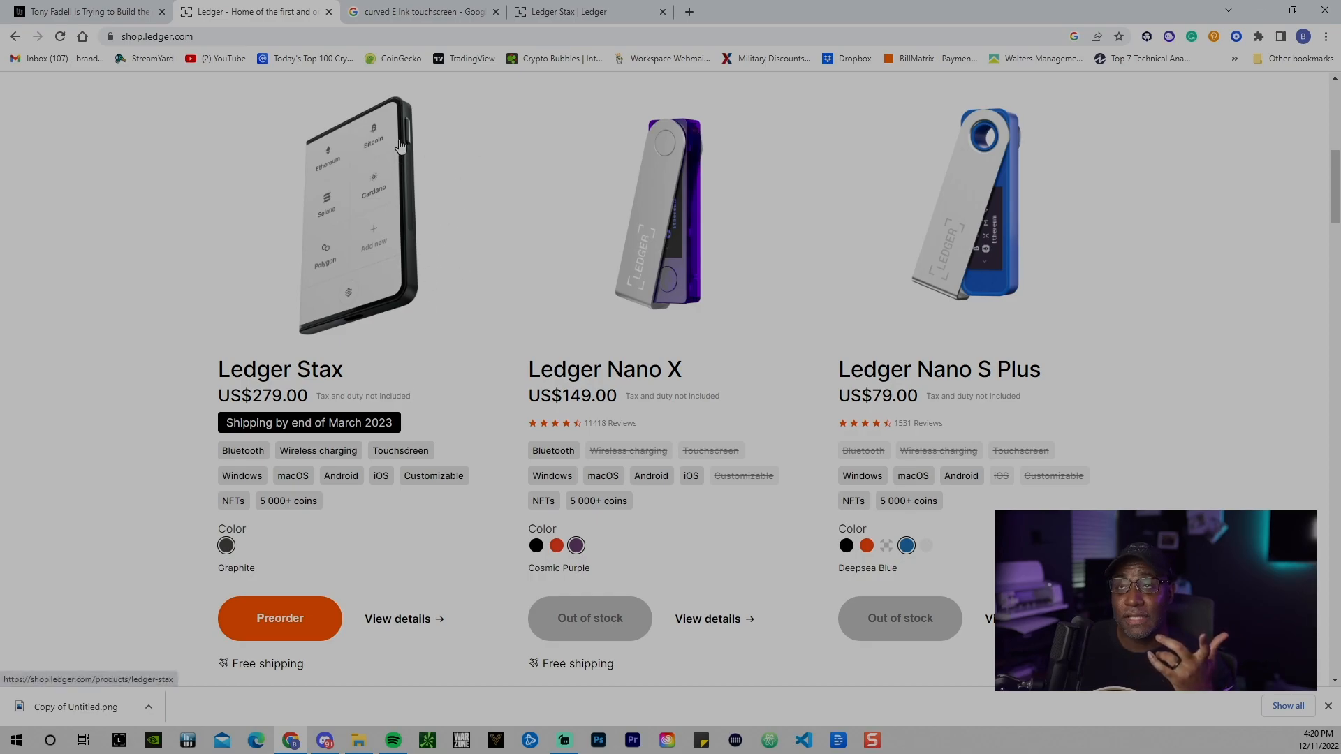
mouse_move(423, 176)
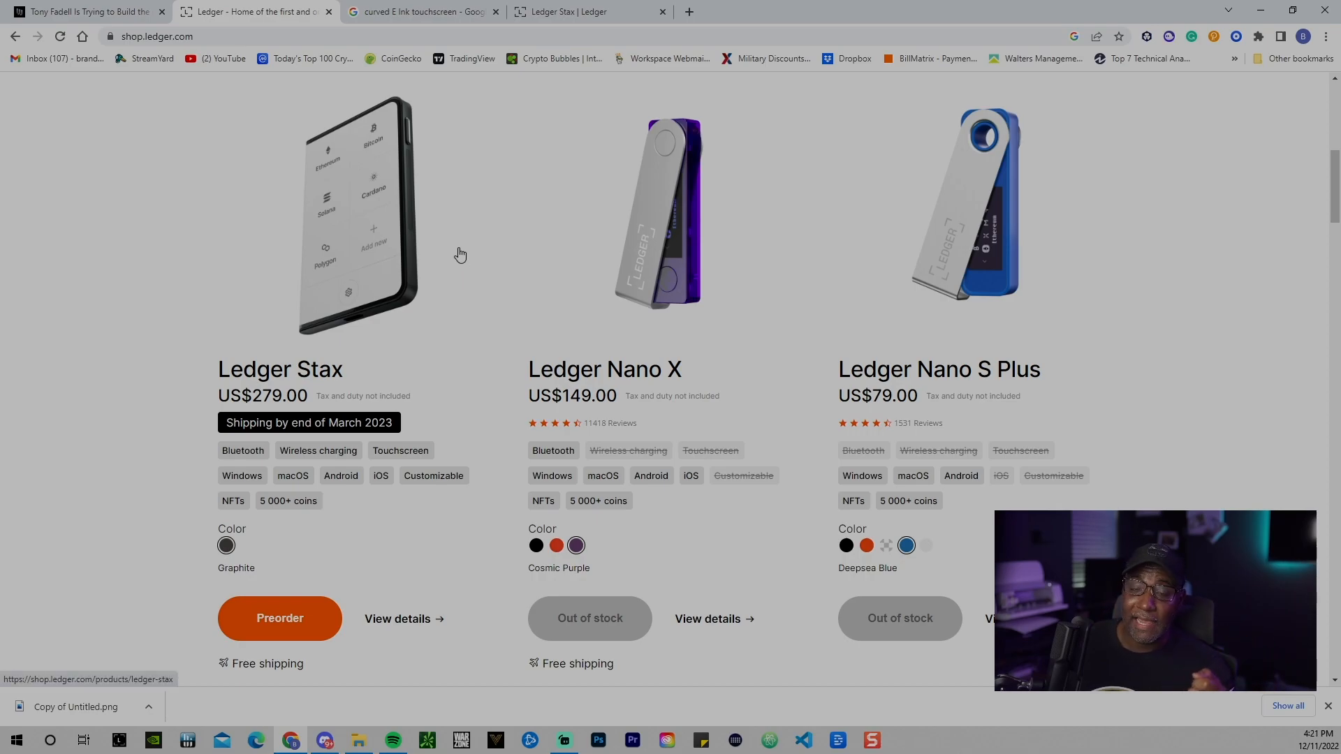
Step: Browse Bundles & Packs and accessories, then return to the Ledger Stax product page
scroll("down", 3)
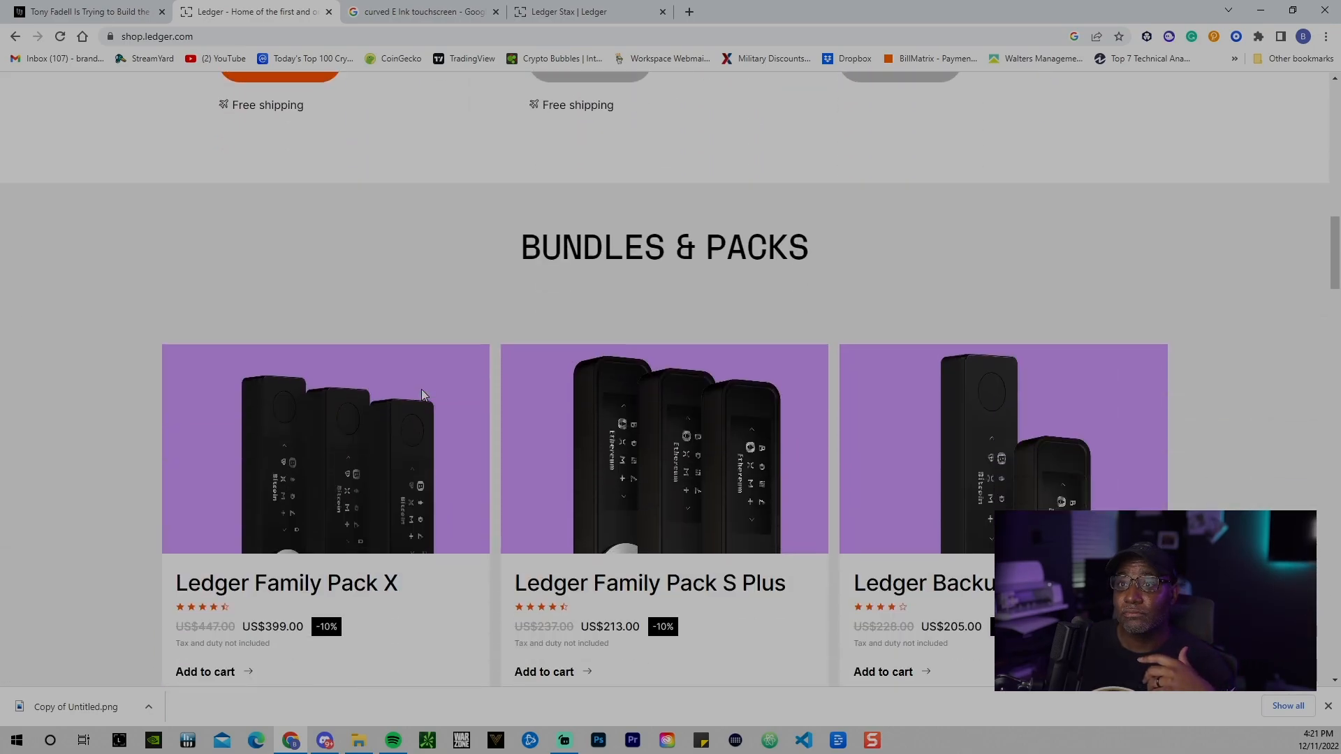
scroll("down", 3)
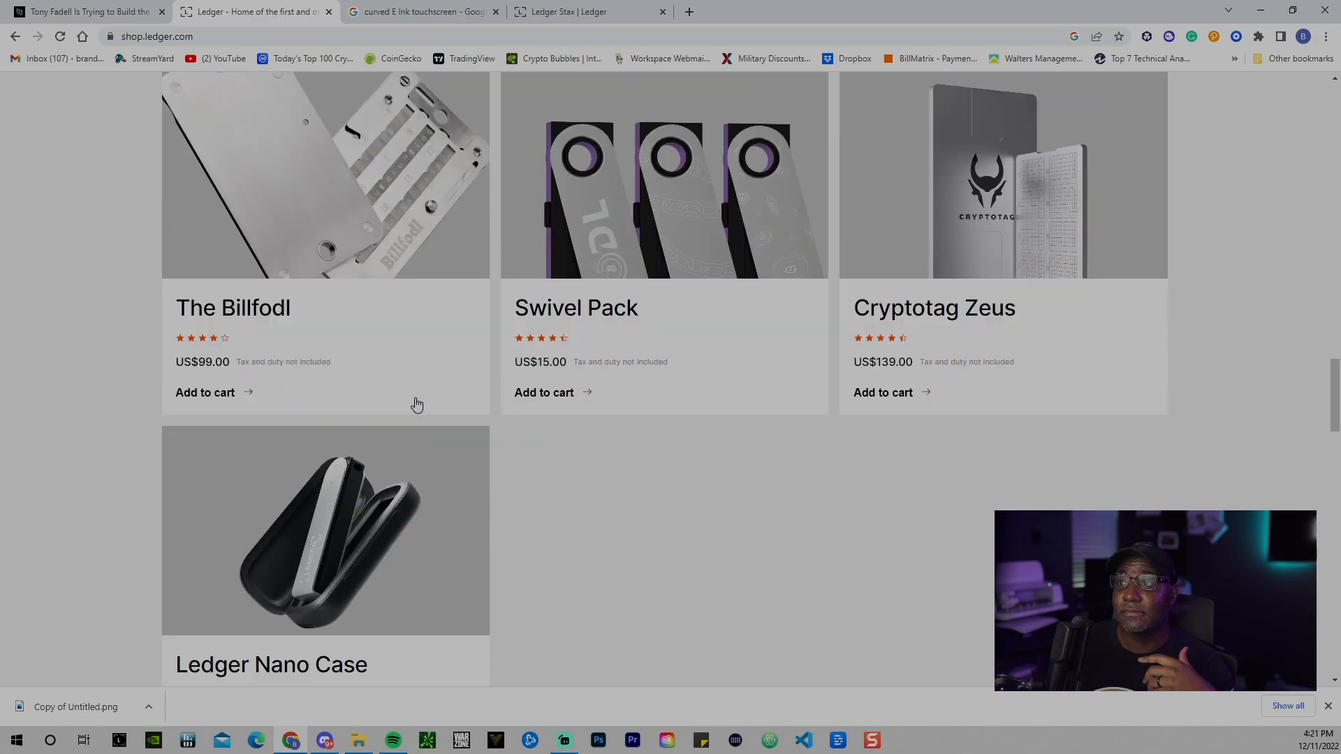
scroll("up", 3)
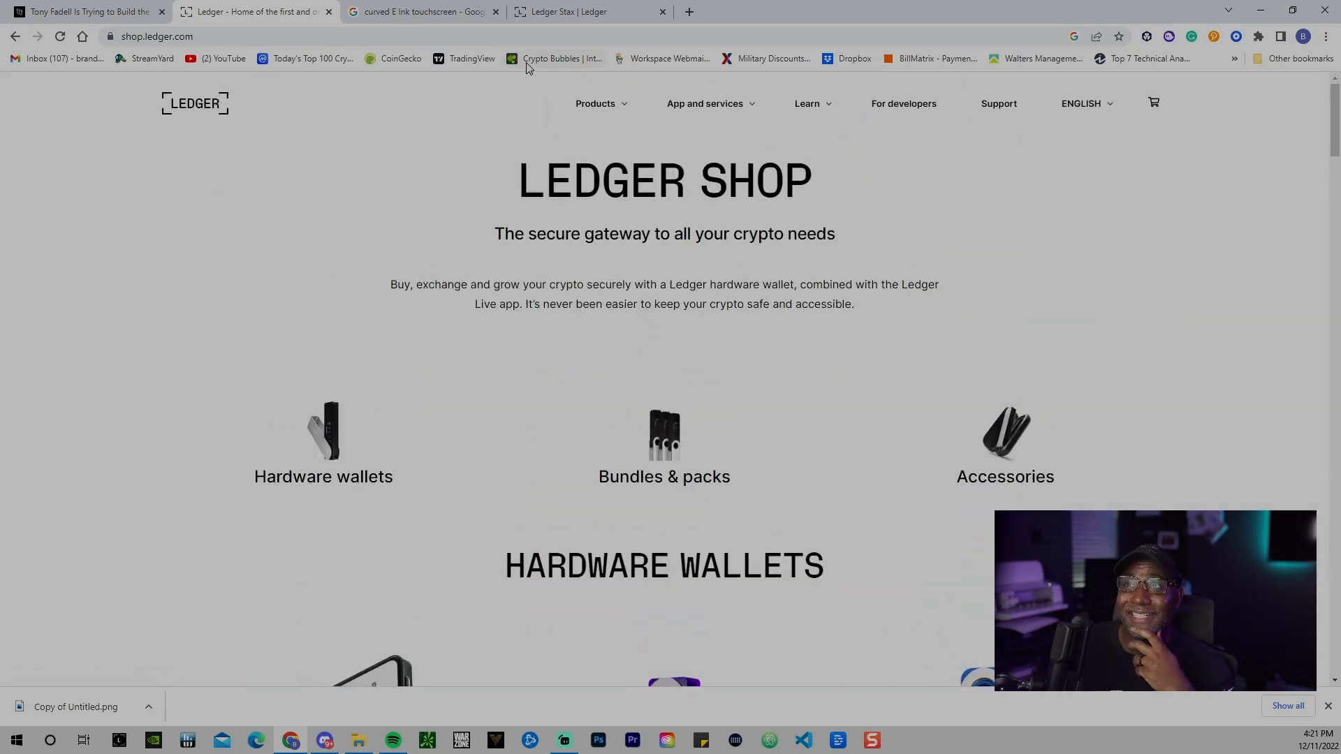
left_click(569, 12)
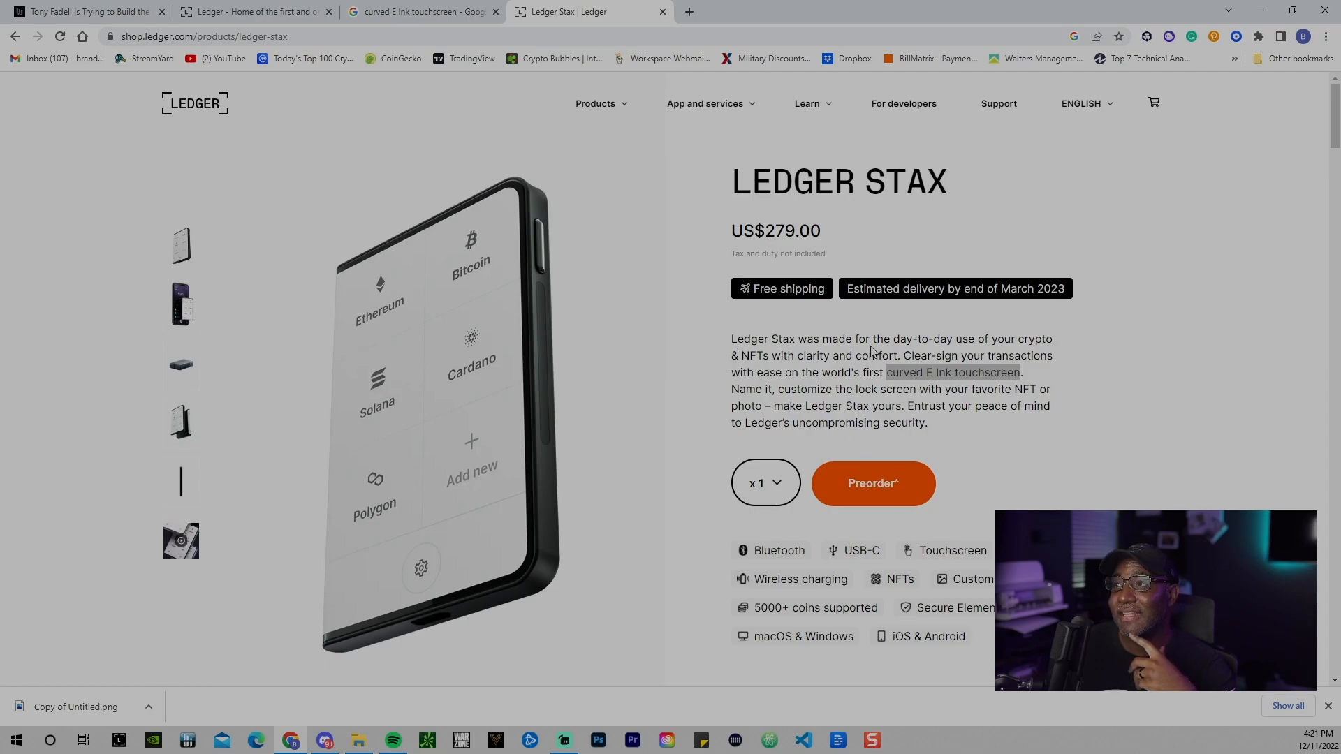
mouse_move(361, 449)
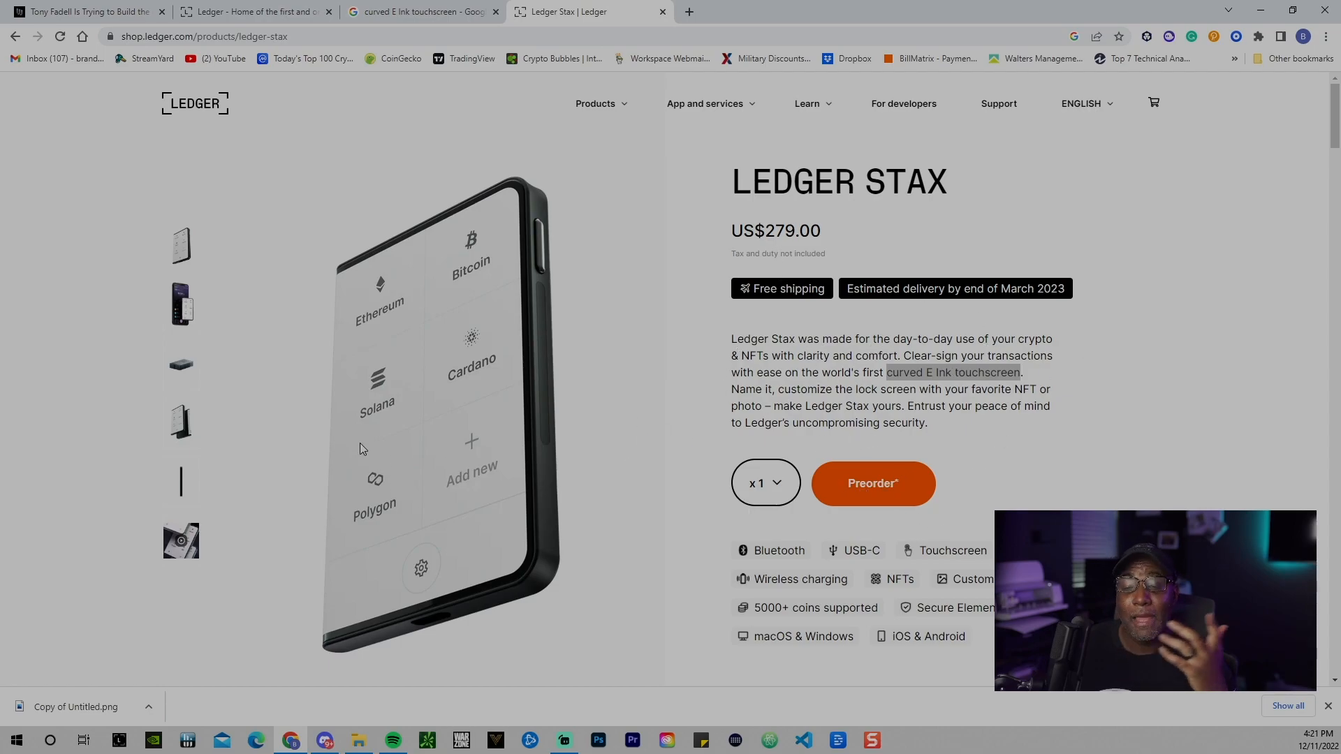
mouse_move(299, 643)
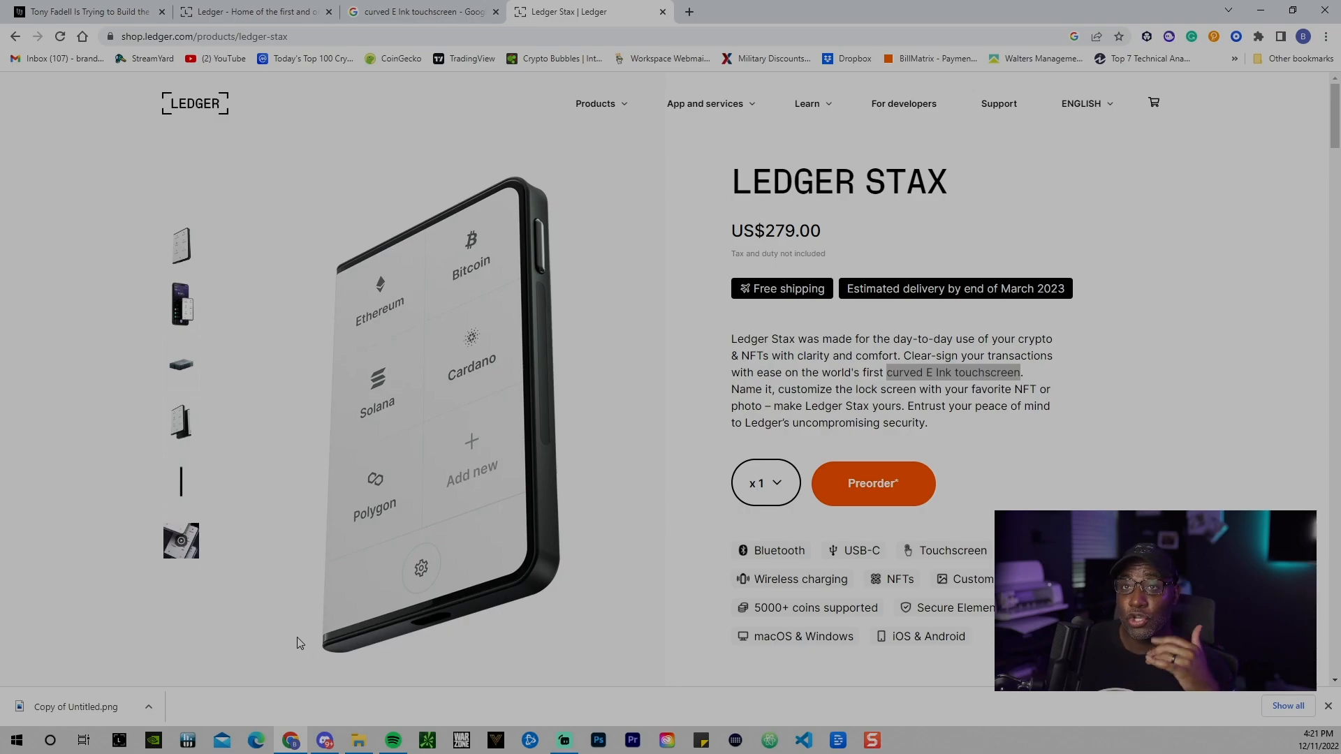
mouse_move(352, 509)
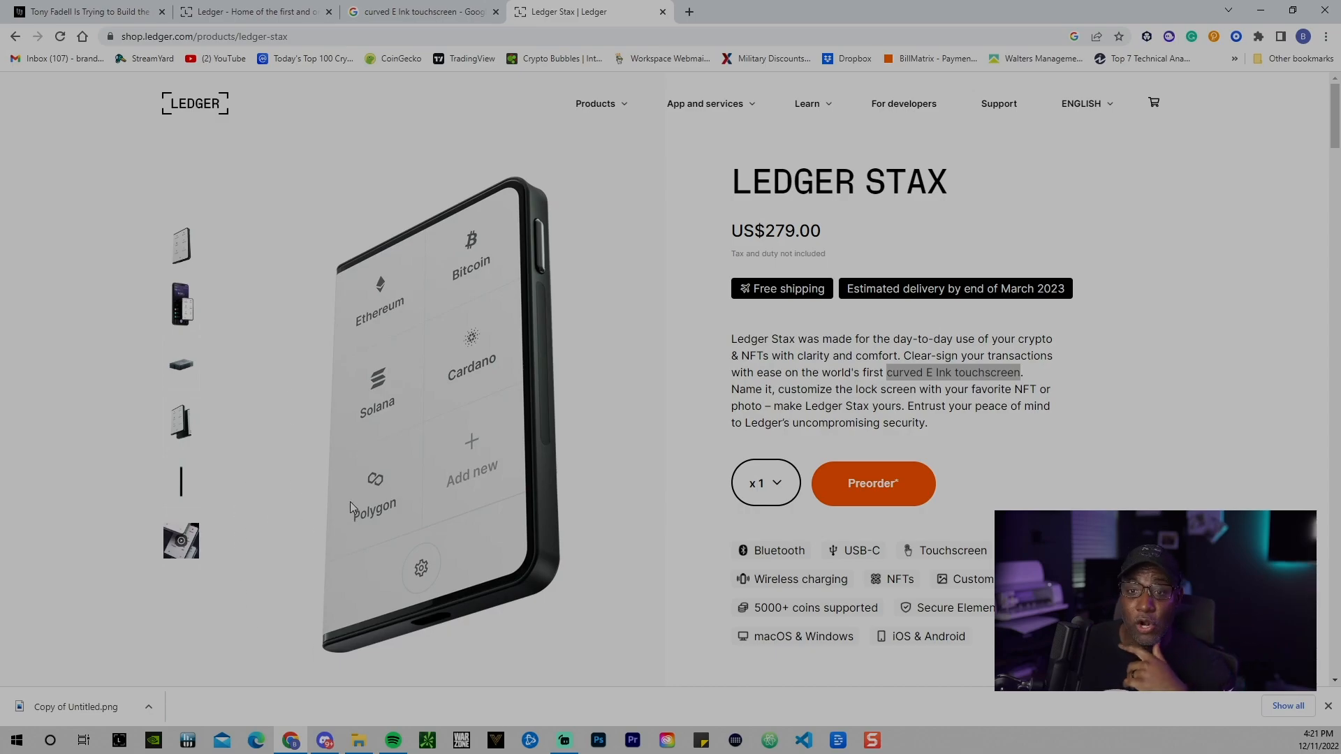
Step: Scroll to the self-custody combo pairing Stax with Nano X for US$428.00
scroll("down", 3)
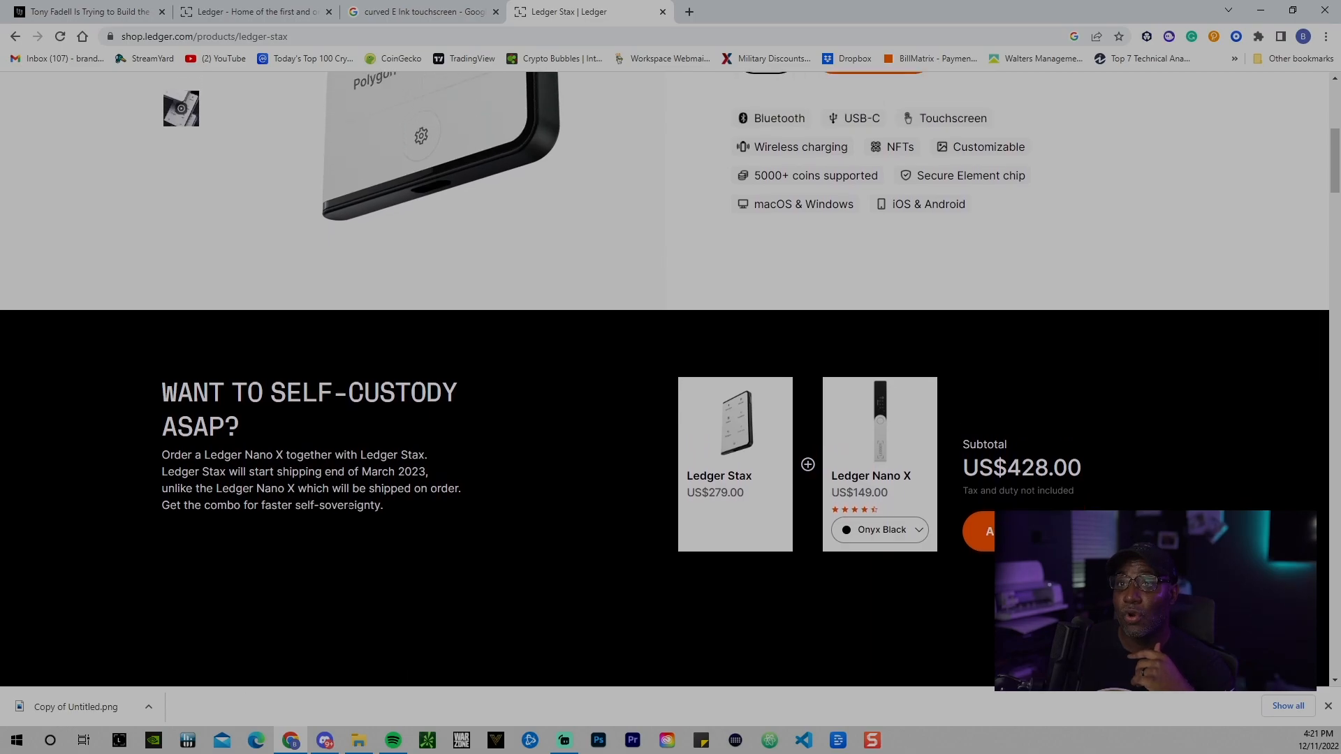